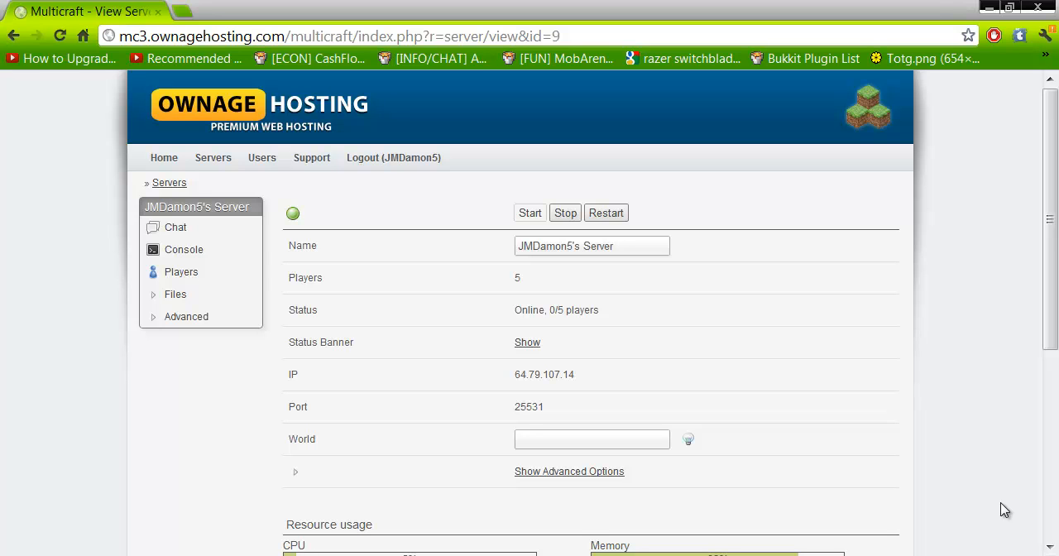
{"action": "mouse_move", "coordinate": [914, 323]}
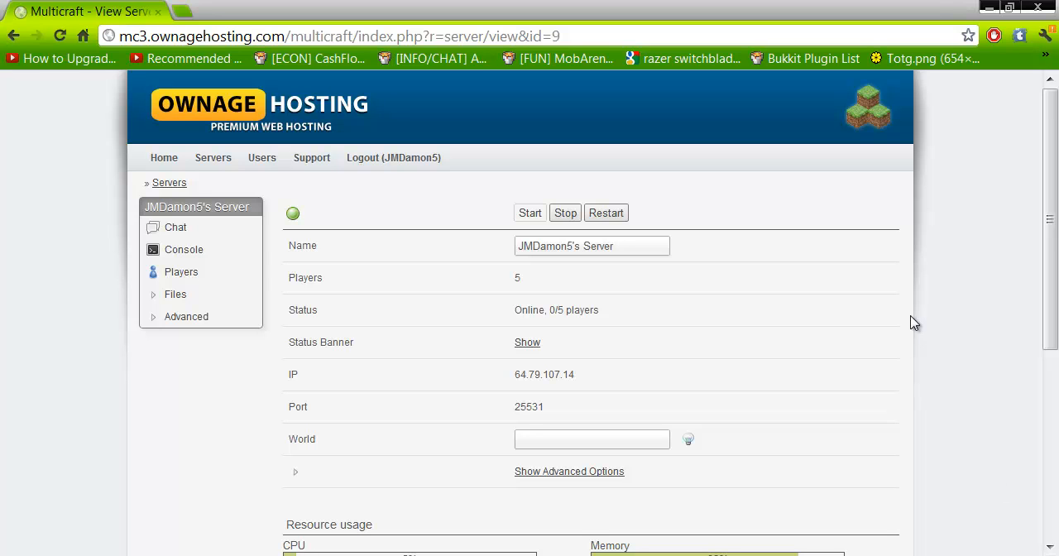
{"action": "mouse_move", "coordinate": [176, 294]}
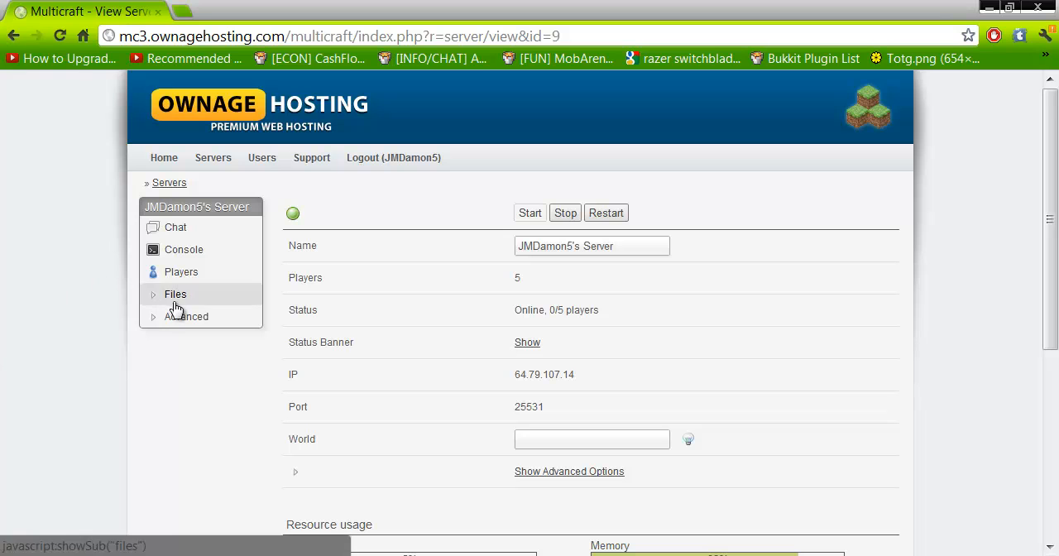
{"action": "mouse_move", "coordinate": [566, 212]}
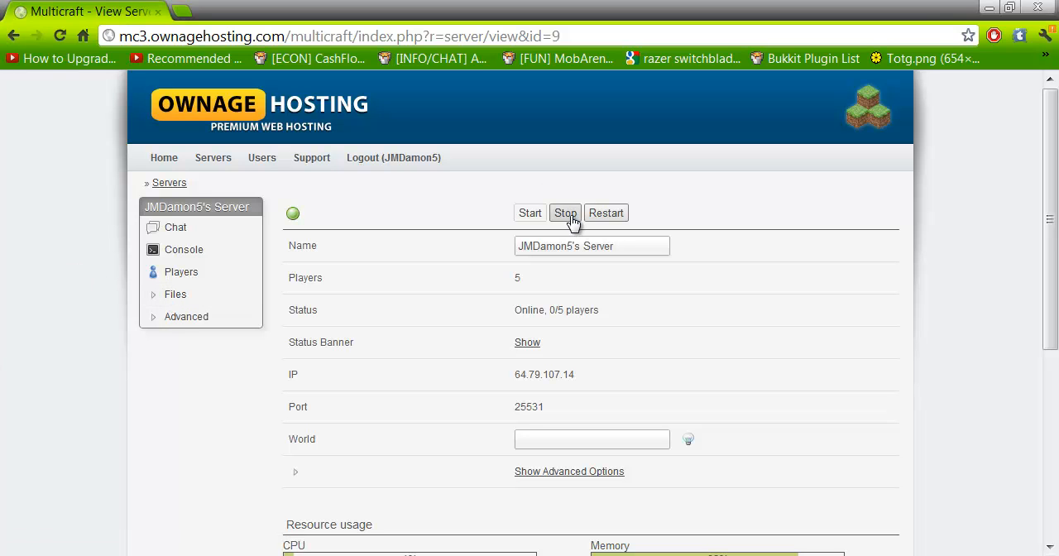
{"action": "mouse_move", "coordinate": [580, 225]}
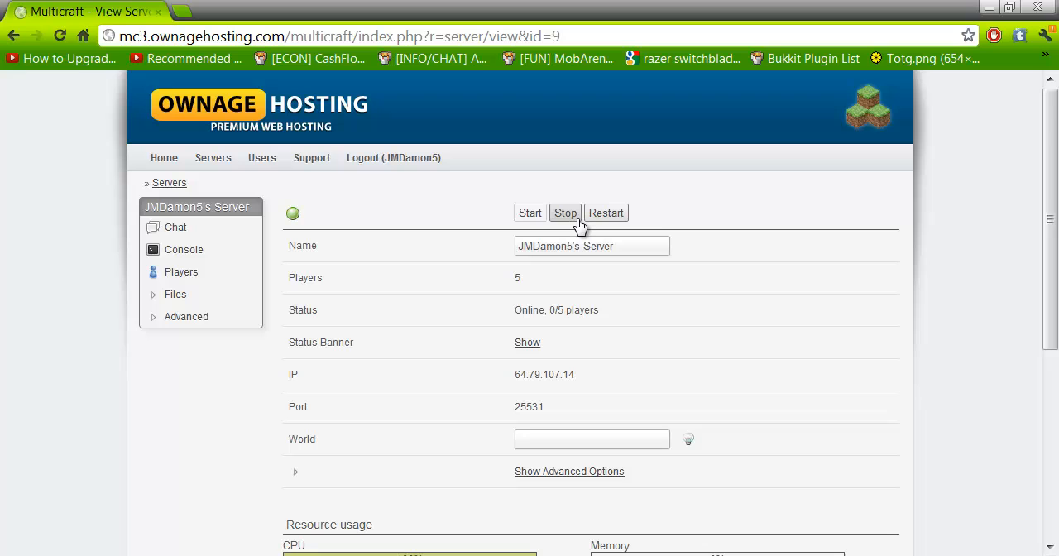
Stop the running Minecraft server so its status reads Offline
{"action": "left_click", "coordinate": [566, 212]}
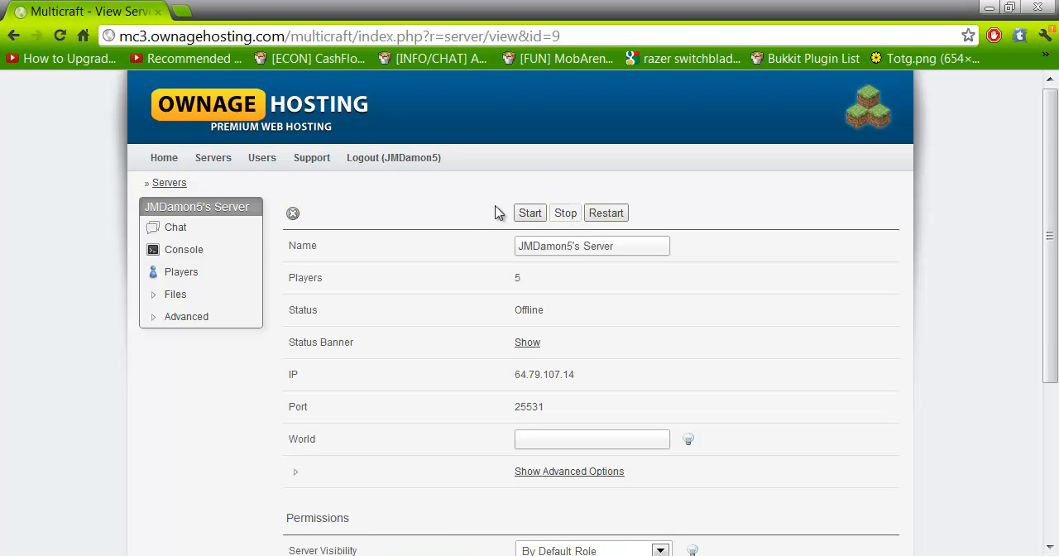
Reach the FTP File Access login under Files and enter the Multicraft password
{"action": "left_click", "coordinate": [175, 294]}
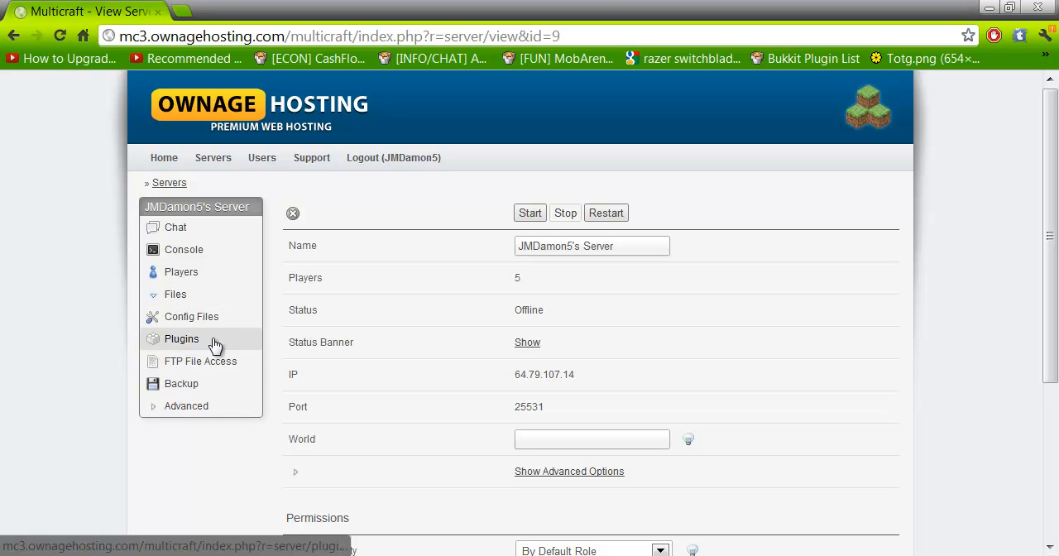
{"action": "mouse_move", "coordinate": [201, 360]}
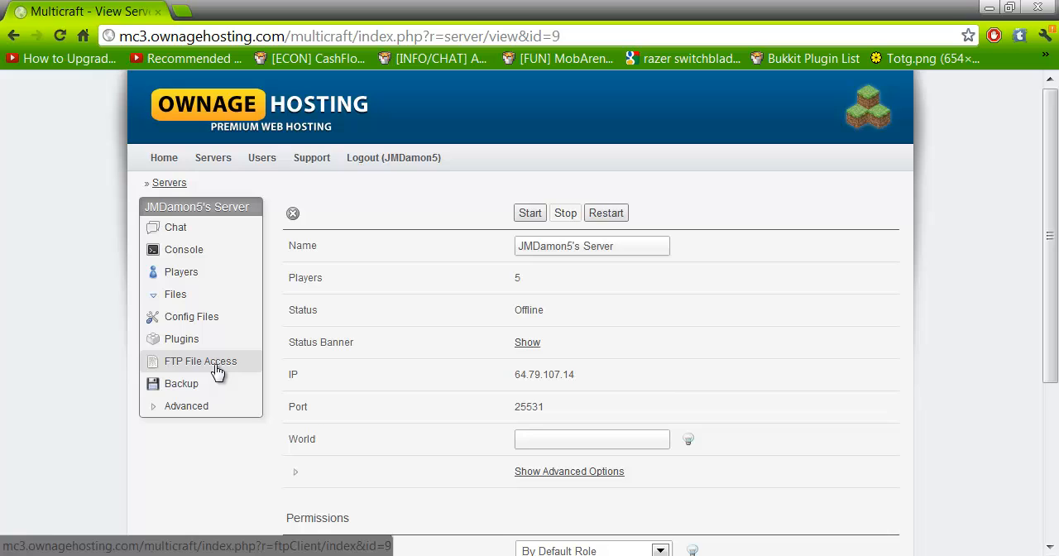
{"action": "left_click", "coordinate": [200, 360]}
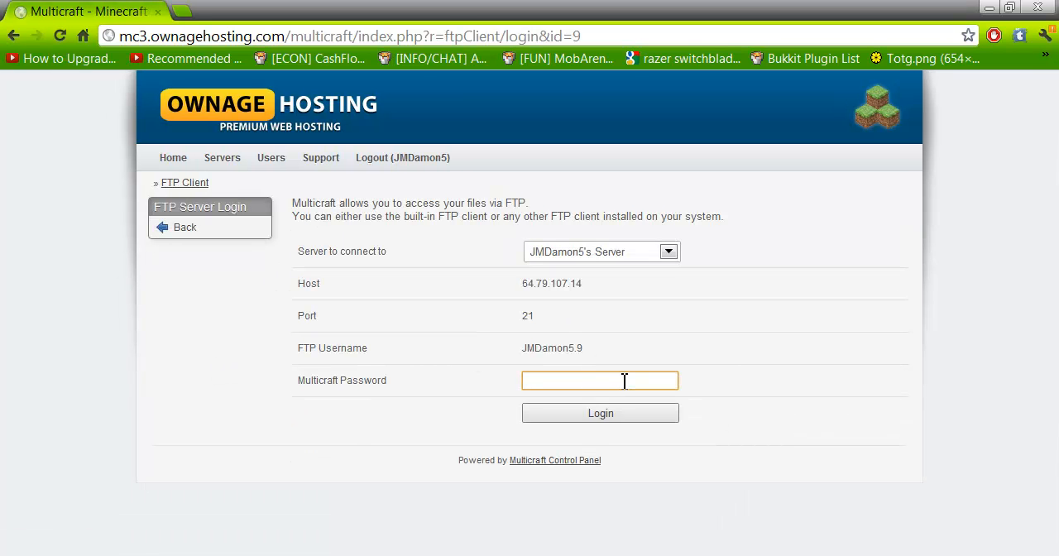
{"action": "type", "text": "••••••"}
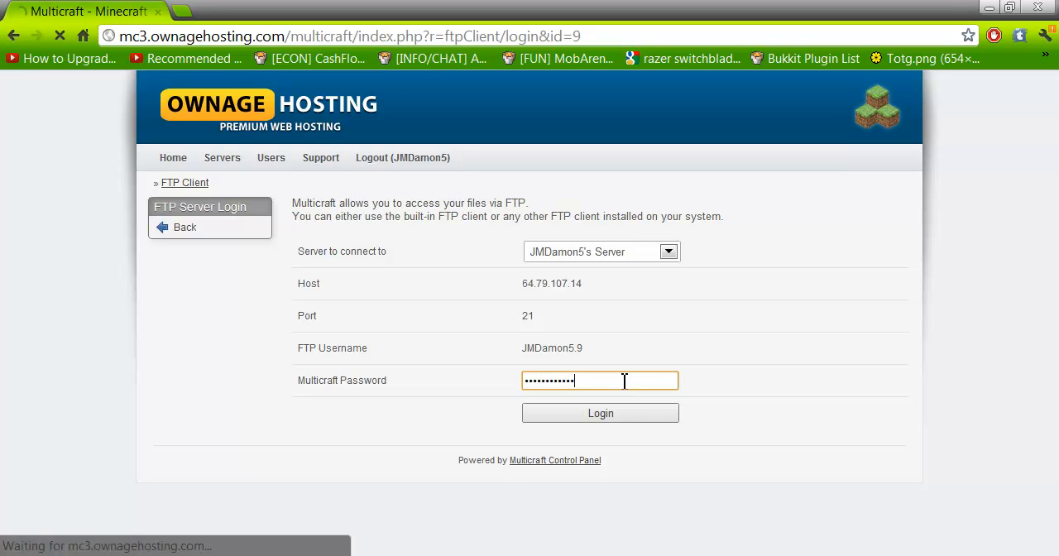
Log in to the server's files and enter the empty plugins folder
{"action": "left_click", "coordinate": [600, 413]}
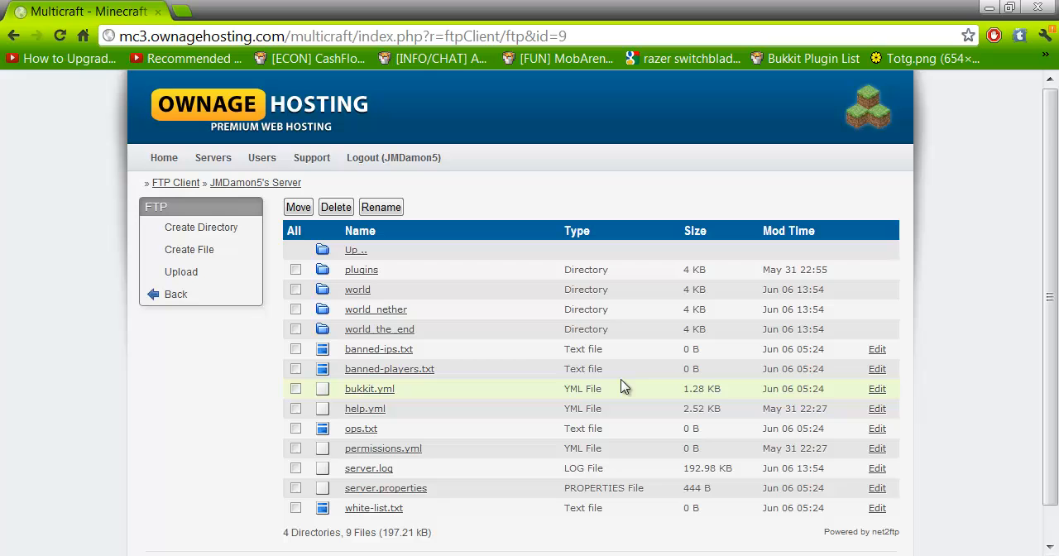
{"action": "mouse_move", "coordinate": [382, 270]}
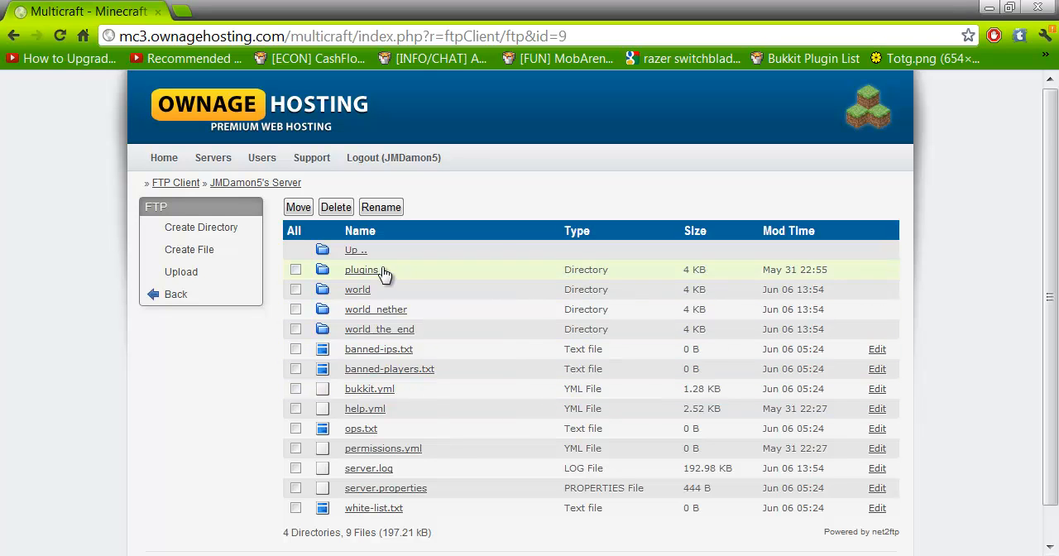
{"action": "left_click", "coordinate": [361, 270]}
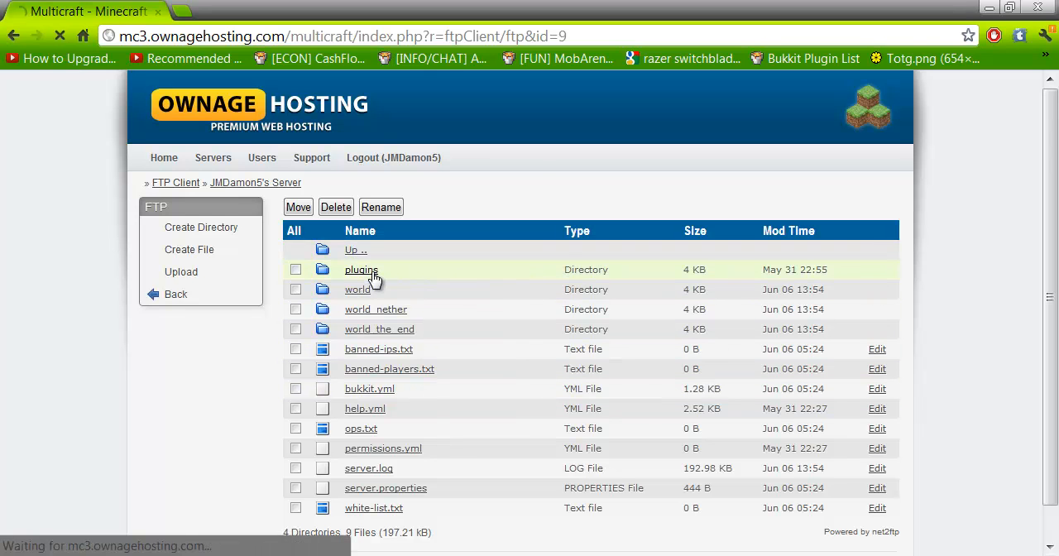
{"action": "left_click", "coordinate": [361, 268]}
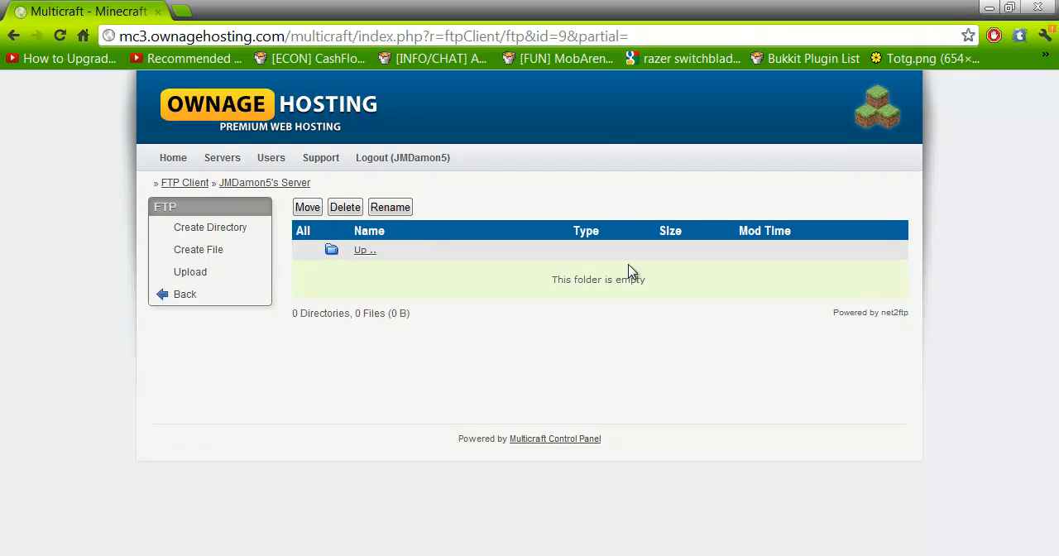
{"action": "double_click", "coordinate": [598, 278]}
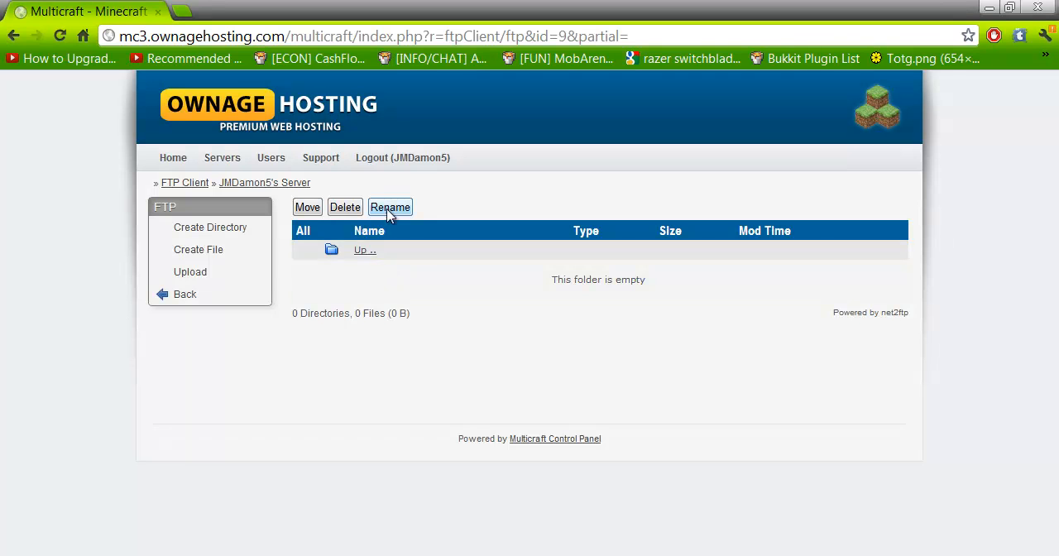
{"action": "mouse_move", "coordinate": [199, 248]}
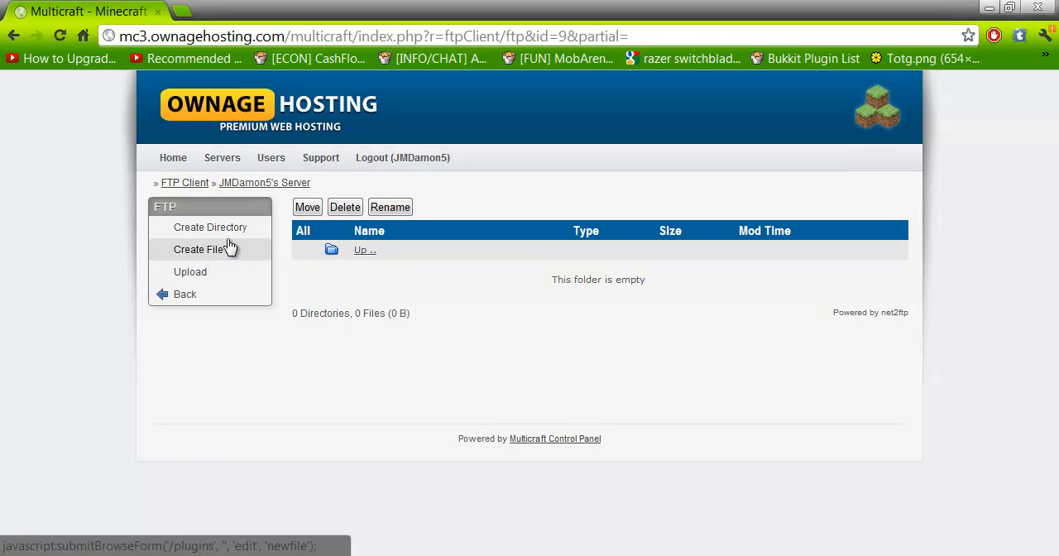
{"action": "mouse_move", "coordinate": [238, 250]}
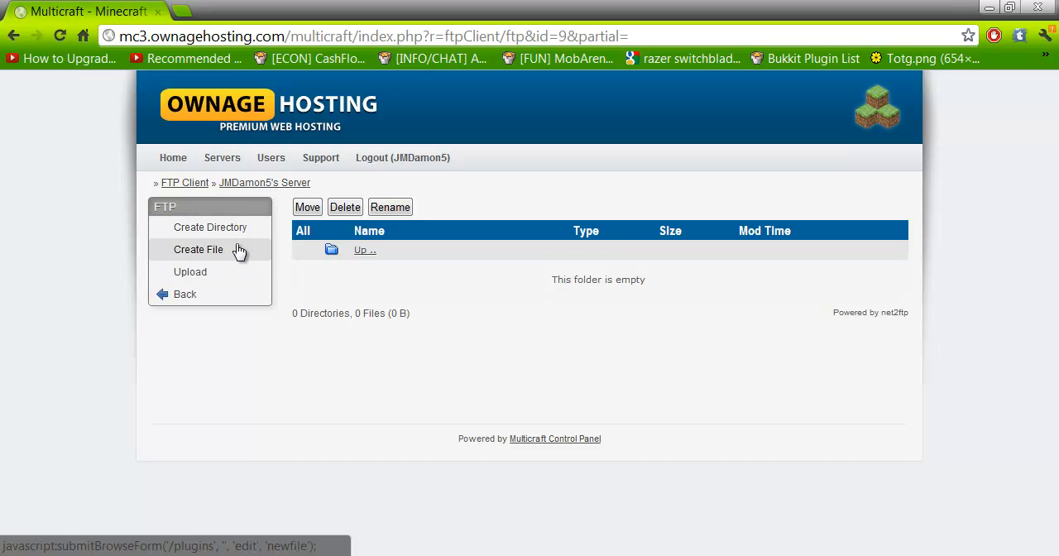
Start a new file in plugins, backing out of the directory form first
{"action": "left_click", "coordinate": [199, 249]}
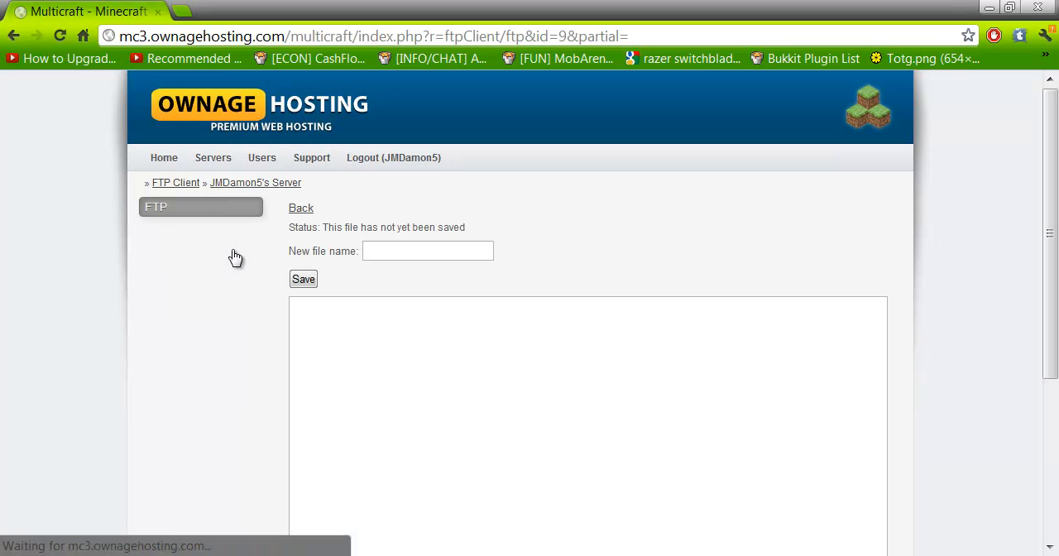
{"action": "left_click", "coordinate": [302, 209]}
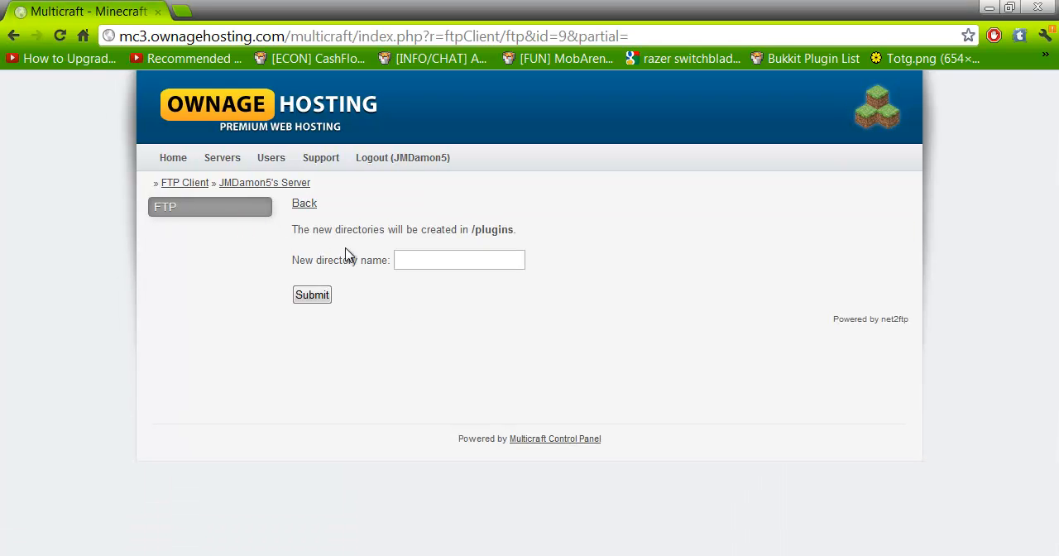
{"action": "mouse_move", "coordinate": [298, 209]}
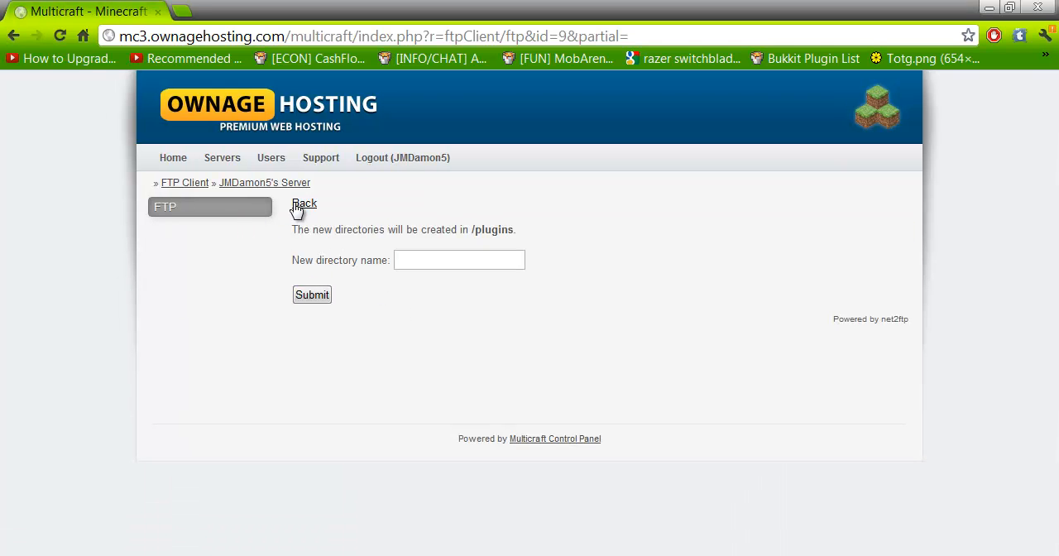
{"action": "left_click", "coordinate": [304, 203]}
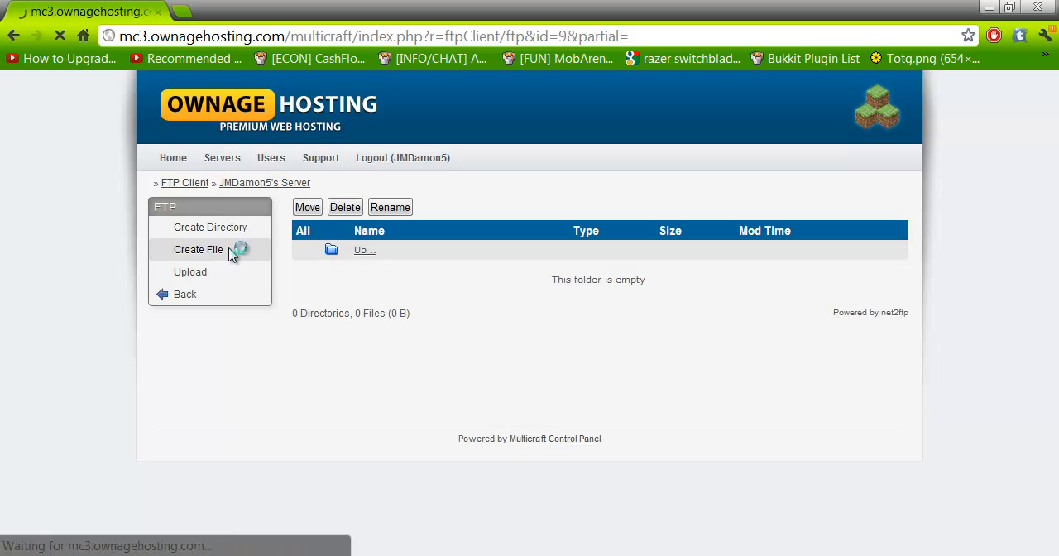
{"action": "left_click", "coordinate": [198, 248]}
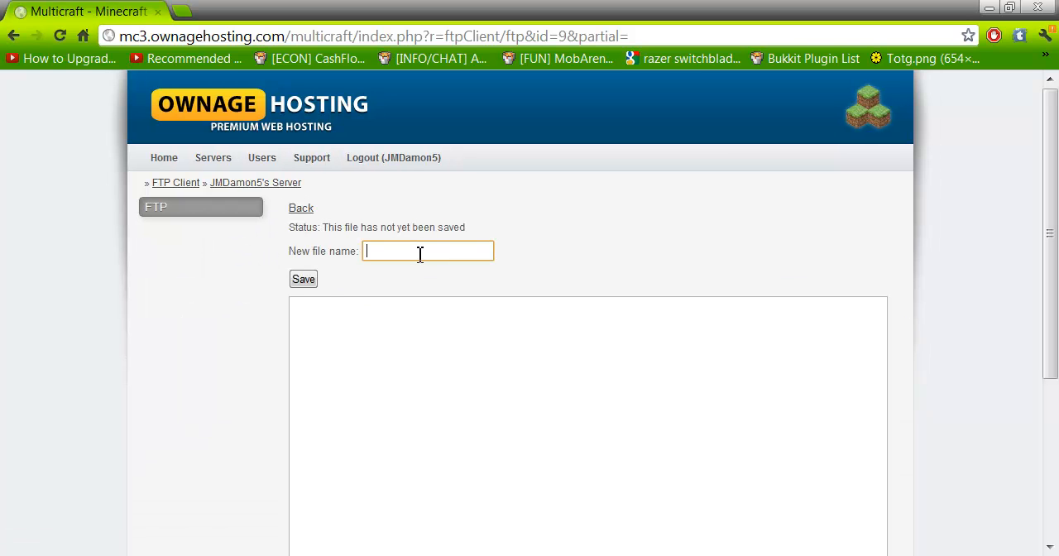
Name the new file Plugins, save it, and return to the folder listing showing it at 0 B
{"action": "type", "text": "Pl"}
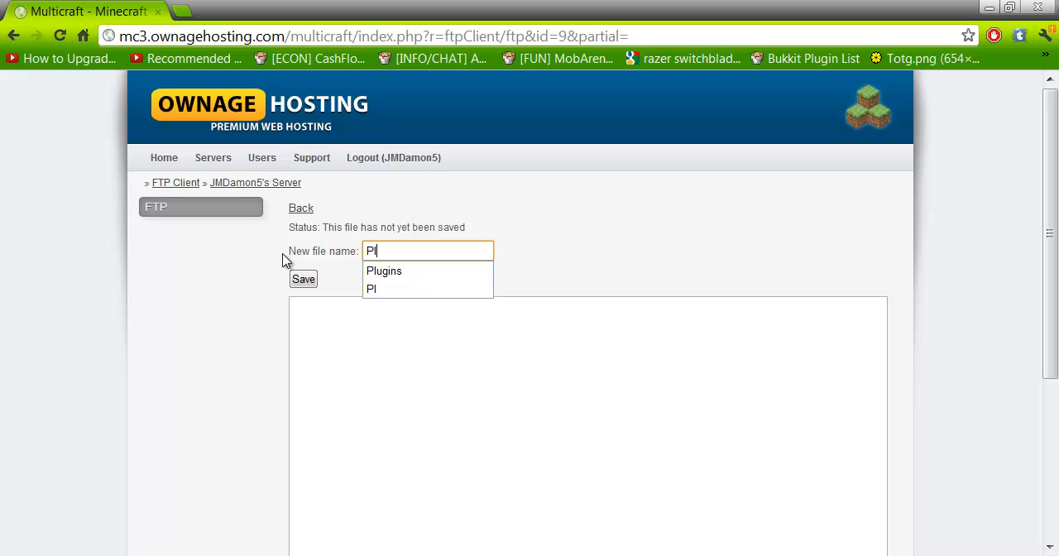
{"action": "left_click", "coordinate": [384, 271]}
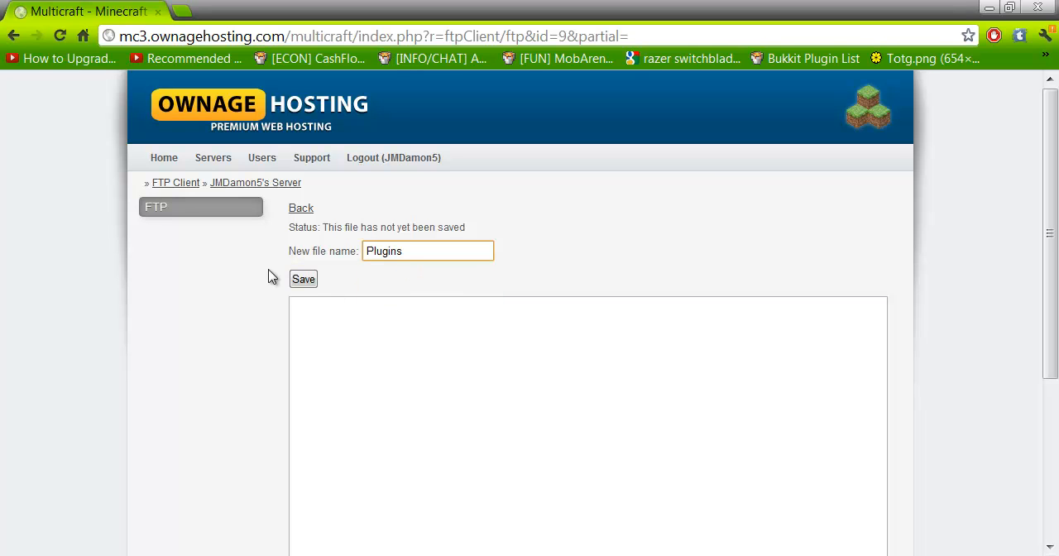
{"action": "left_click", "coordinate": [303, 278]}
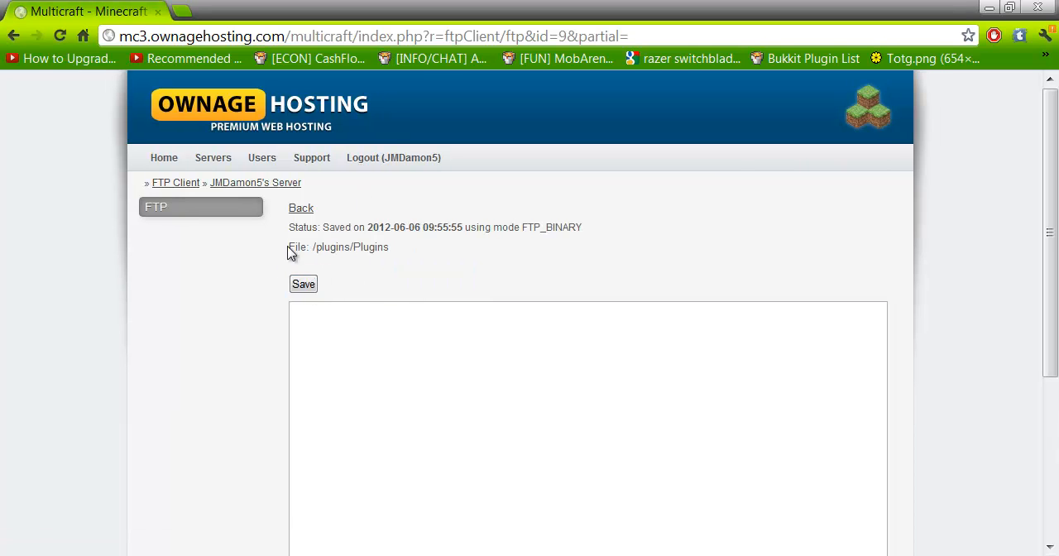
{"action": "left_click", "coordinate": [301, 208]}
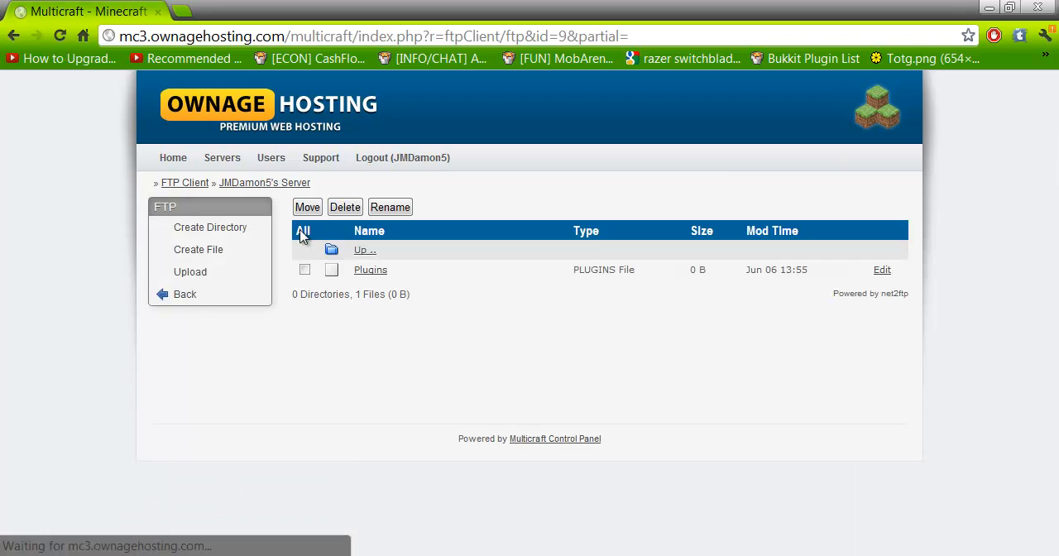
{"action": "double_click", "coordinate": [698, 269]}
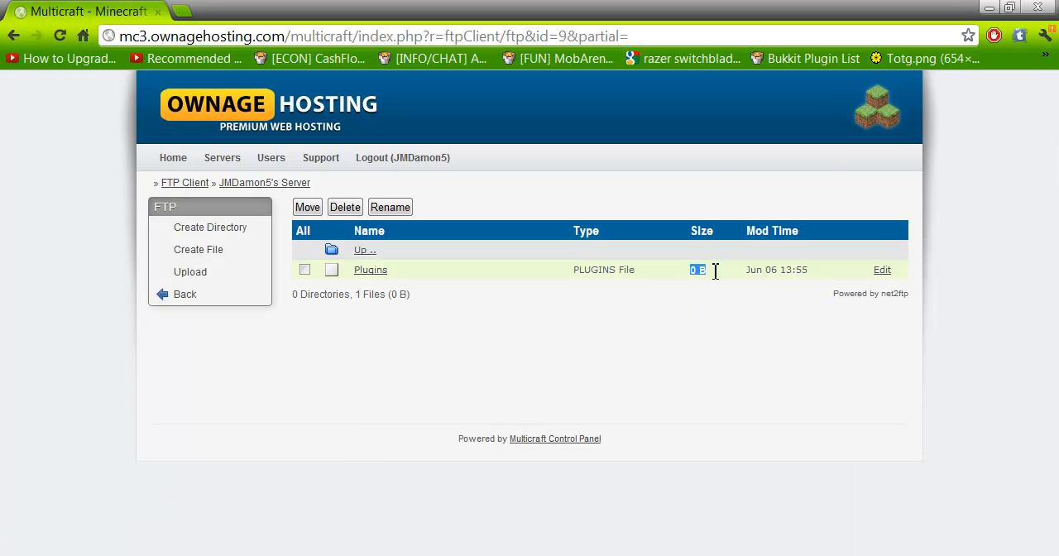
{"action": "mouse_move", "coordinate": [745, 249]}
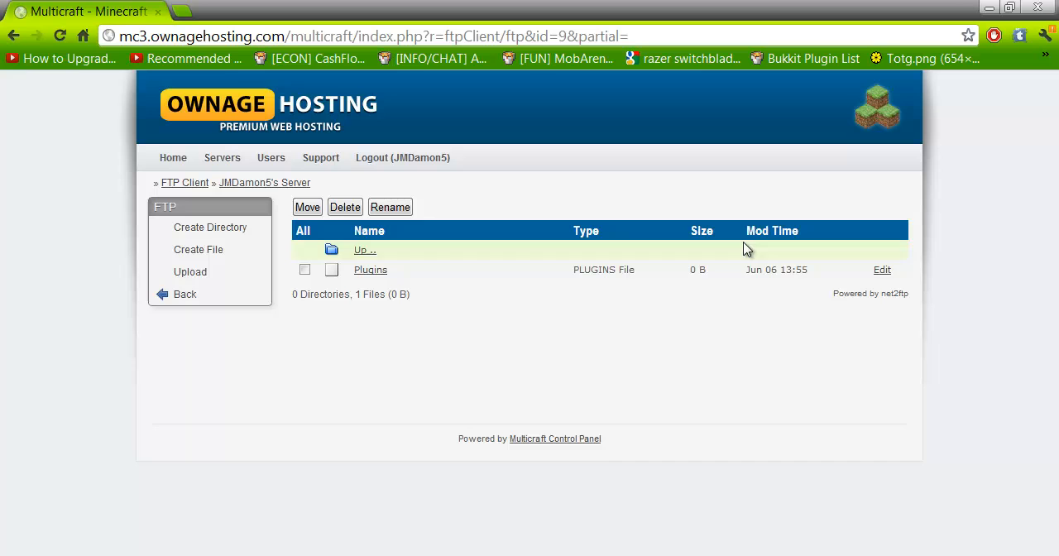
{"action": "mouse_move", "coordinate": [669, 263]}
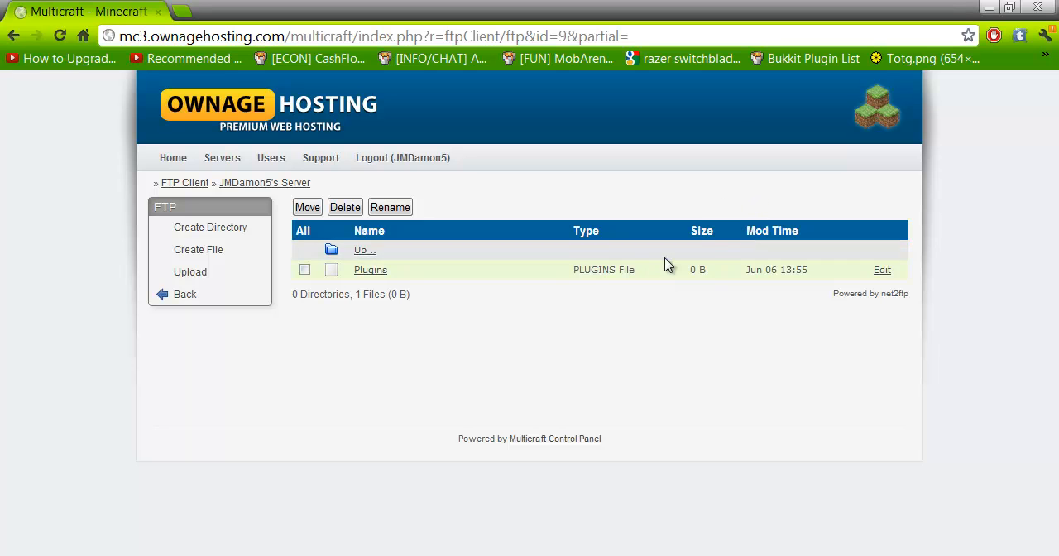
{"action": "mouse_move", "coordinate": [695, 270]}
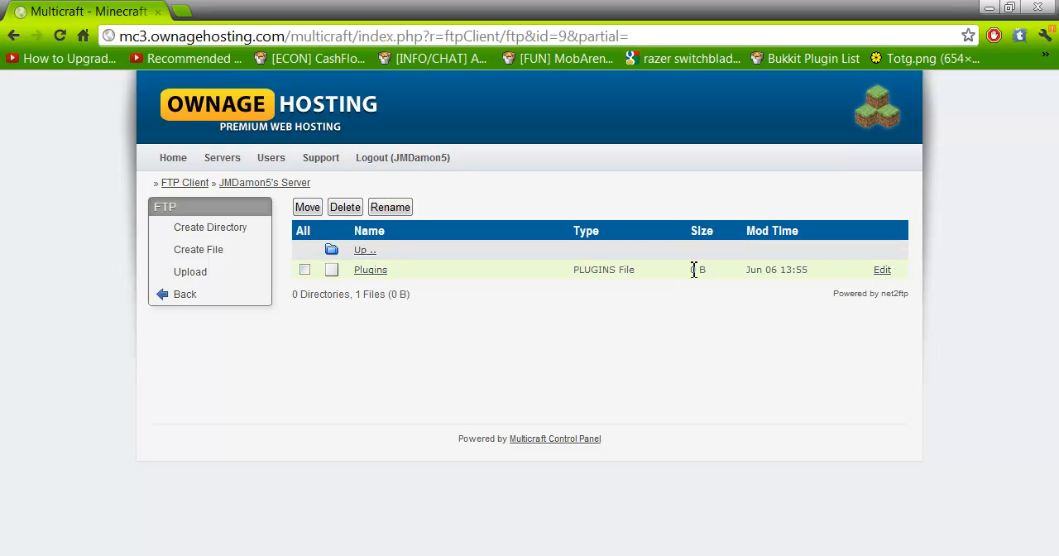
{"action": "mouse_move", "coordinate": [258, 377]}
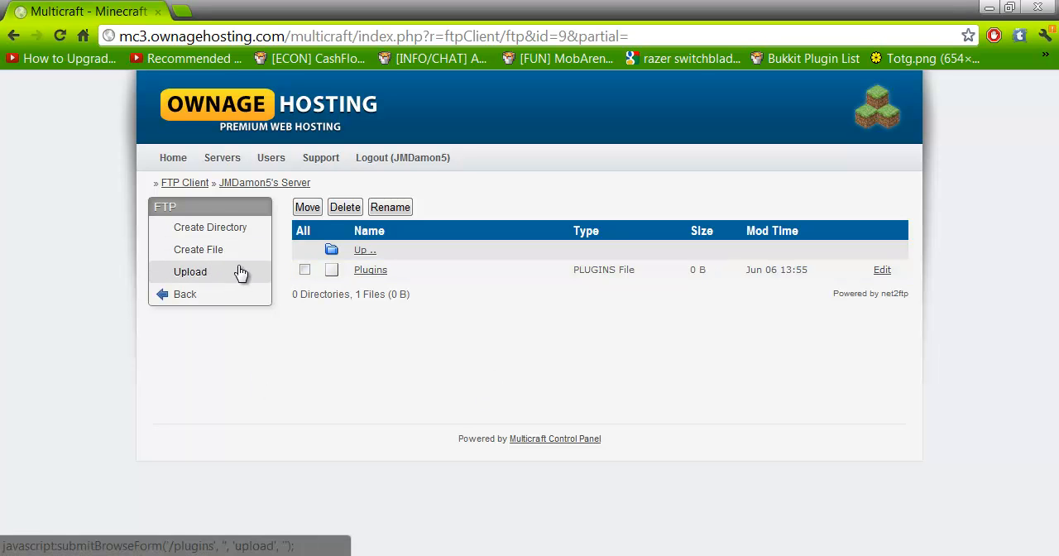
Search the Bukkit Plugin List titles for 'World Edit', listing WorldEdit first
{"action": "left_click", "coordinate": [178, 9]}
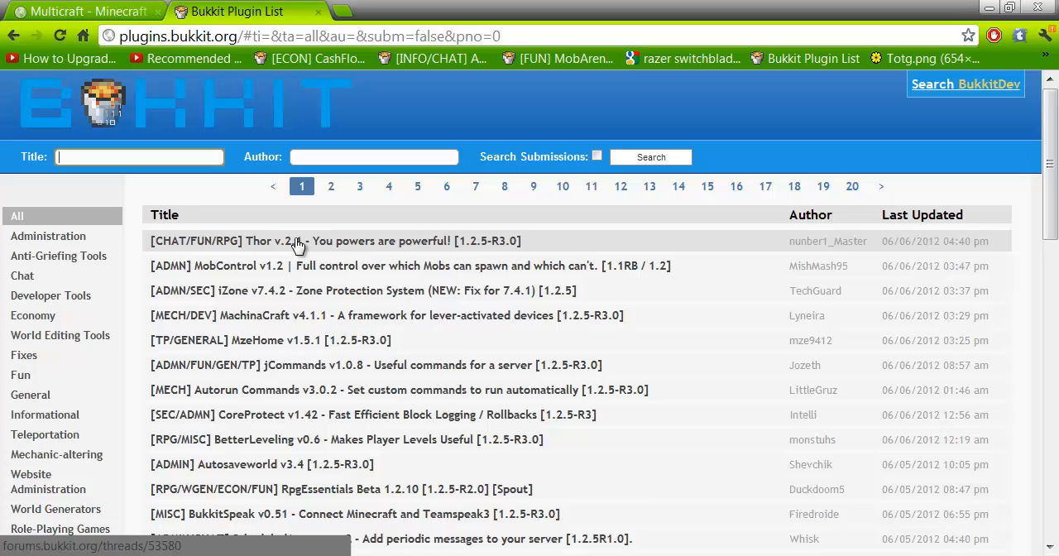
{"action": "mouse_move", "coordinate": [233, 365]}
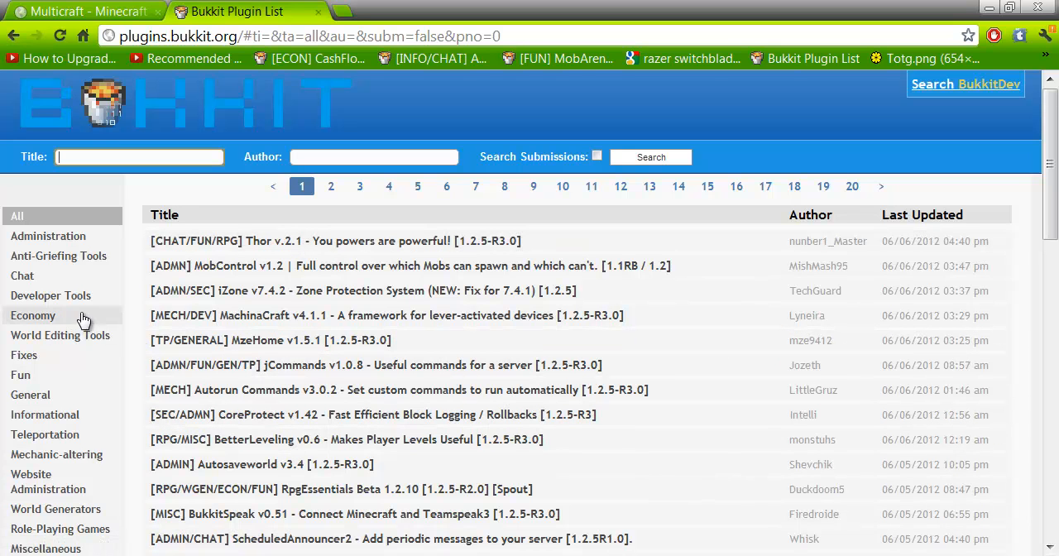
{"action": "mouse_move", "coordinate": [66, 225]}
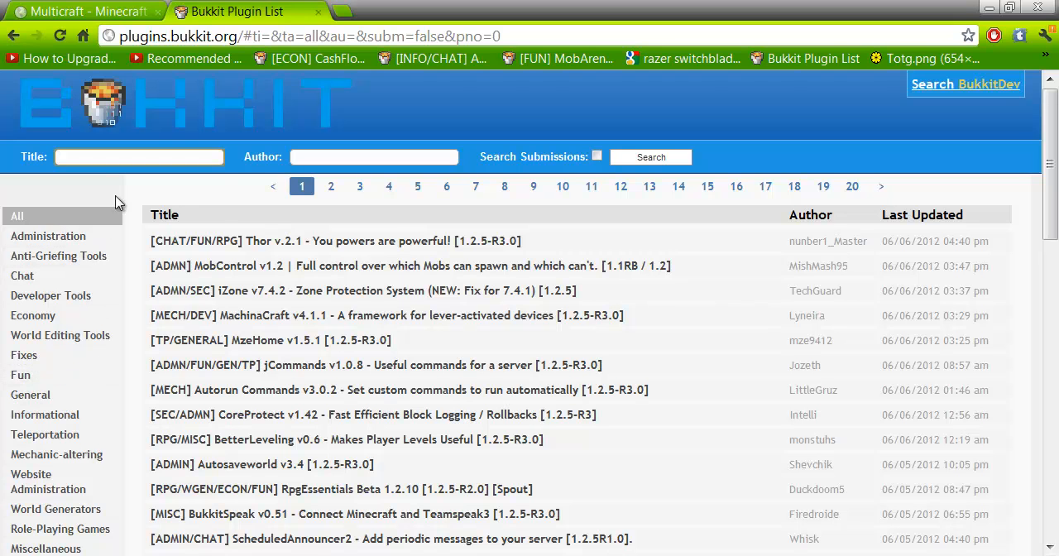
{"action": "type", "text": "W"}
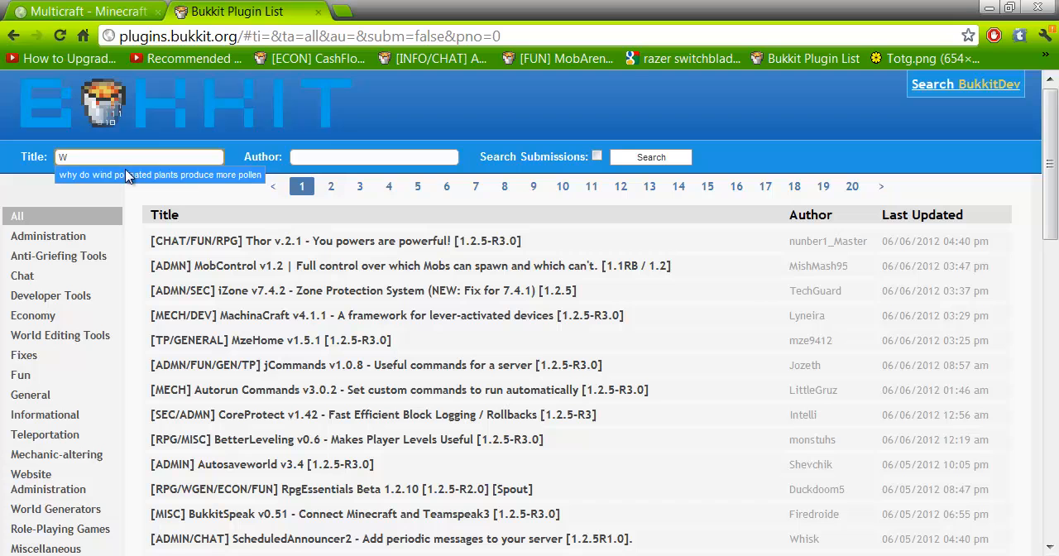
{"action": "type", "text": "orld Edit"}
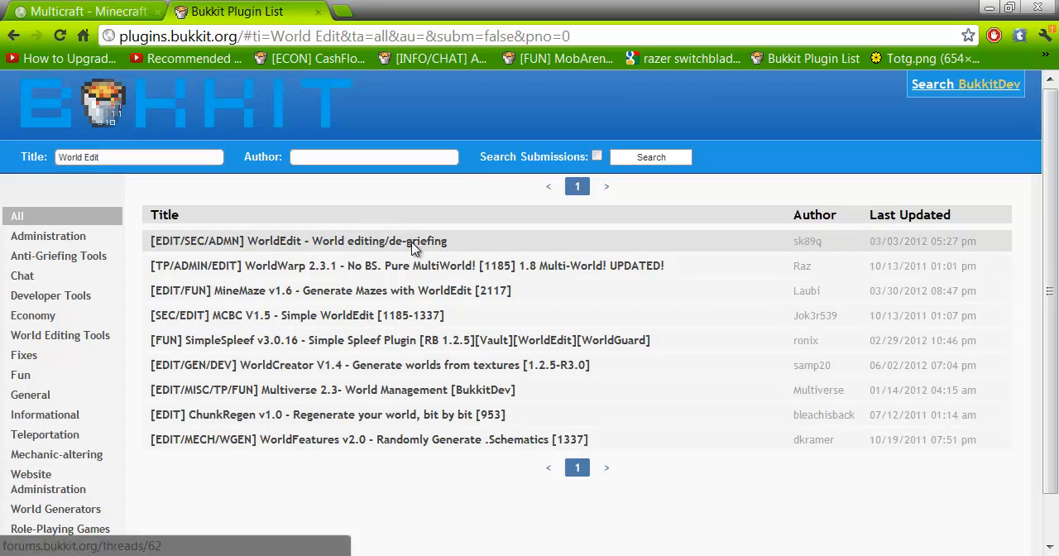
Read through the WorldEdit forum thread and follow its dev.bukkit.org project link
{"action": "left_click", "coordinate": [298, 242]}
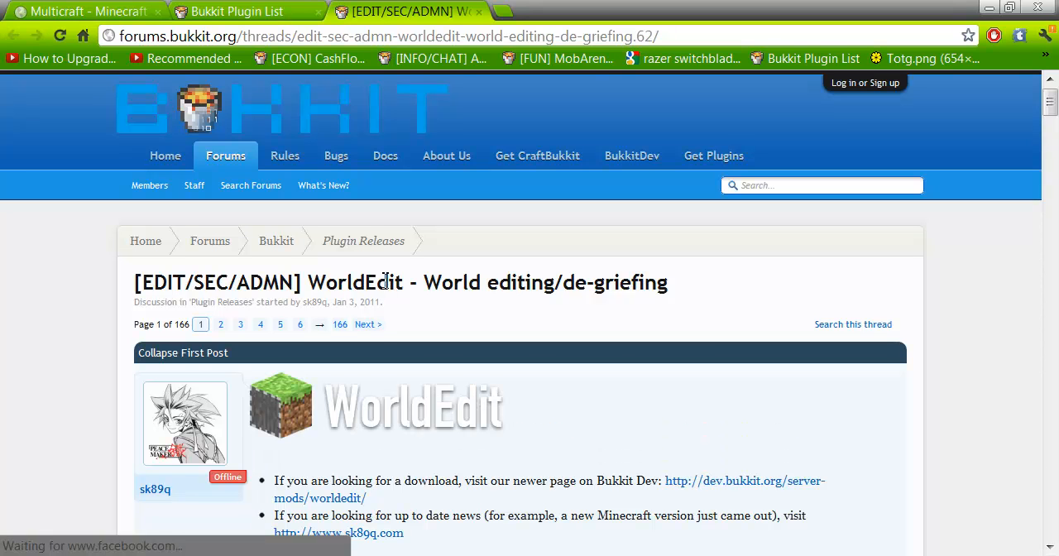
{"action": "mouse_move", "coordinate": [401, 298]}
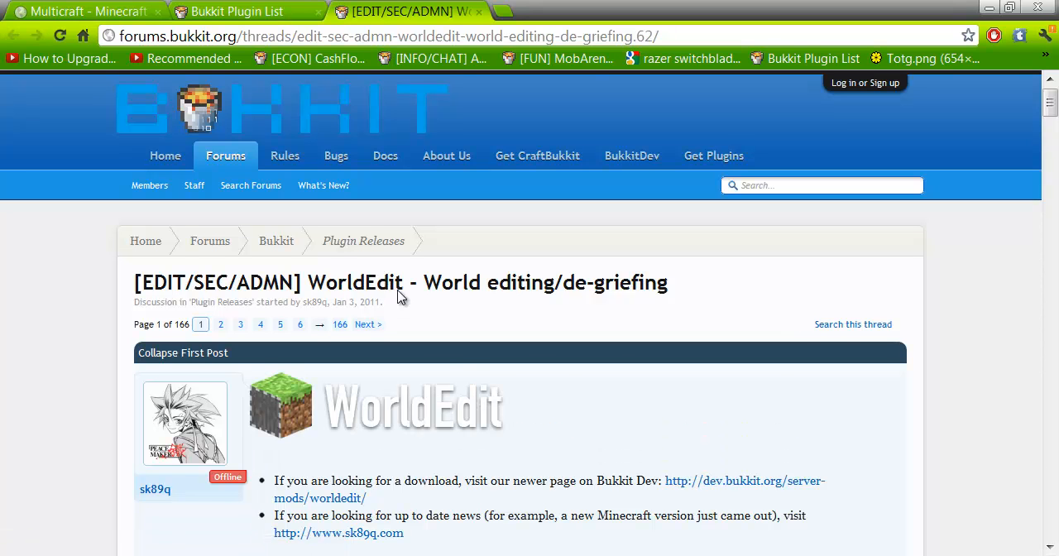
{"action": "scroll", "scroll_direction": "down", "scroll_amount": 3}
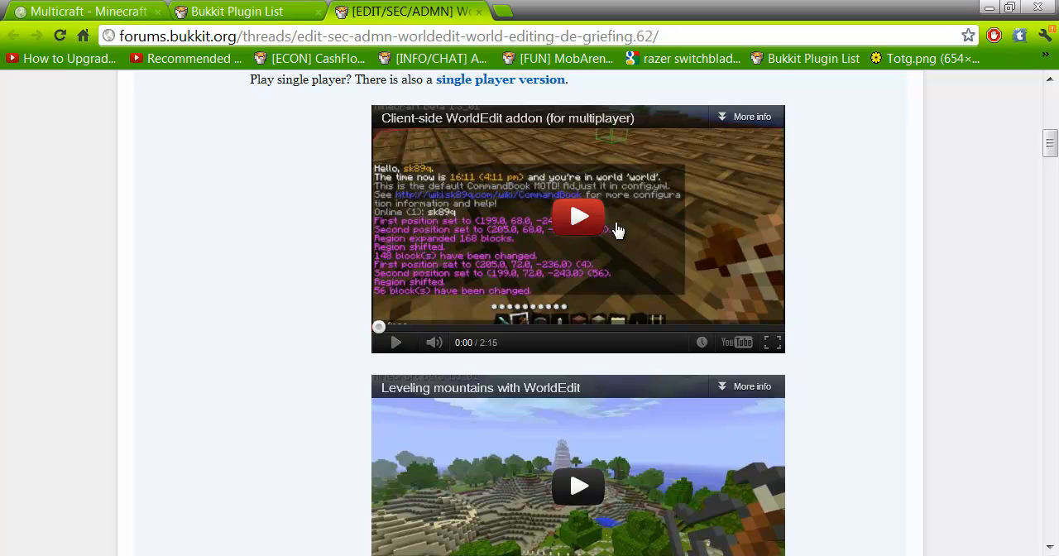
{"action": "scroll", "scroll_direction": "down", "scroll_amount": 3}
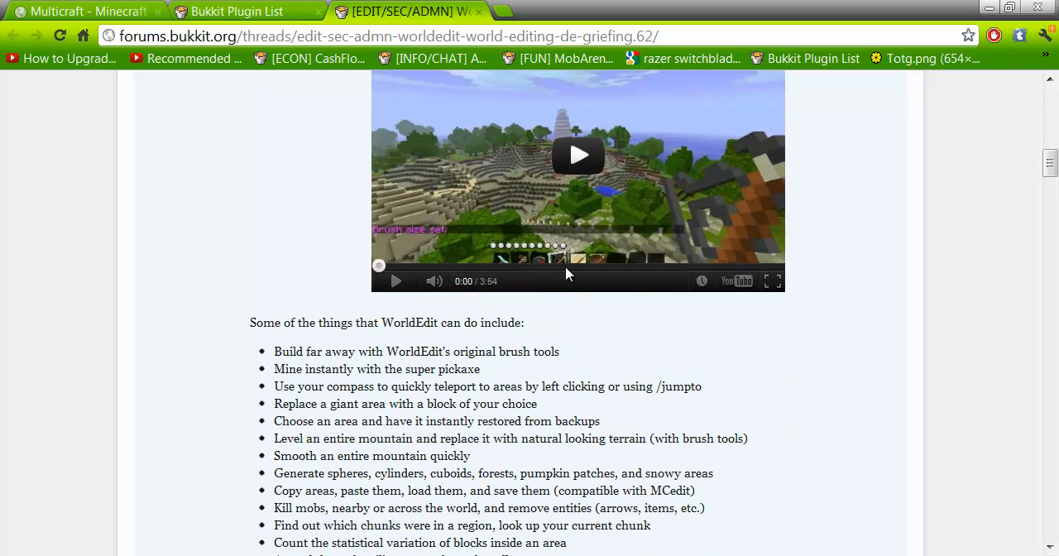
{"action": "scroll", "scroll_direction": "down", "scroll_amount": 3}
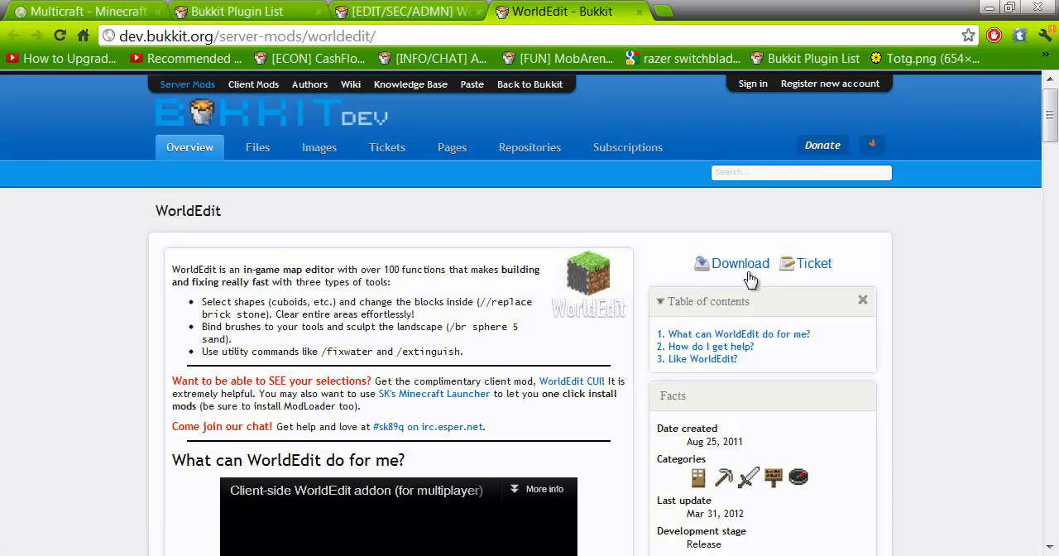
Download the WorldEdit 5.3 zip from BukkitDev and view WorldEdit.jar inside it
{"action": "left_click", "coordinate": [740, 263]}
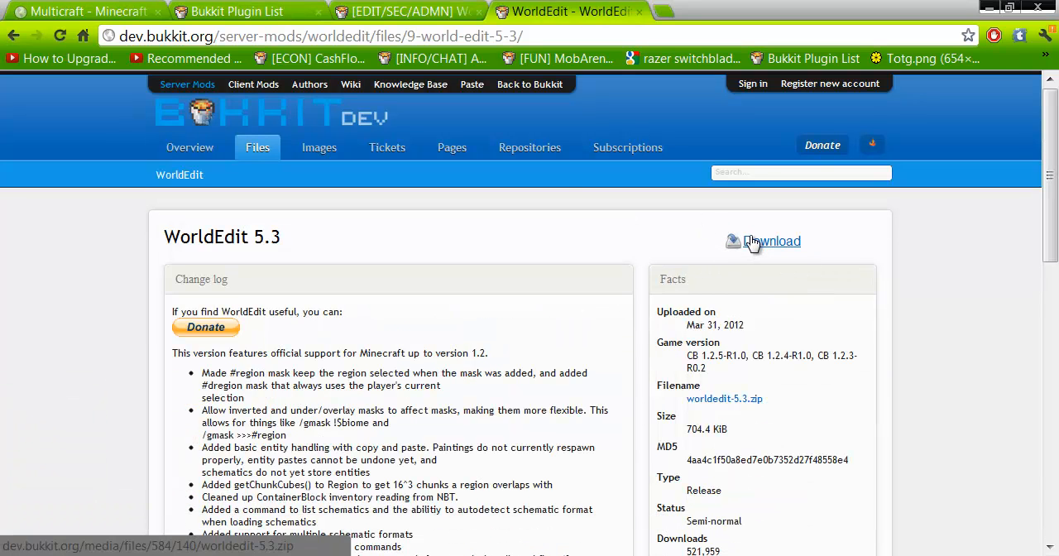
{"action": "left_click", "coordinate": [771, 241]}
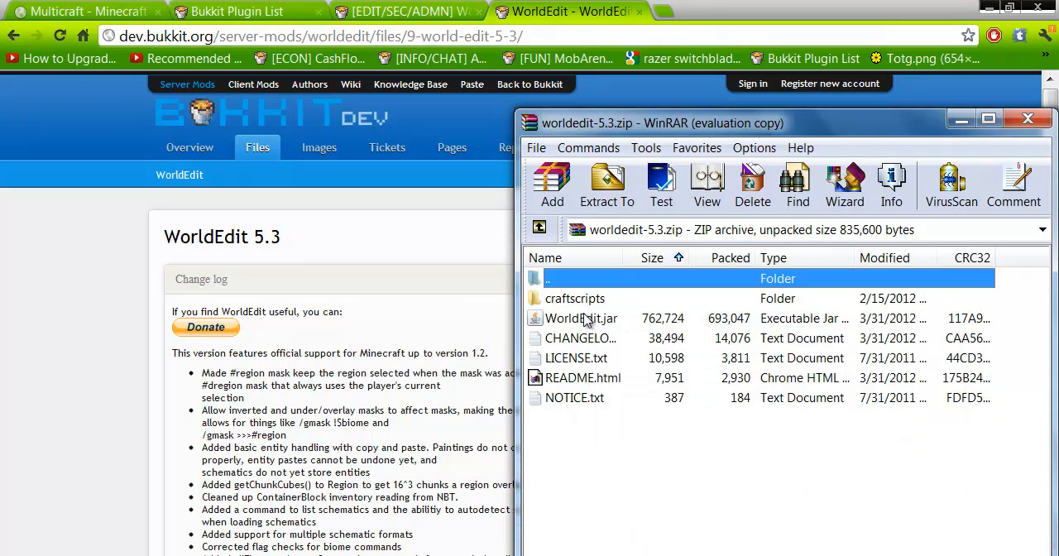
Return to Multicraft's file manager and bring up the upload form for /plugins
{"action": "left_click", "coordinate": [581, 318]}
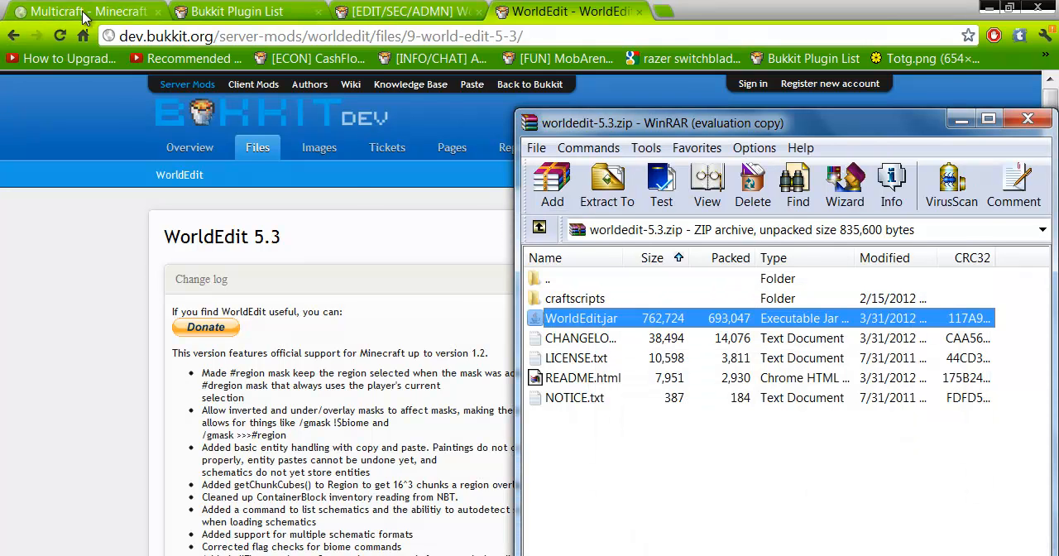
{"action": "left_click", "coordinate": [82, 12]}
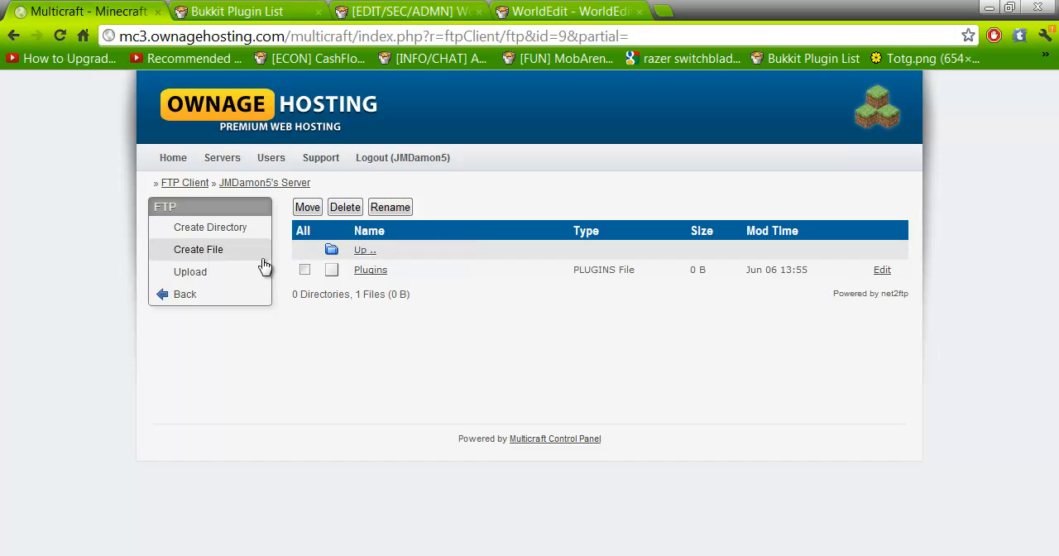
{"action": "left_click", "coordinate": [190, 272]}
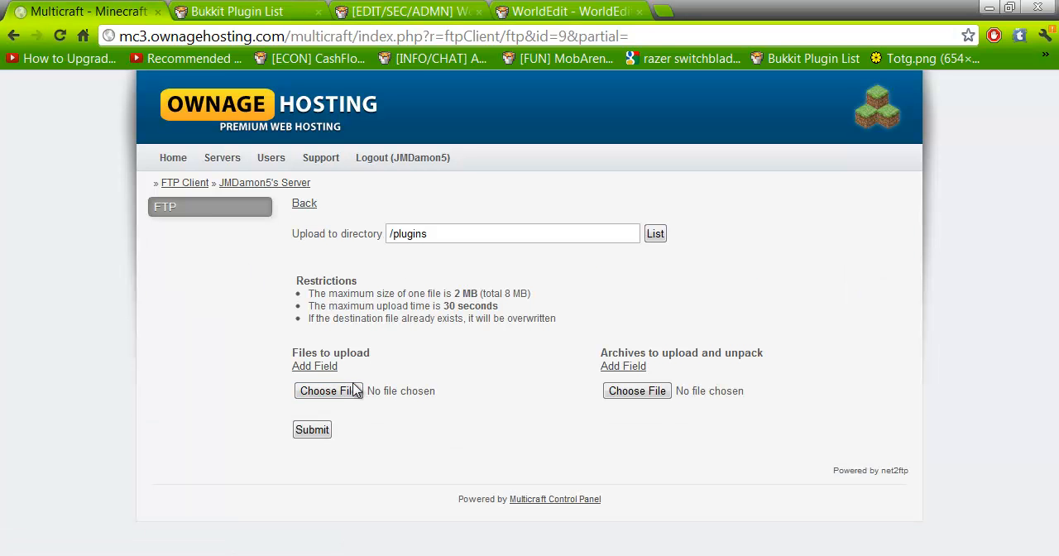
{"action": "mouse_move", "coordinate": [579, 359]}
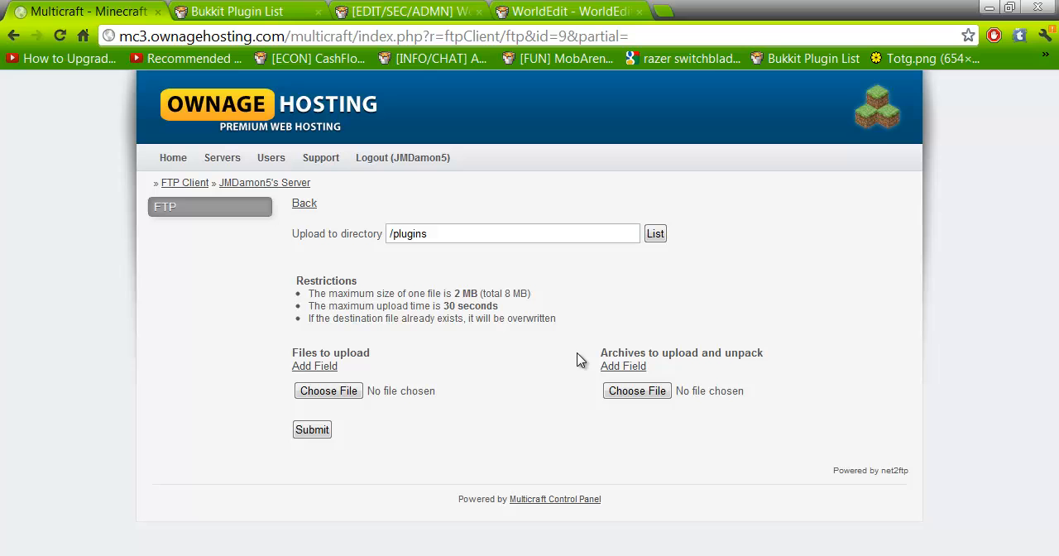
{"action": "mouse_move", "coordinate": [528, 398]}
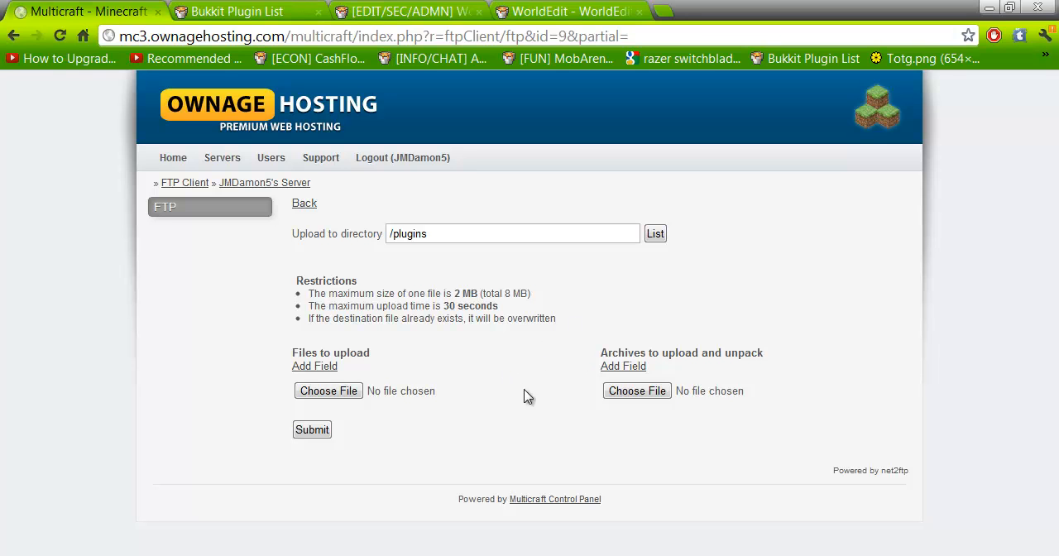
{"action": "mouse_move", "coordinate": [422, 291]}
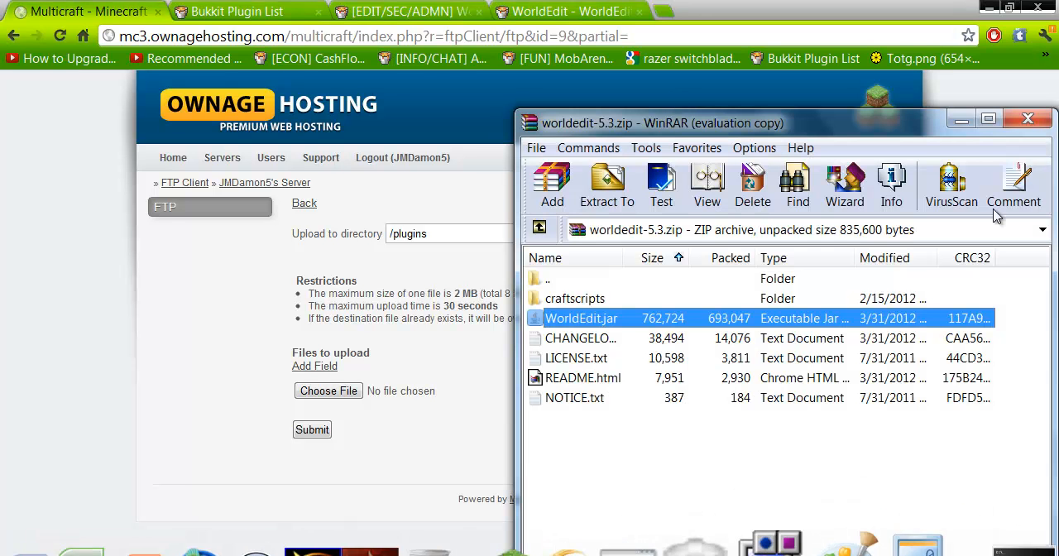
{"action": "mouse_move", "coordinate": [632, 291]}
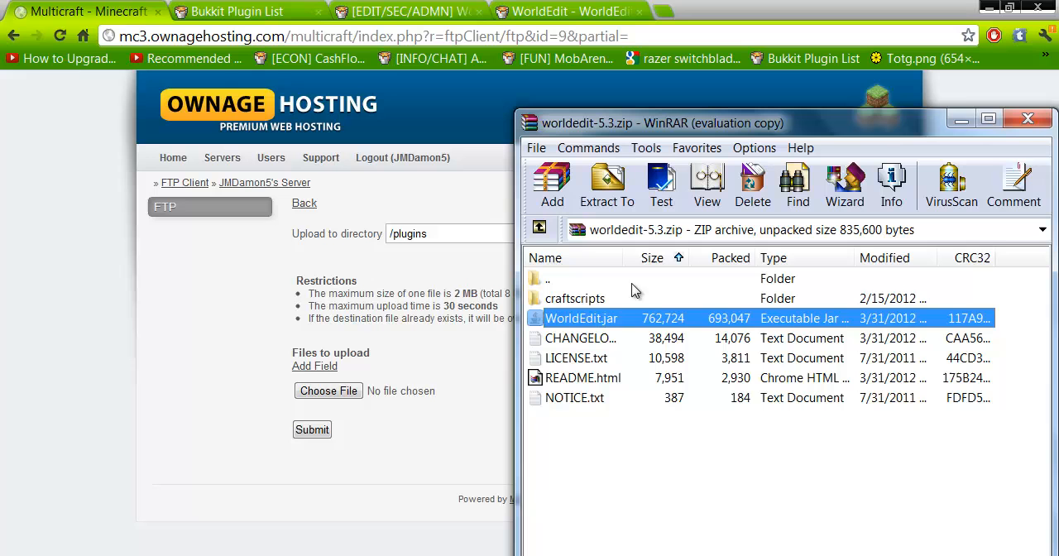
{"action": "left_click", "coordinate": [571, 278]}
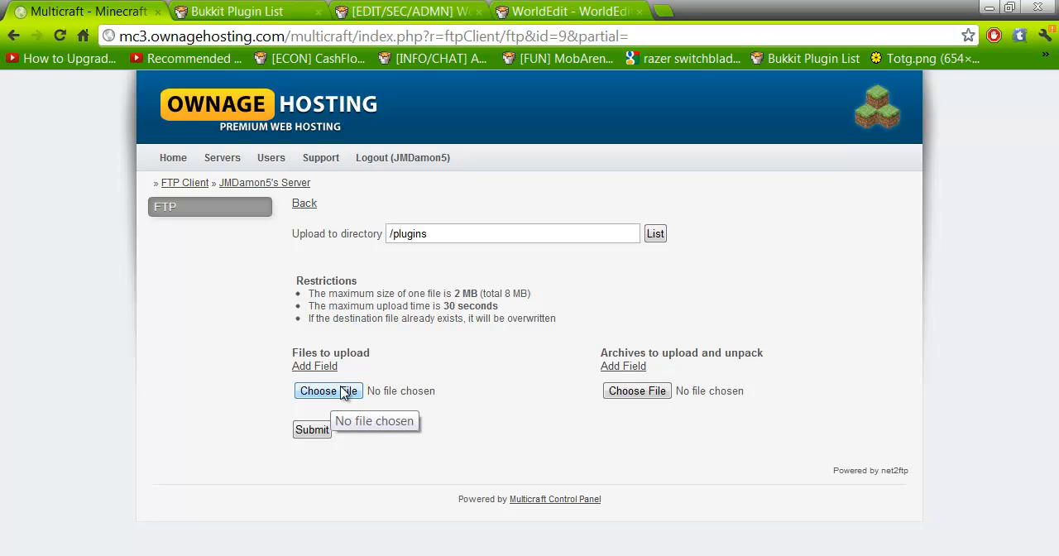
{"action": "mouse_move", "coordinate": [678, 474]}
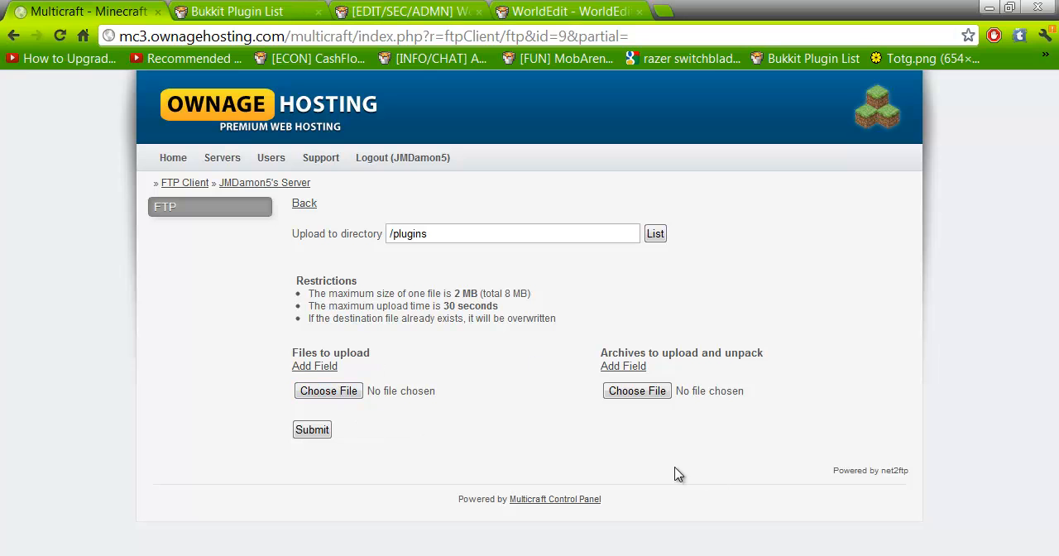
{"action": "mouse_move", "coordinate": [637, 390]}
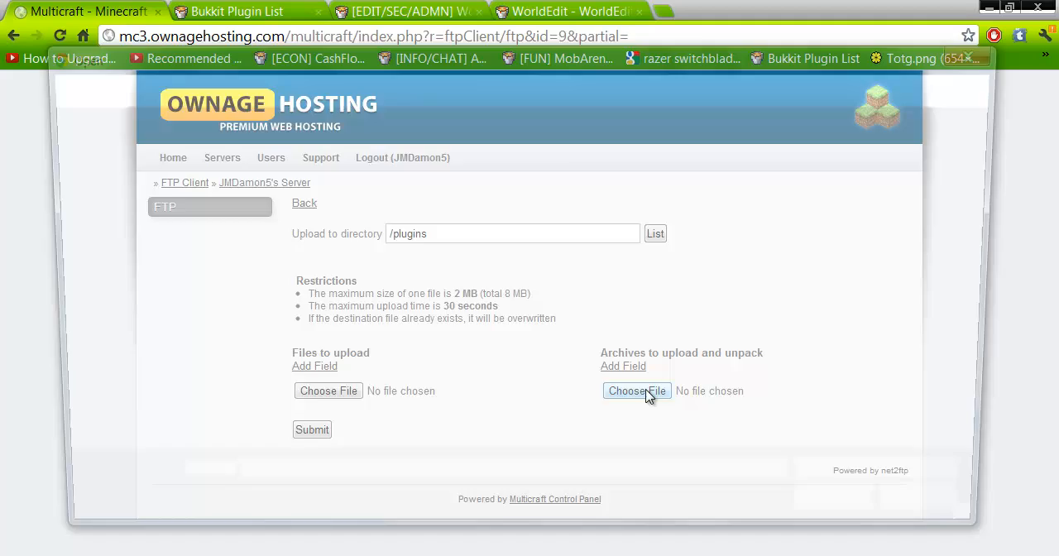
Attach worldedit-5.3.zip from the Desktop as the archive to upload and unpack
{"action": "left_click", "coordinate": [636, 391]}
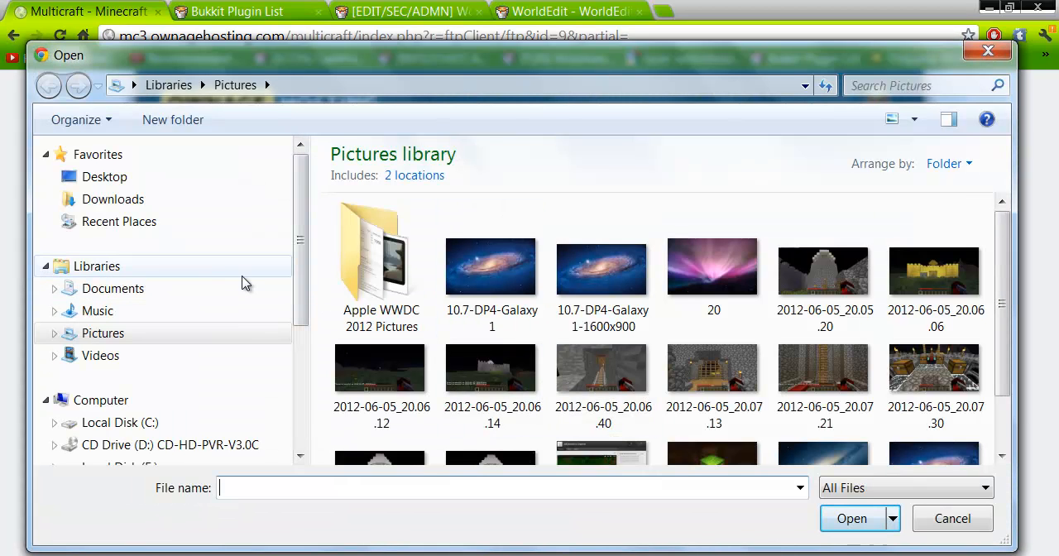
{"action": "mouse_move", "coordinate": [113, 199]}
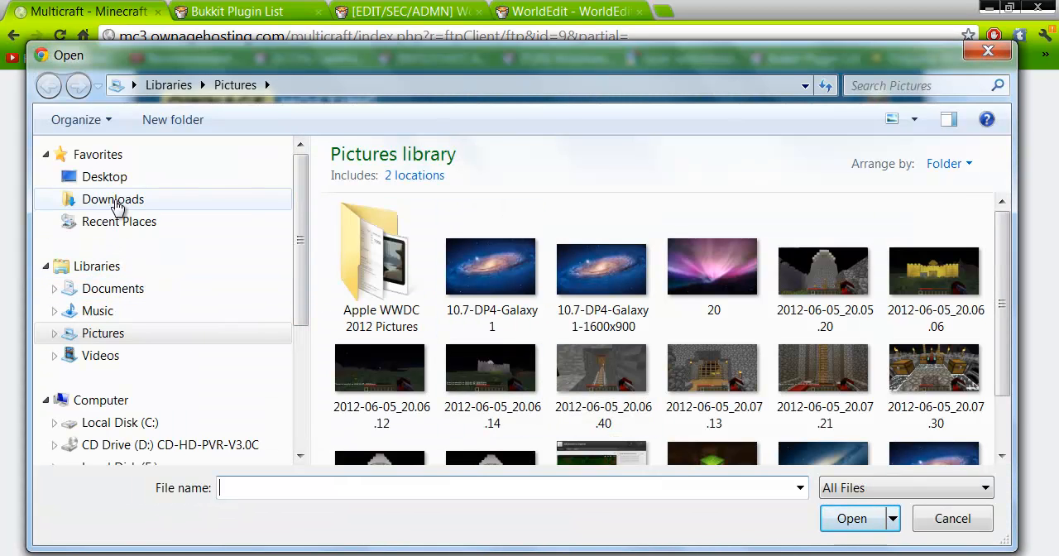
{"action": "left_click", "coordinate": [104, 175]}
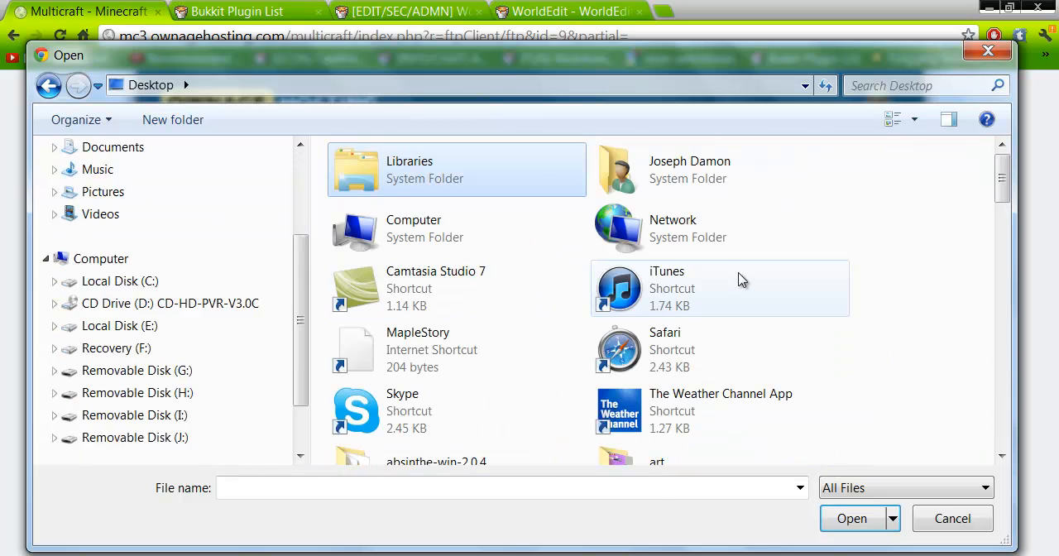
{"action": "scroll", "scroll_direction": "down", "scroll_amount": 3}
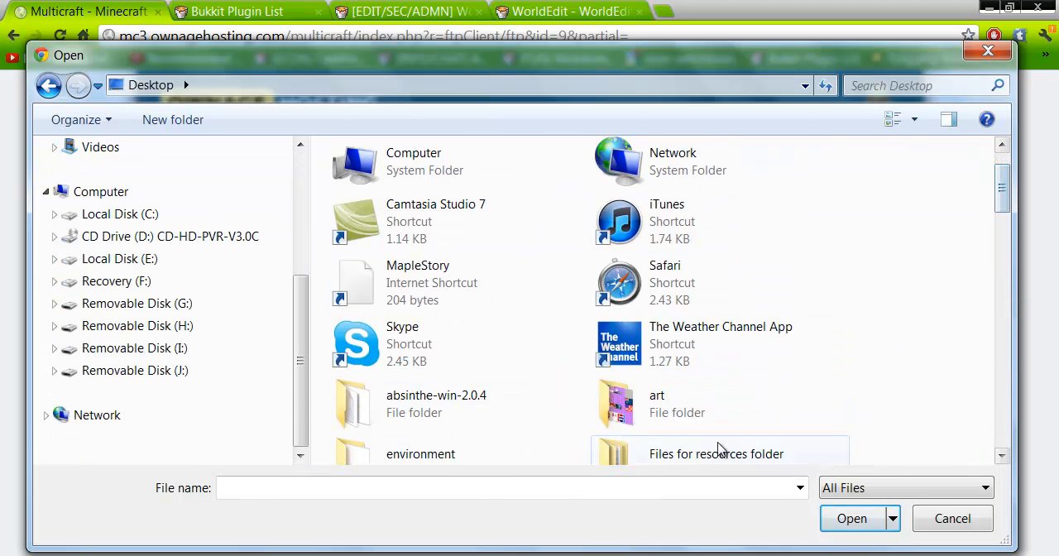
{"action": "type", "text": "W"}
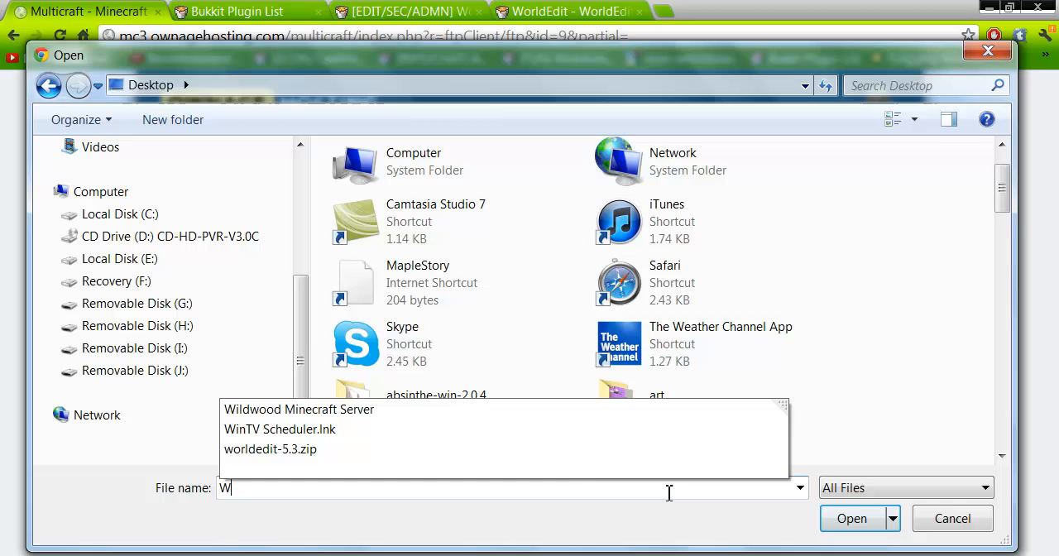
{"action": "left_click", "coordinate": [272, 449]}
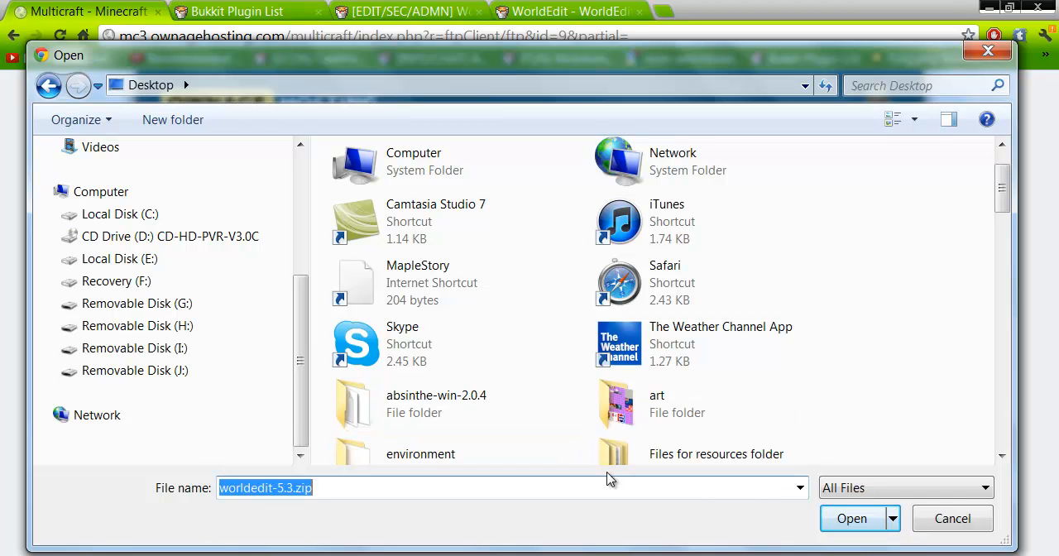
{"action": "left_click", "coordinate": [851, 518]}
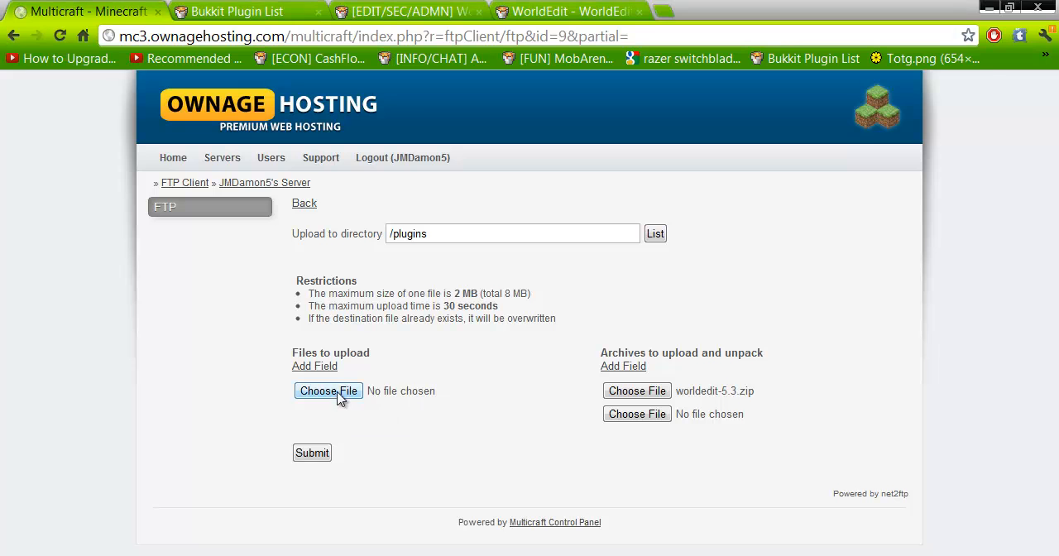
Browse the single-file picker, peek inside the worldedit archive, then return to the plugins listing
{"action": "left_click", "coordinate": [328, 390]}
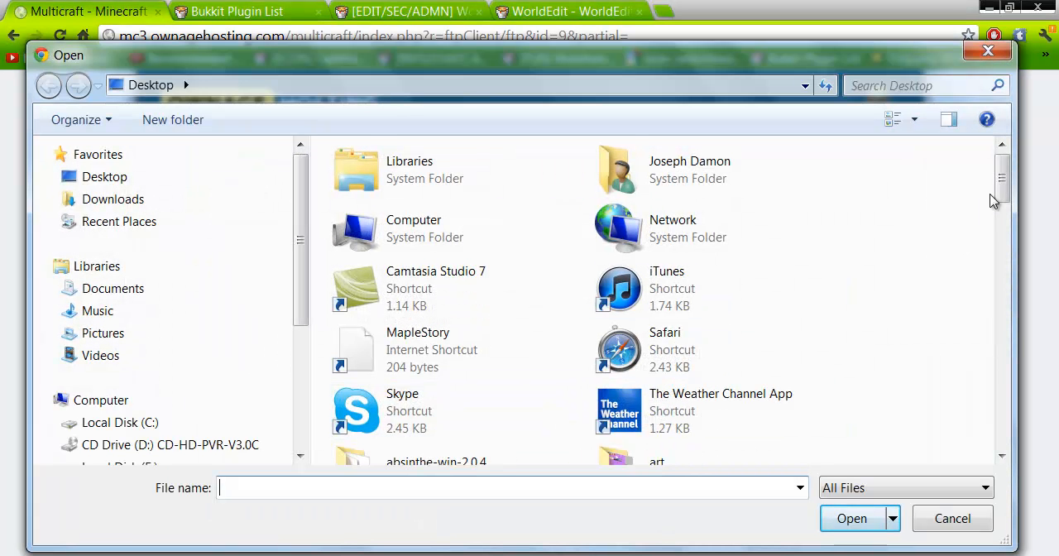
{"action": "scroll", "scroll_direction": "down", "scroll_amount": 3}
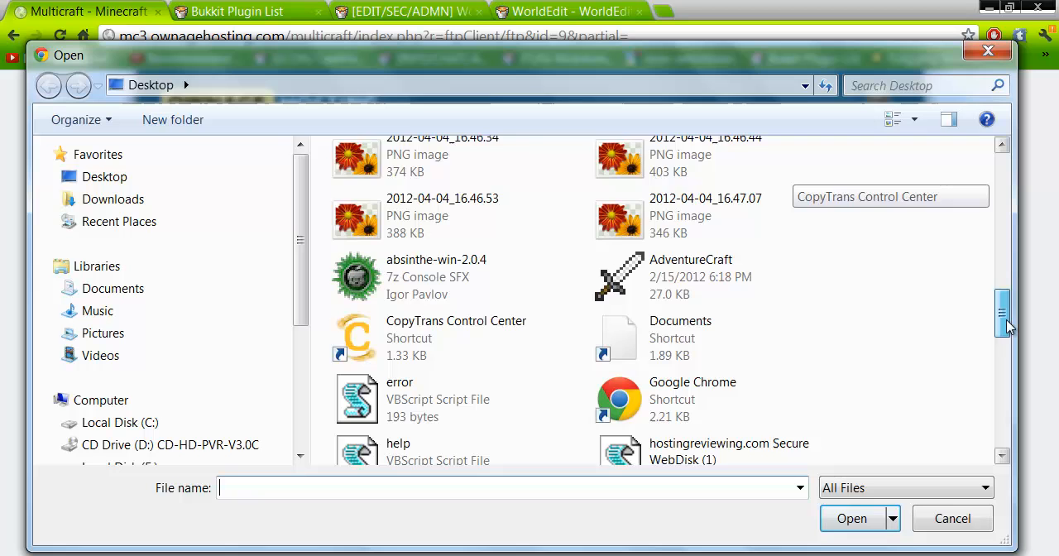
{"action": "scroll", "scroll_direction": "down", "scroll_amount": 3}
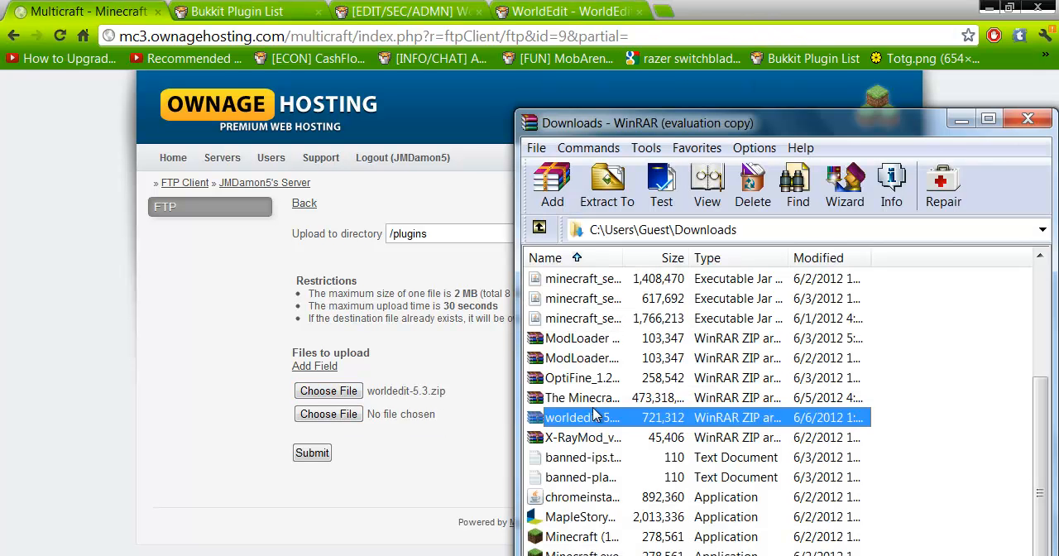
{"action": "double_click", "coordinate": [580, 417]}
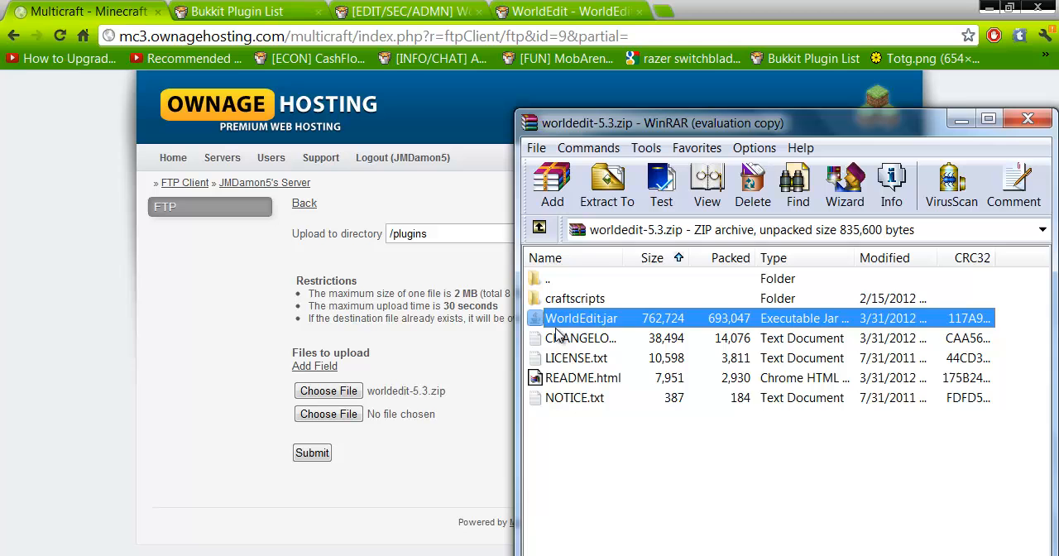
{"action": "mouse_move", "coordinate": [398, 394]}
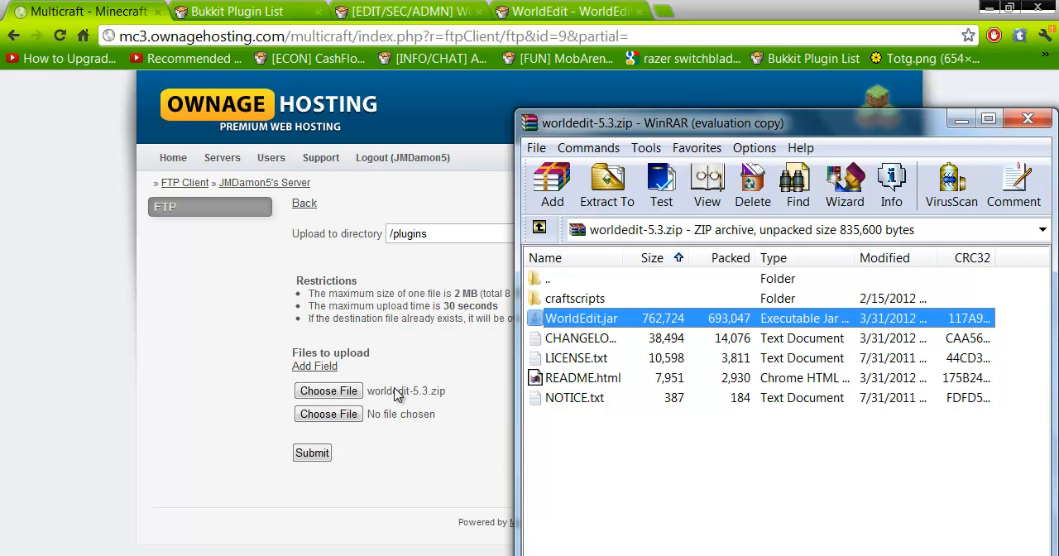
{"action": "mouse_move", "coordinate": [315, 368]}
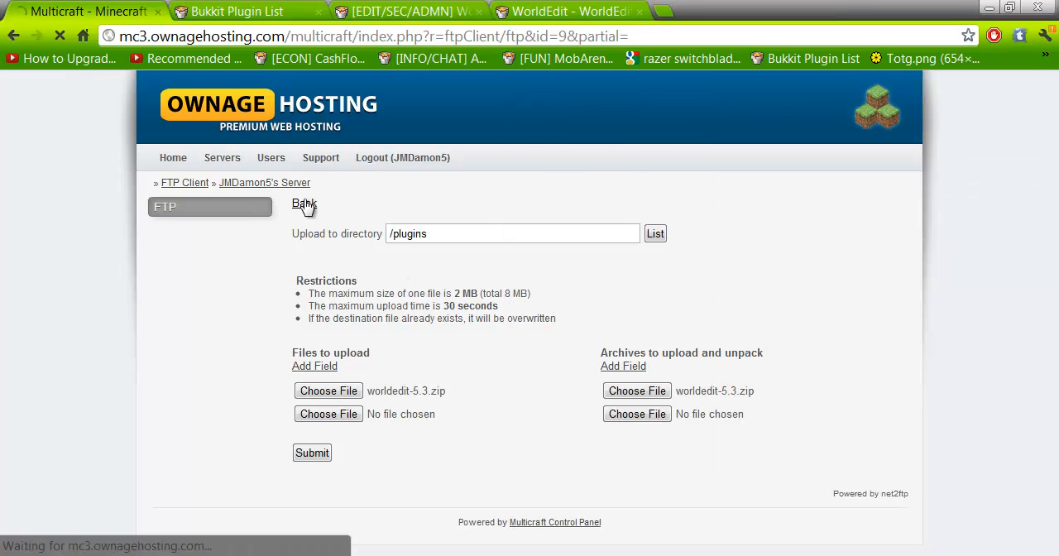
{"action": "left_click", "coordinate": [312, 454]}
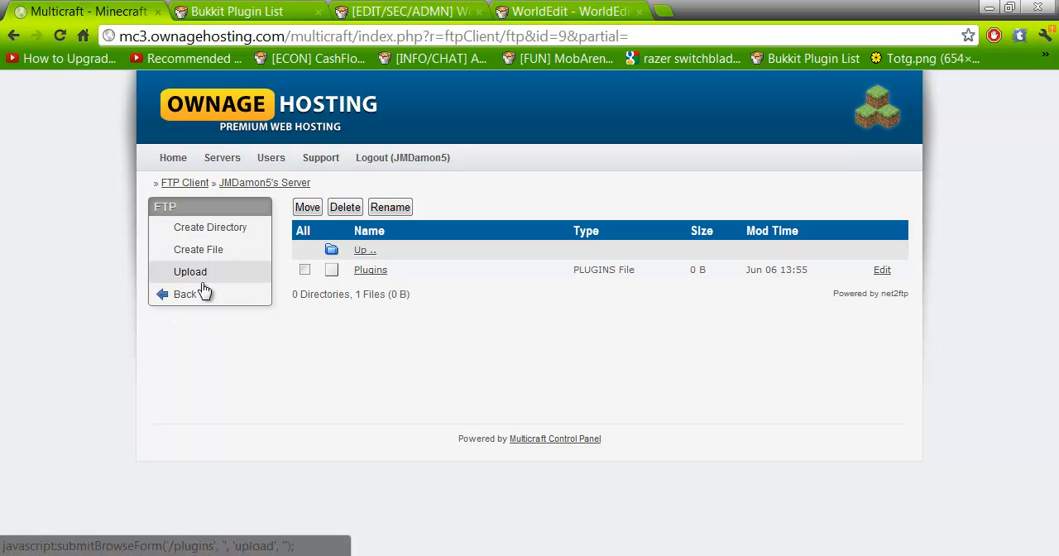
Re-choose the worldedit-5.3 archive in a fresh upload form and submit the upload
{"action": "left_click", "coordinate": [191, 272]}
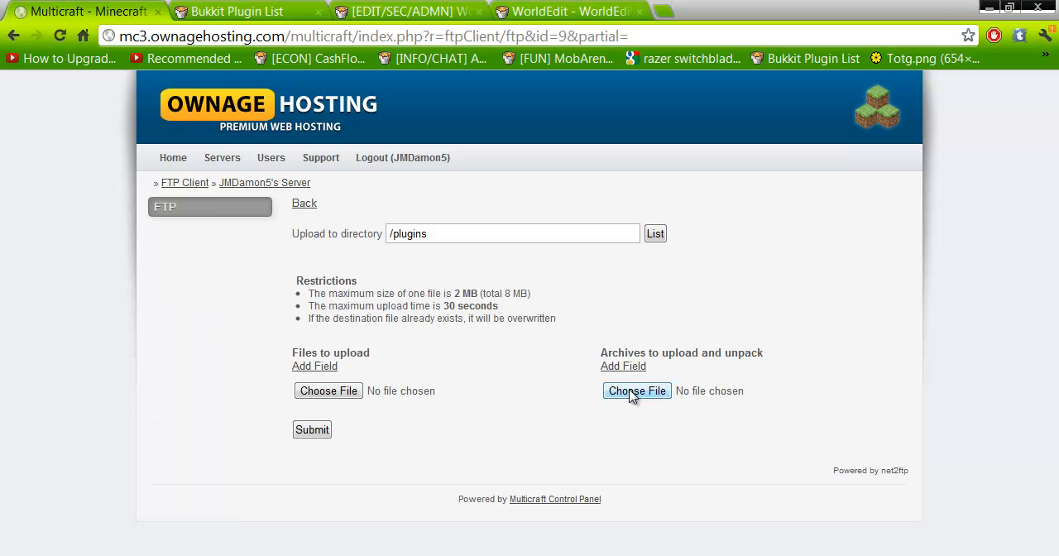
{"action": "left_click", "coordinate": [636, 390]}
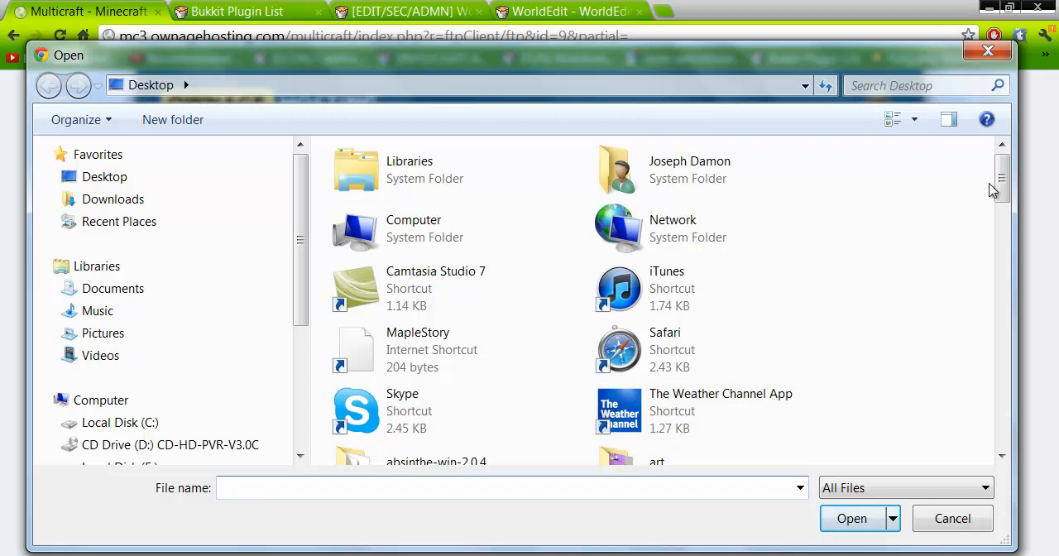
{"action": "scroll", "scroll_direction": "down", "scroll_amount": 3}
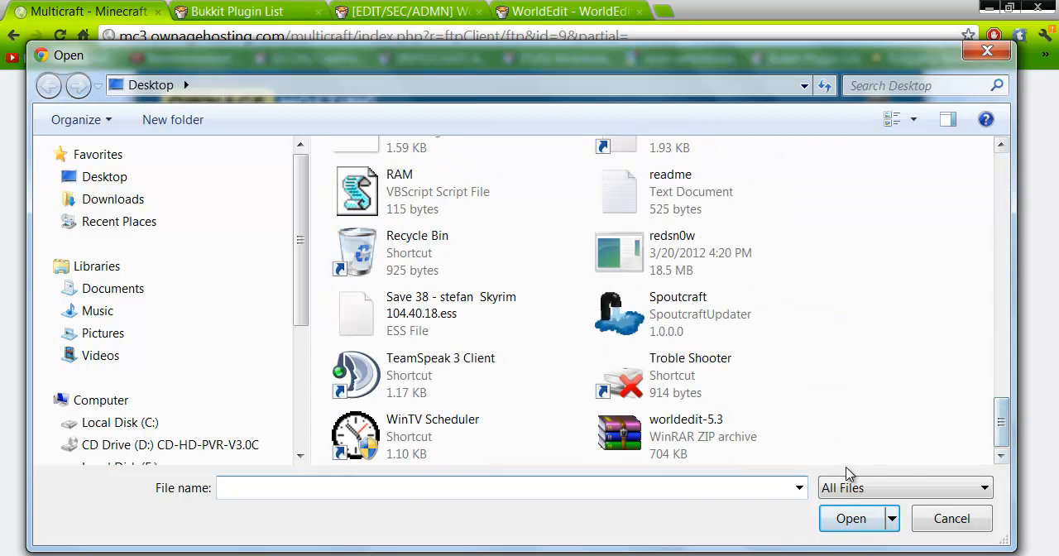
{"action": "left_click", "coordinate": [851, 518]}
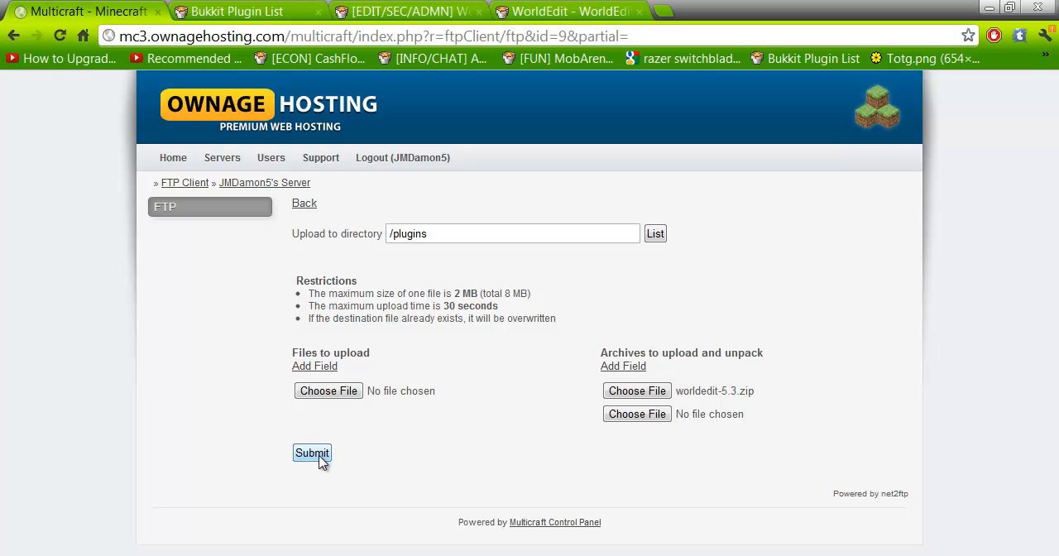
{"action": "left_click", "coordinate": [311, 453]}
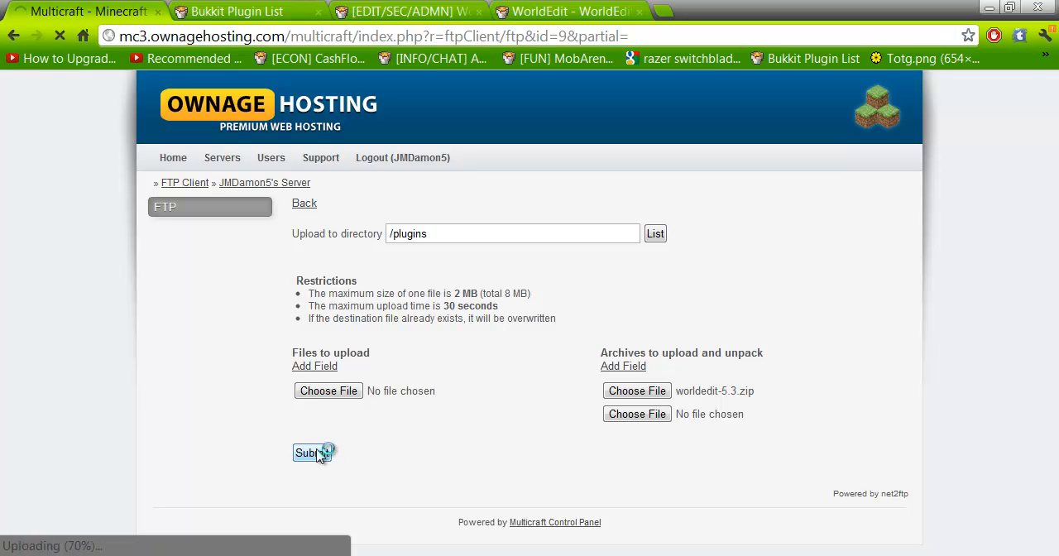
Review the transfer log and reopen plugins to confirm WorldEdit.jar, craftscripts and readmes are there
{"action": "left_click", "coordinate": [306, 454]}
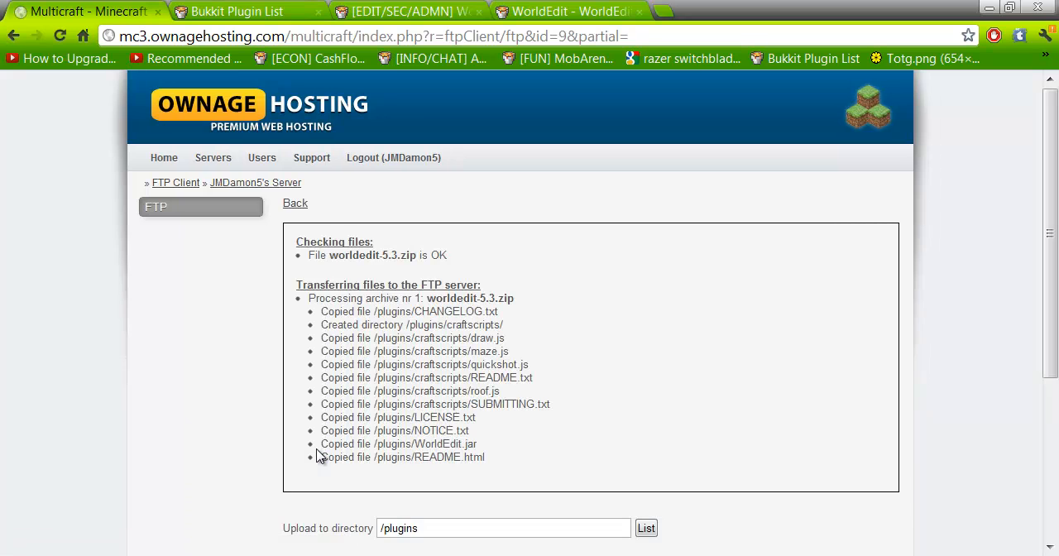
{"action": "scroll", "scroll_direction": "down", "scroll_amount": 3}
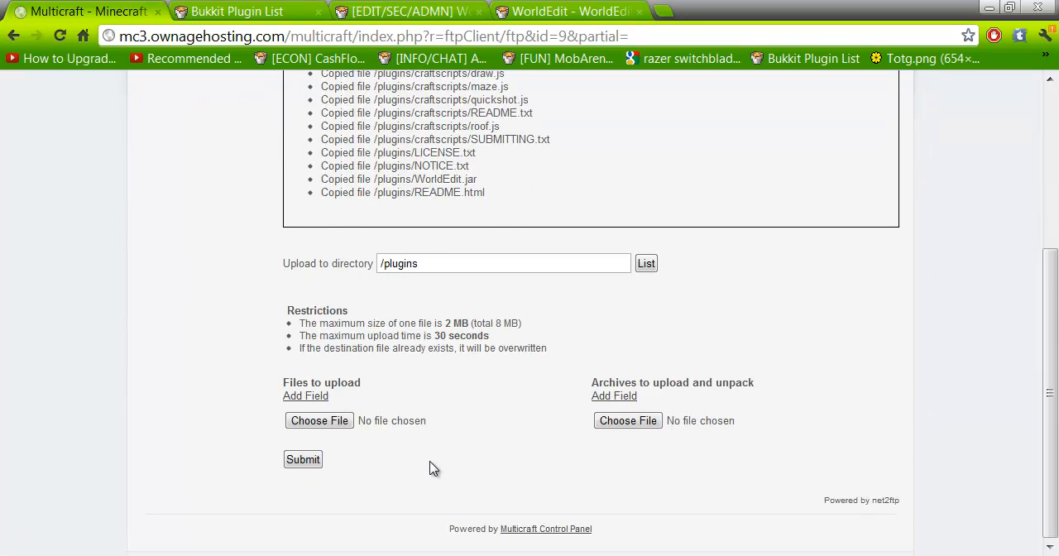
{"action": "scroll", "scroll_direction": "up", "scroll_amount": 3}
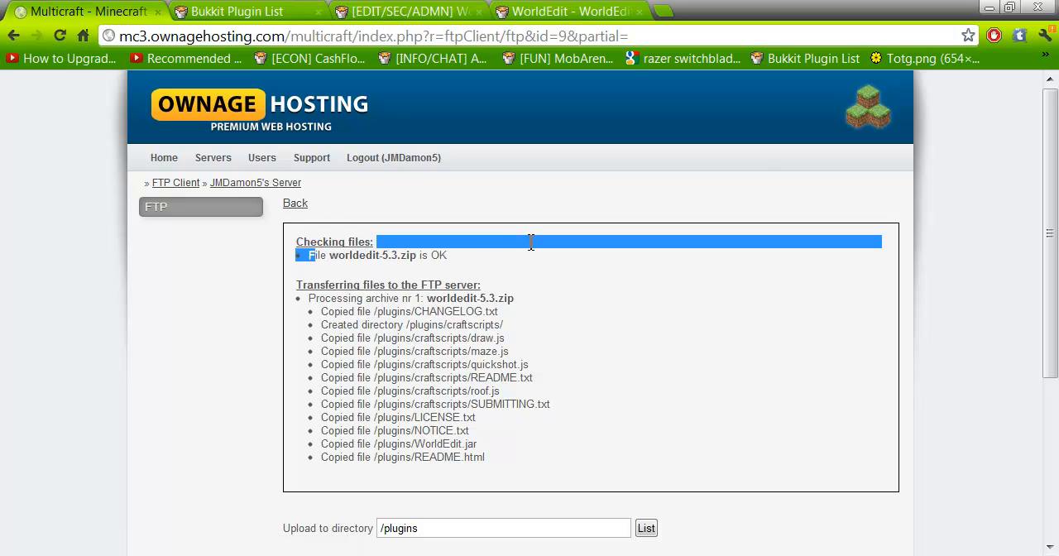
{"action": "left_click", "coordinate": [294, 201]}
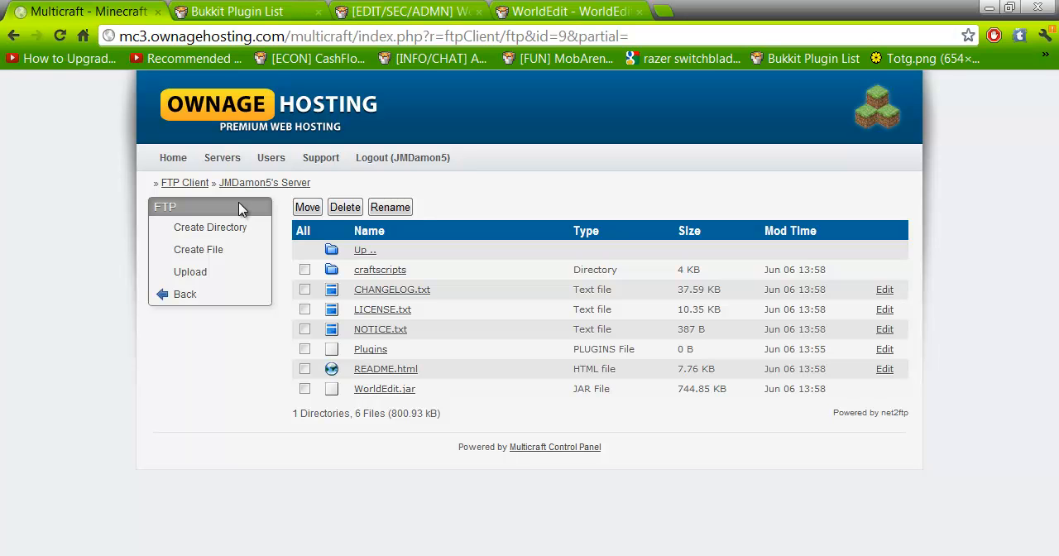
{"action": "mouse_move", "coordinate": [373, 308]}
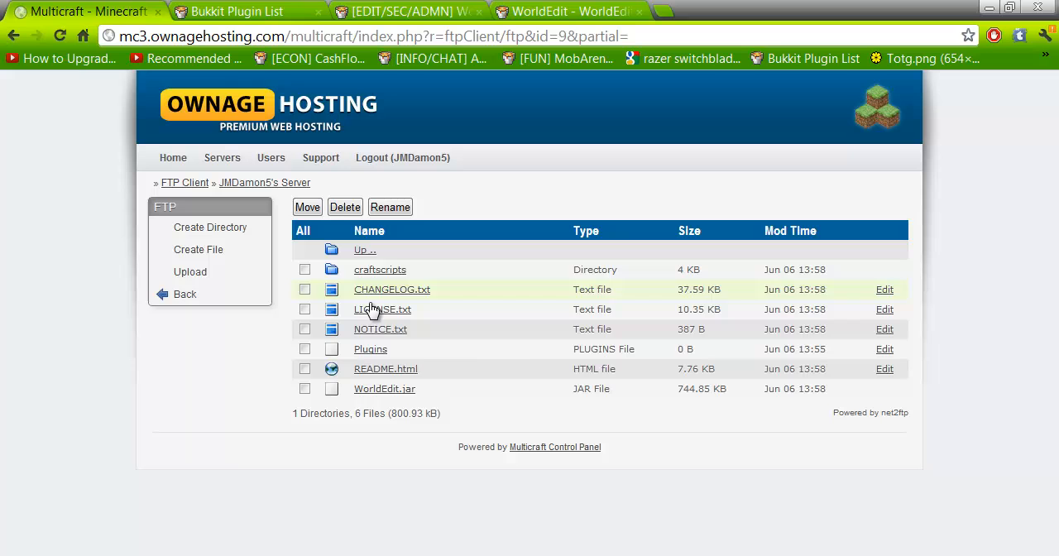
{"action": "left_click", "coordinate": [364, 249]}
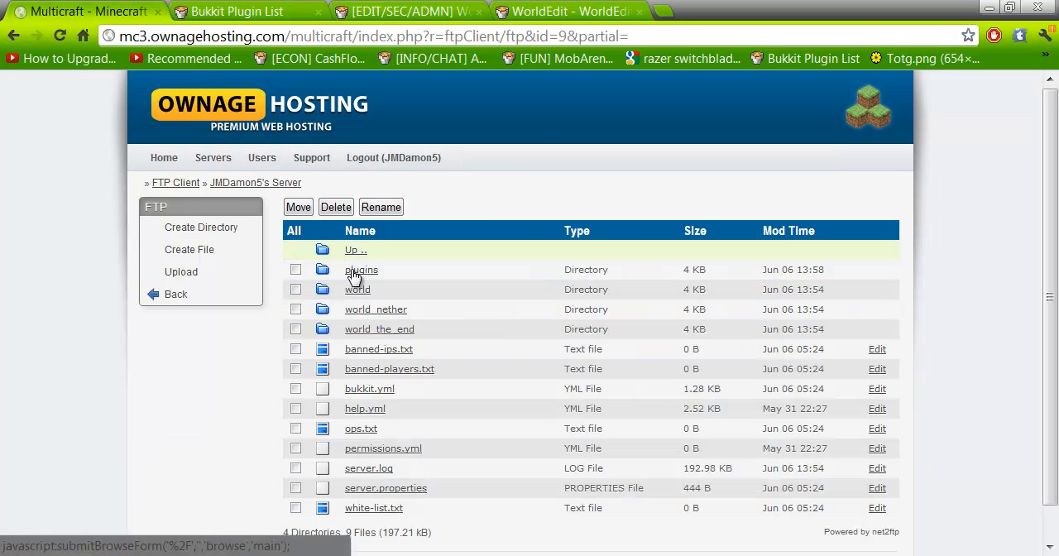
{"action": "left_click", "coordinate": [361, 268]}
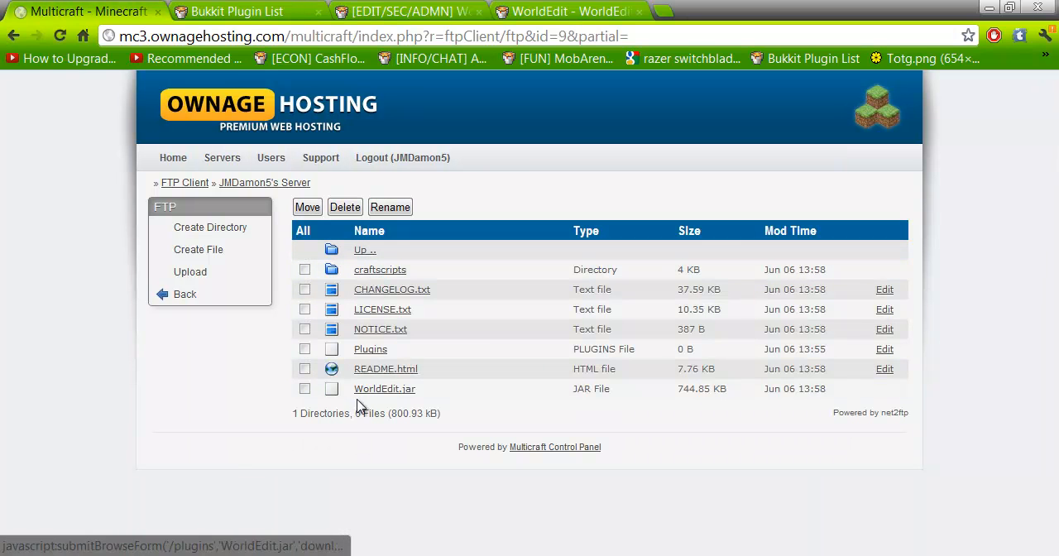
{"action": "mouse_move", "coordinate": [411, 274]}
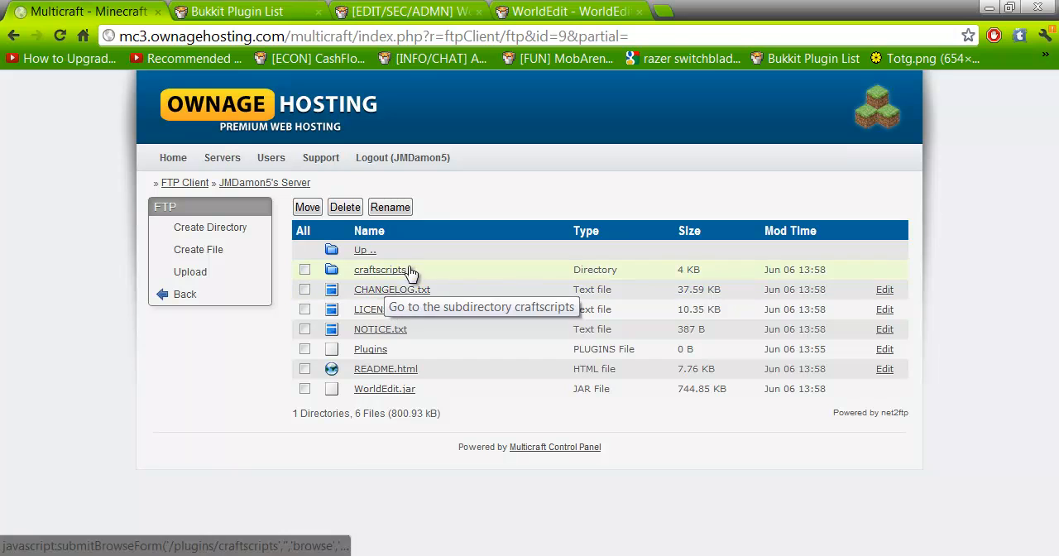
{"action": "mouse_move", "coordinate": [384, 389]}
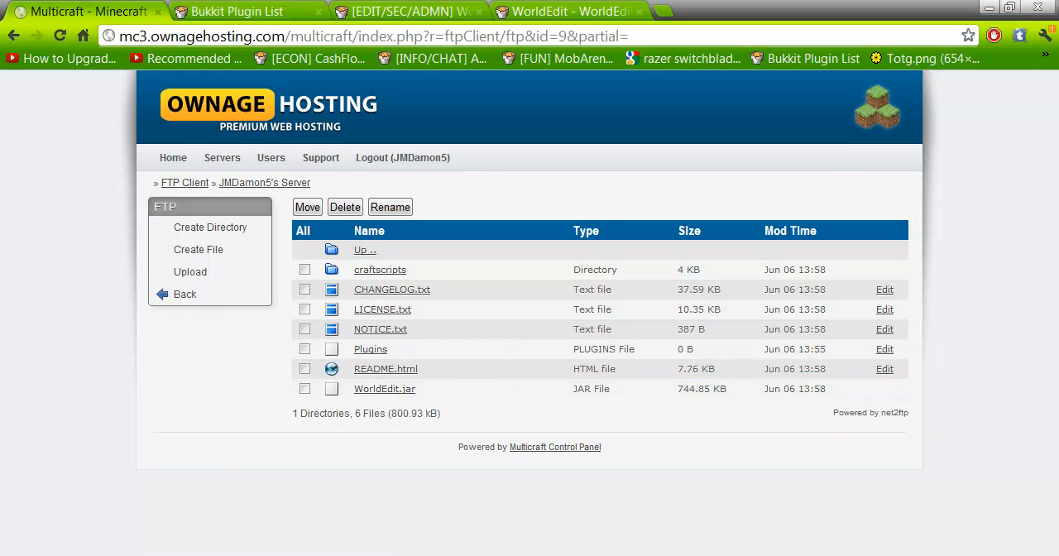
{"action": "mouse_move", "coordinate": [185, 182]}
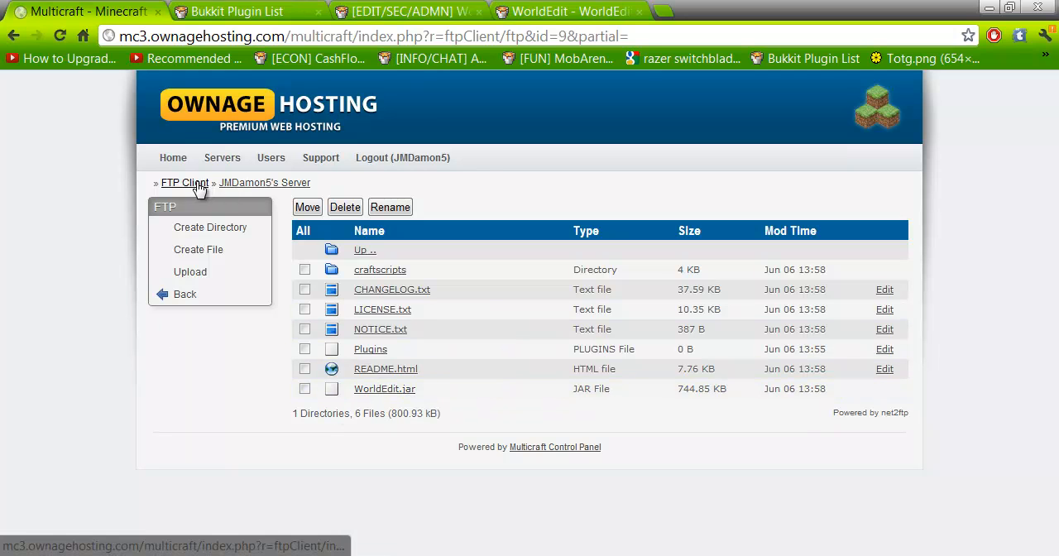
Navigate via Servers > My Servers to JMDamon5's Server control page
{"action": "left_click", "coordinate": [212, 157]}
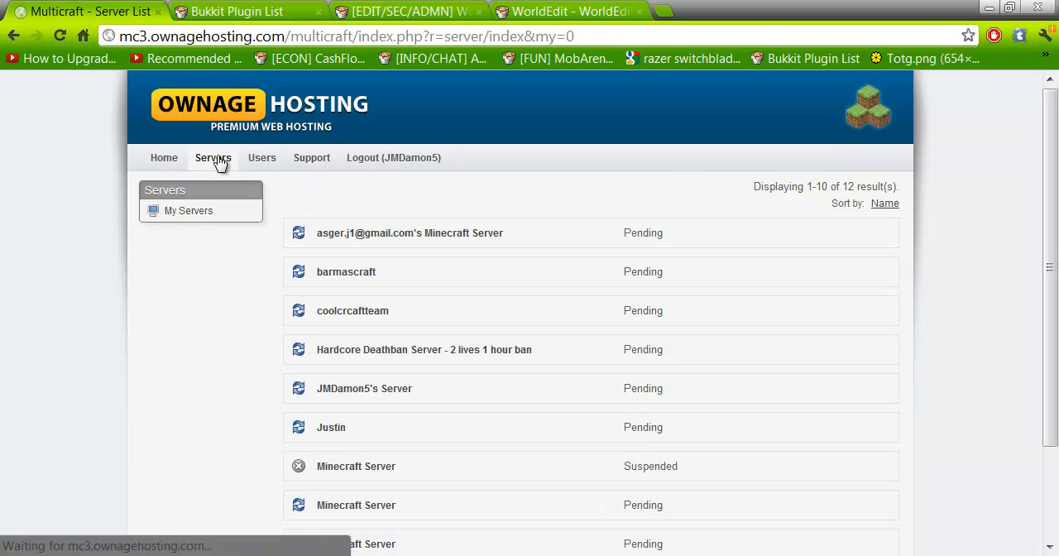
{"action": "left_click", "coordinate": [188, 210]}
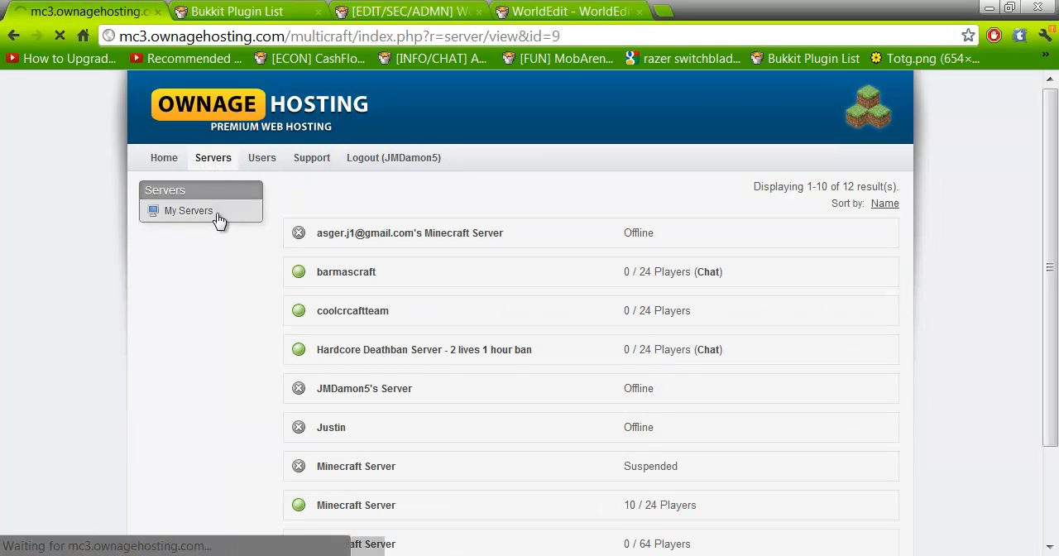
{"action": "left_click", "coordinate": [364, 388]}
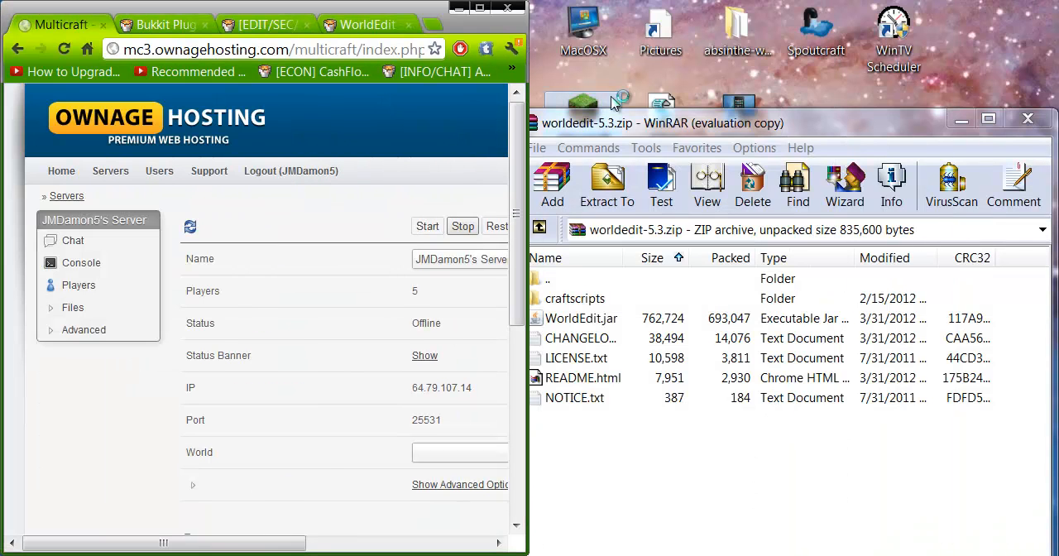
{"action": "mouse_move", "coordinate": [588, 99]}
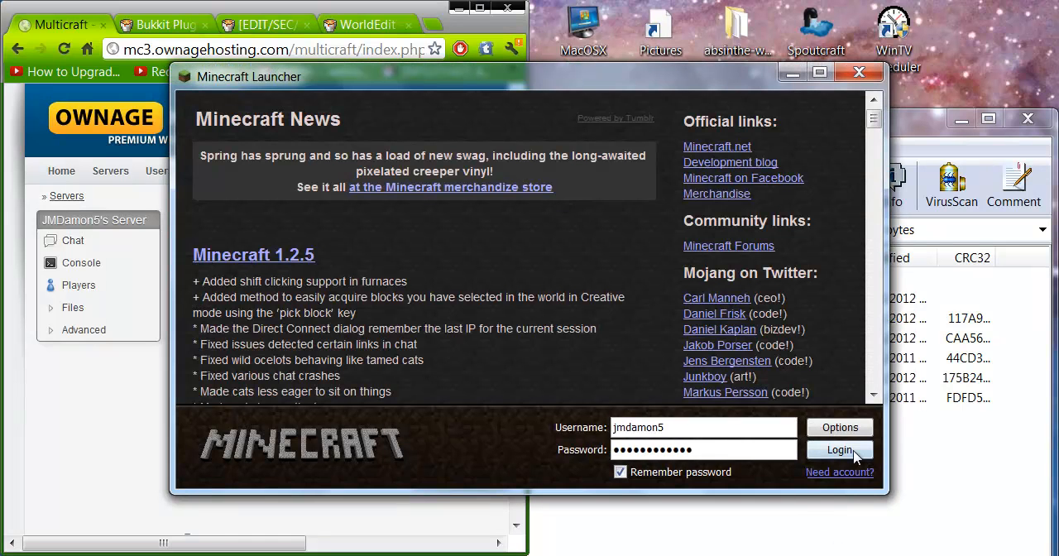
Log in through the Minecraft Launcher to start the game
{"action": "left_click", "coordinate": [841, 450]}
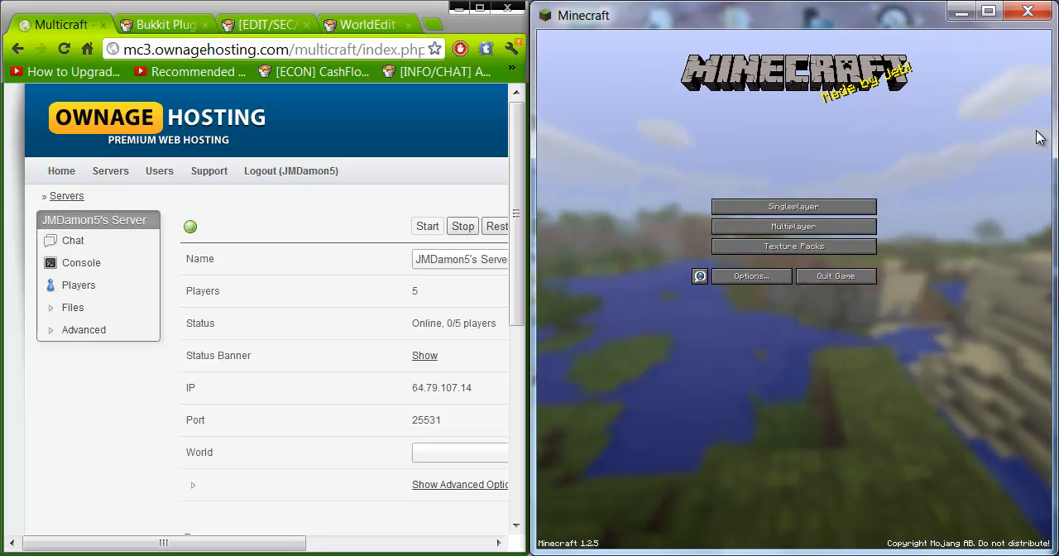
Direct-connect from Multiplayer to 64.79.107.14:25531 and join the server
{"action": "left_click", "coordinate": [793, 225]}
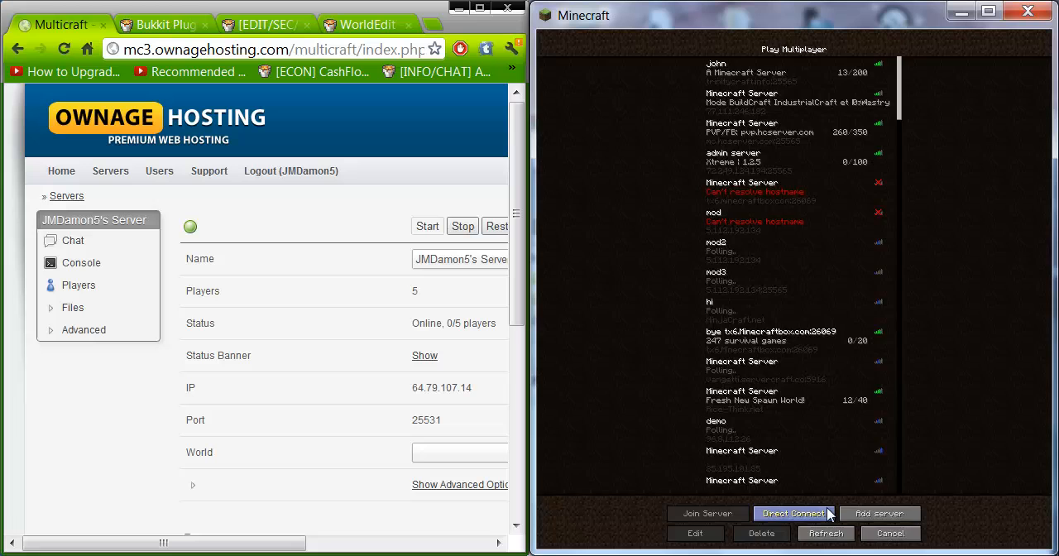
{"action": "left_click", "coordinate": [791, 513]}
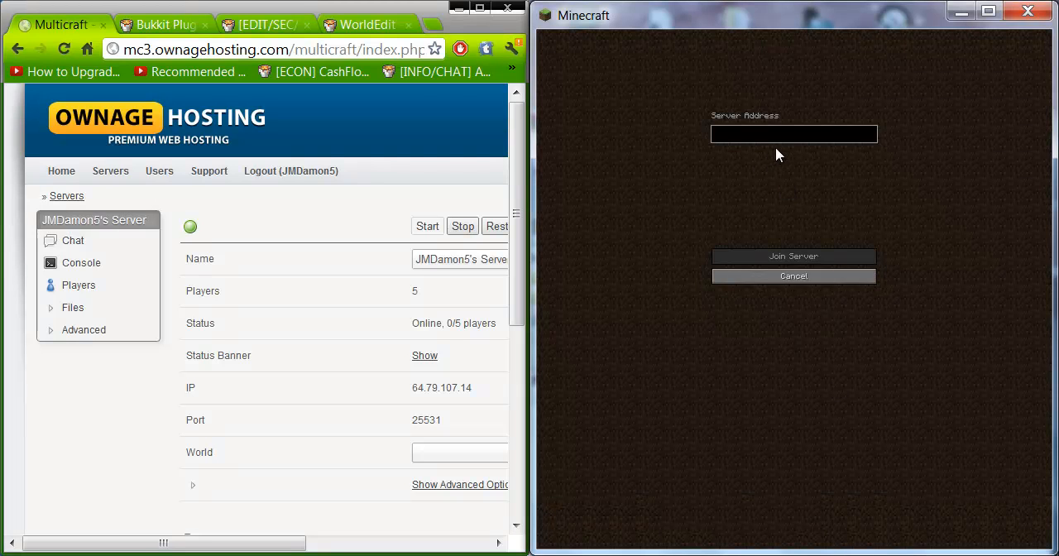
{"action": "mouse_move", "coordinate": [625, 31]}
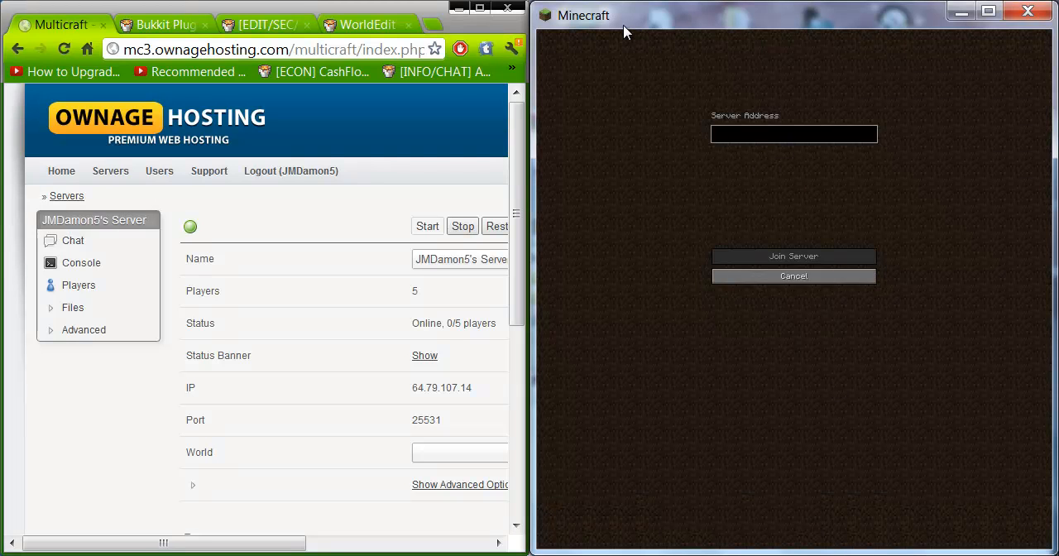
{"action": "type", "text": "64"}
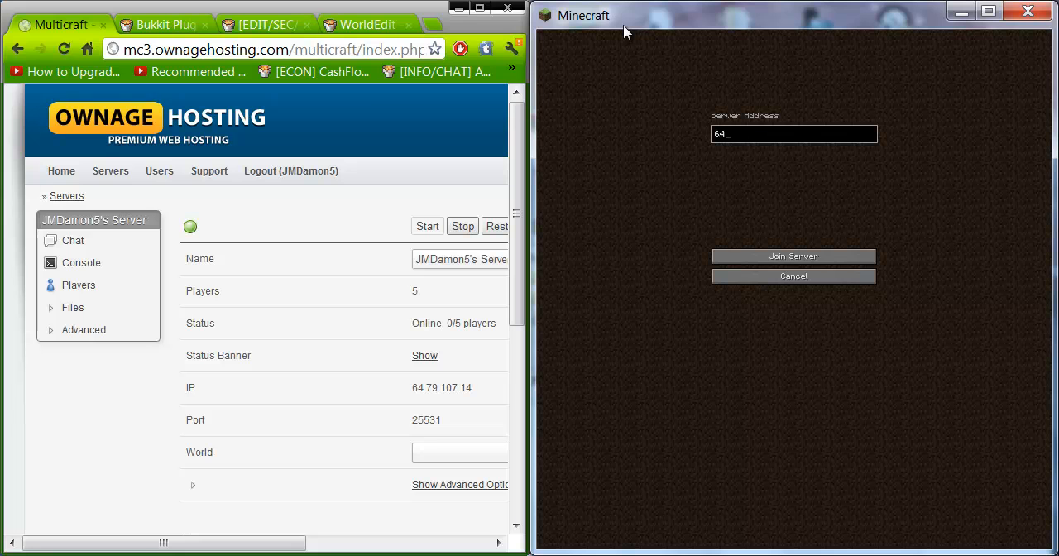
{"action": "type", "text": ".79.107"}
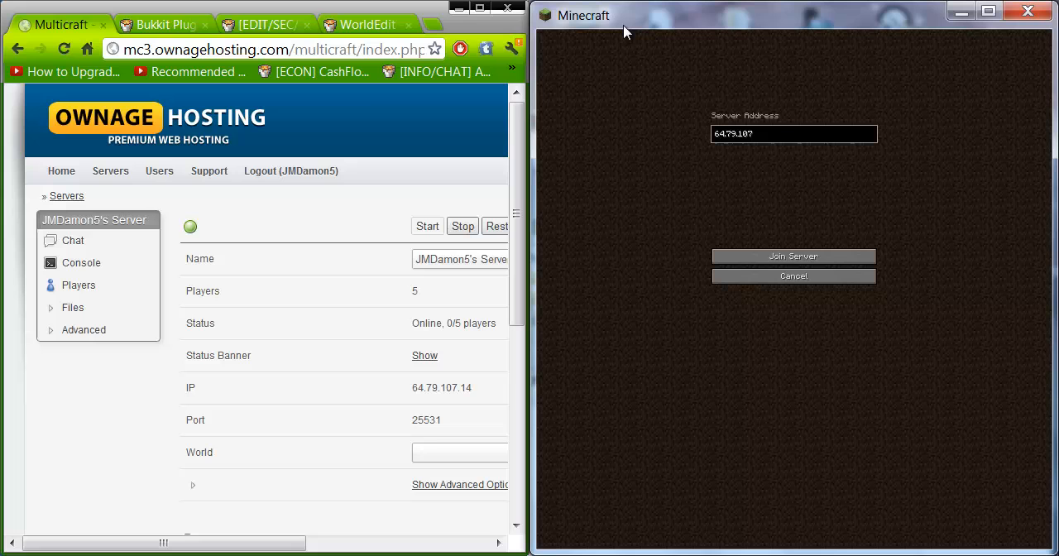
{"action": "type", "text": "."}
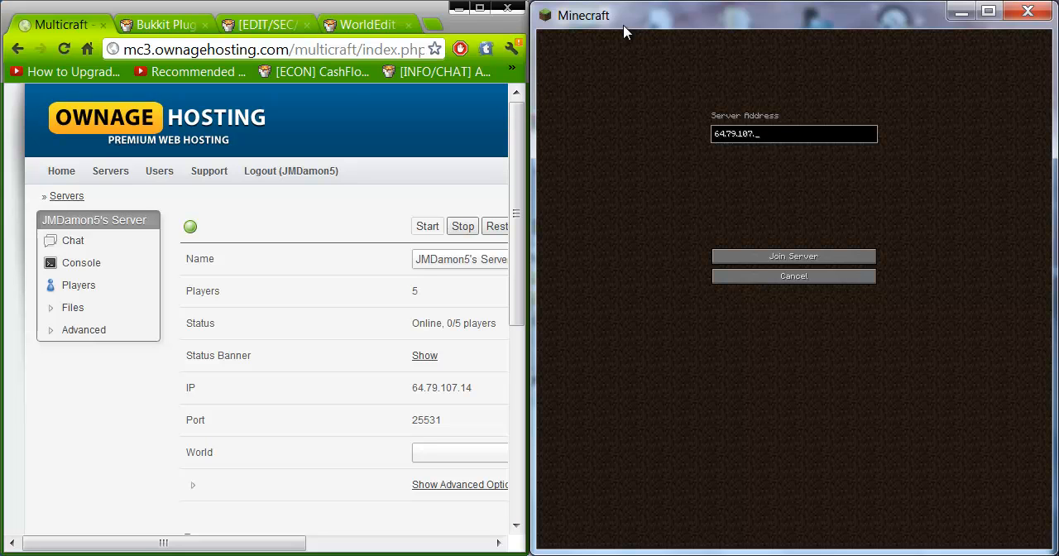
{"action": "type", "text": "14:"}
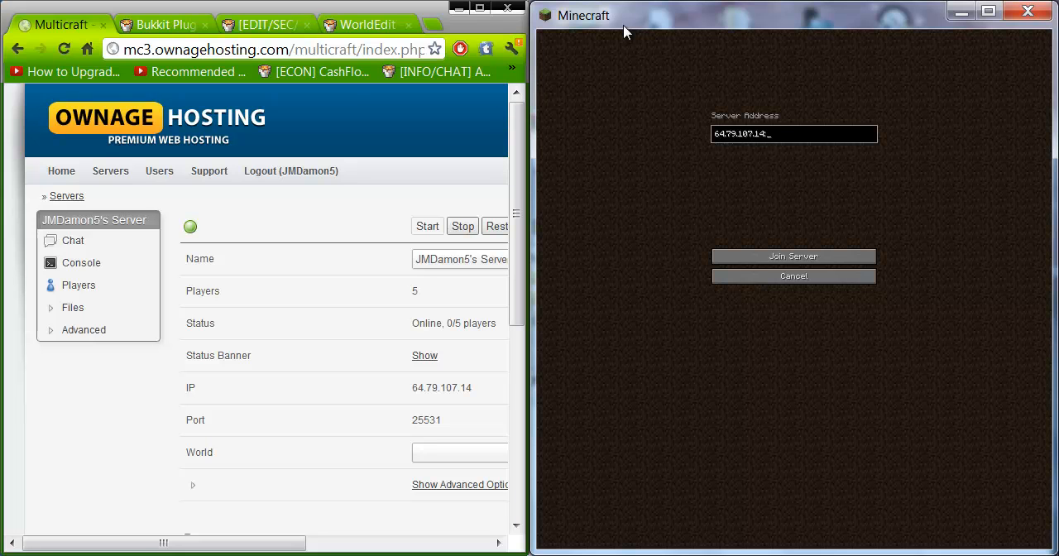
{"action": "type", "text": "25531"}
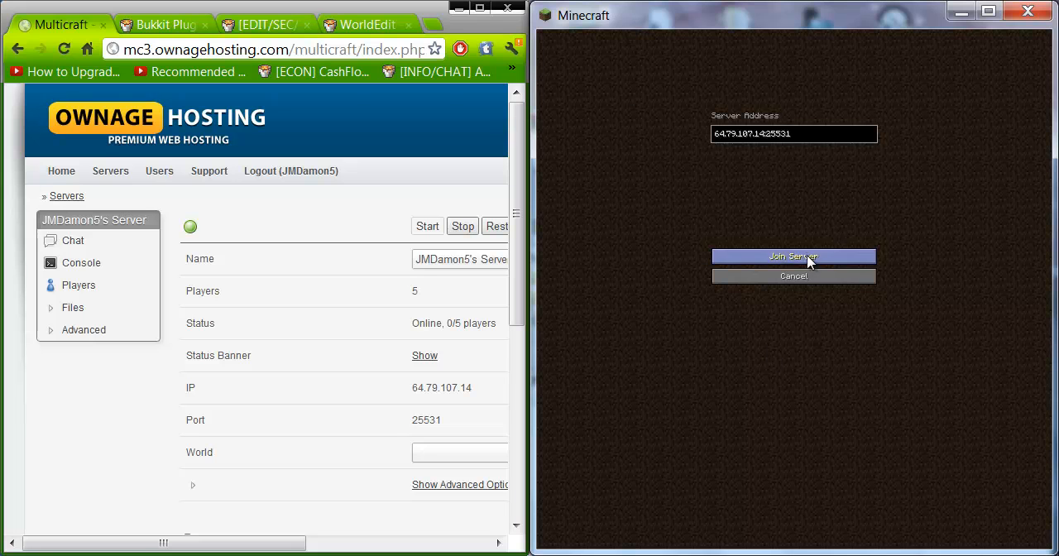
{"action": "left_click", "coordinate": [793, 255]}
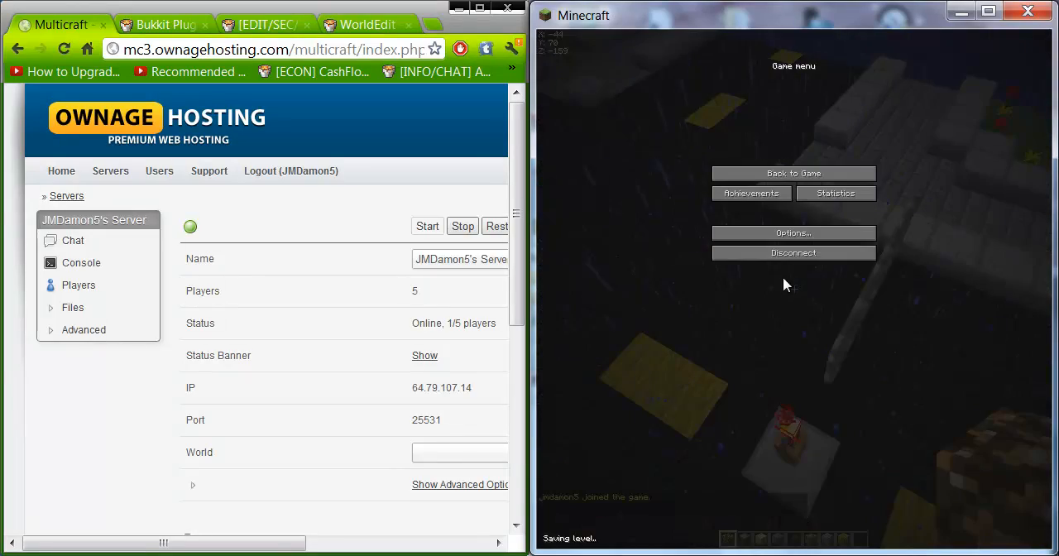
Return from the game menu into the server world
{"action": "left_click", "coordinate": [793, 172]}
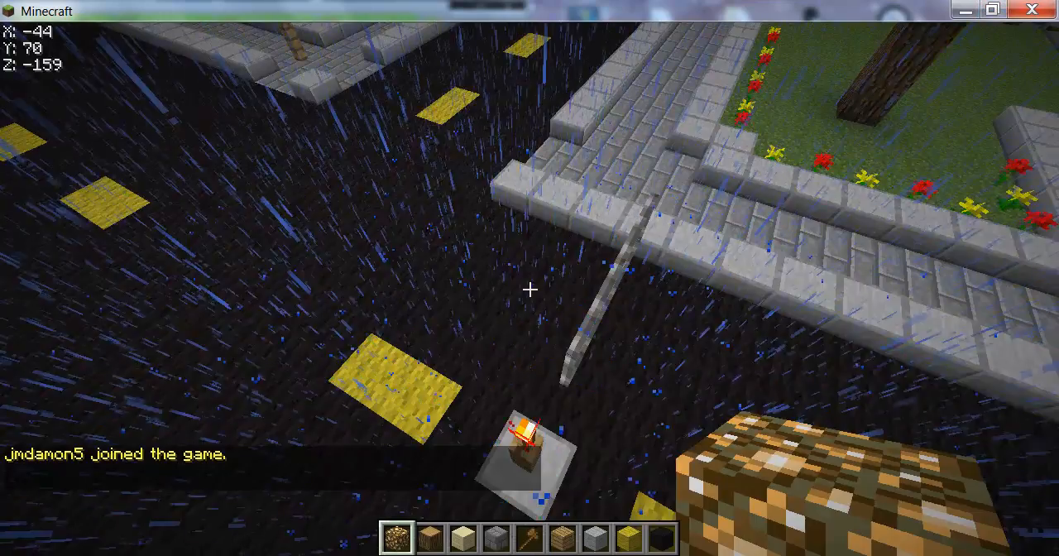
{"action": "mouse_move", "coordinate": [530, 289]}
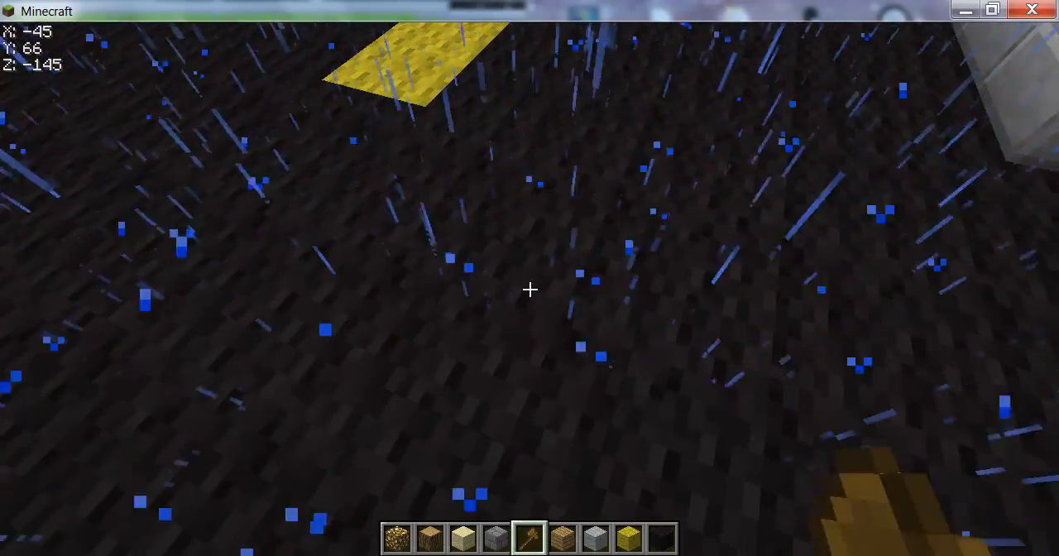
{"action": "mouse_move", "coordinate": [529, 289]}
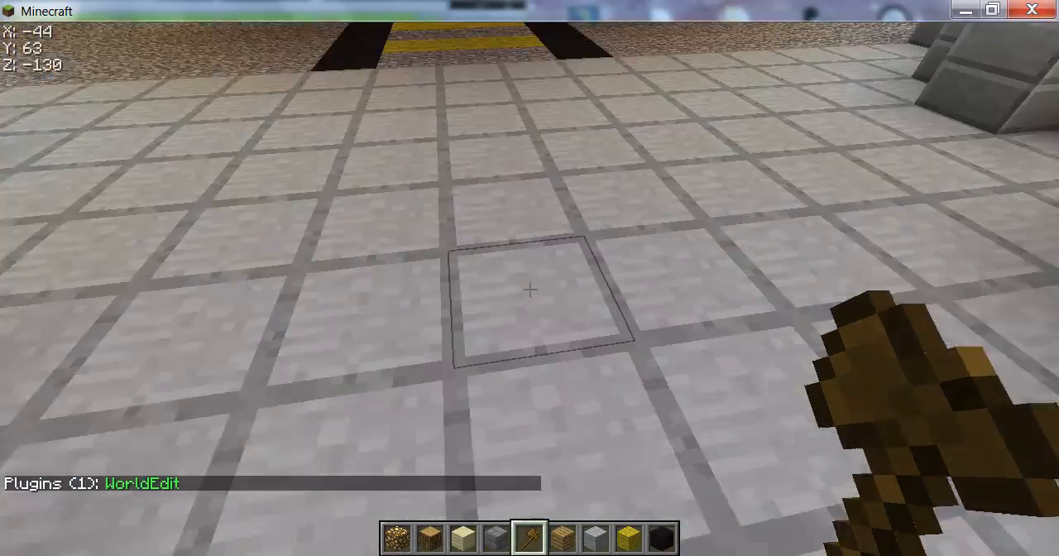
{"action": "mouse_move", "coordinate": [530, 290]}
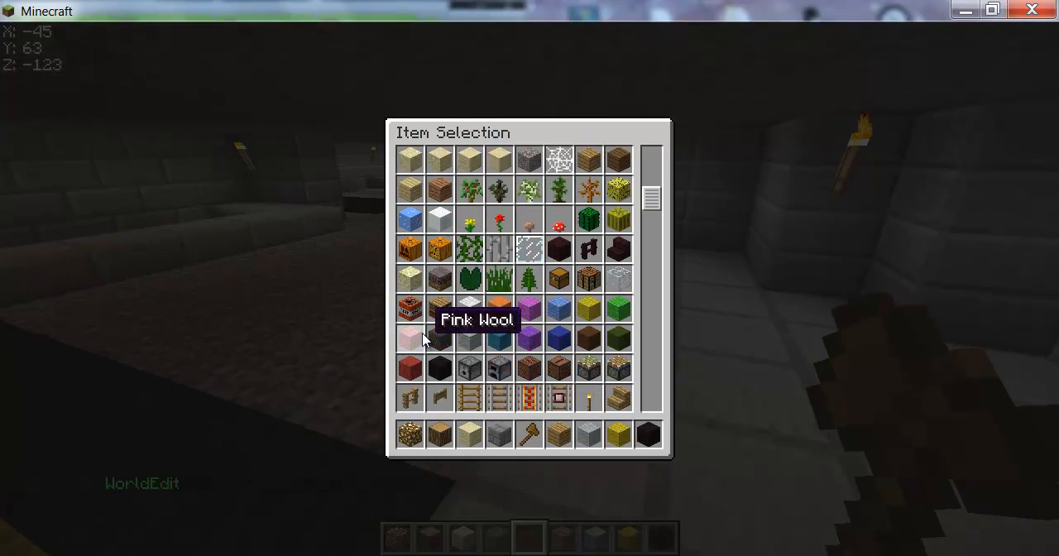
{"action": "scroll", "scroll_direction": "down", "scroll_amount": 3}
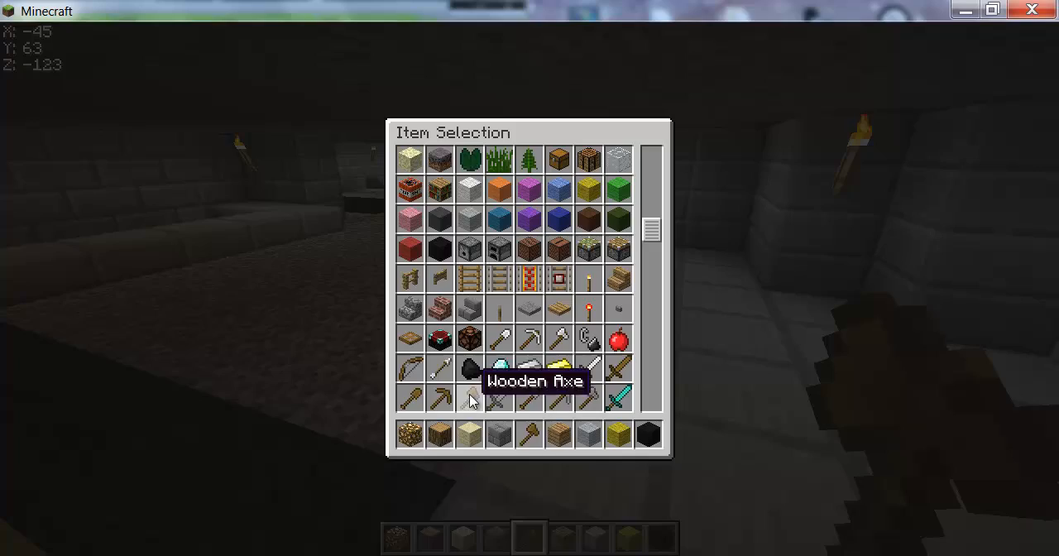
{"action": "key", "text": "Escape"}
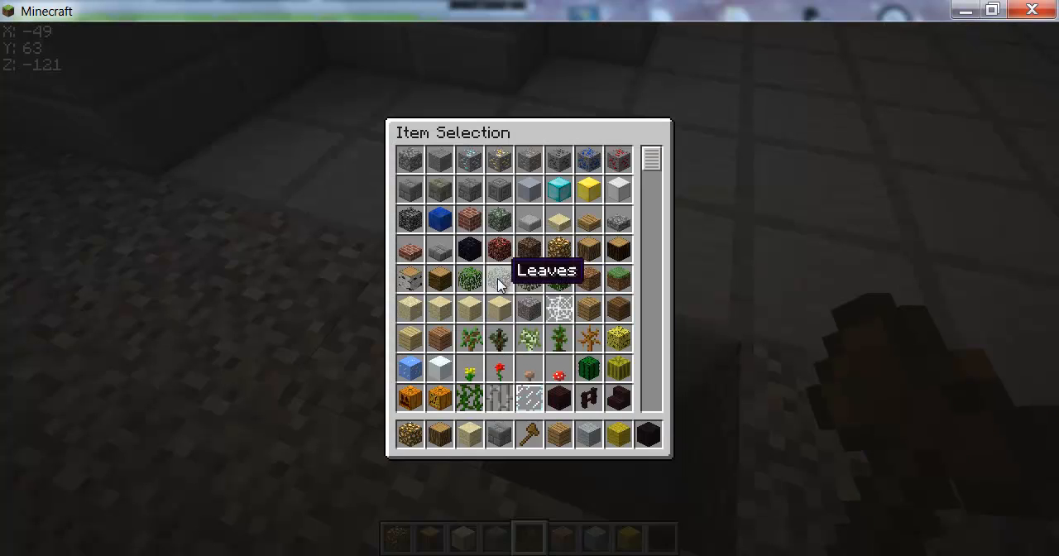
{"action": "scroll", "scroll_direction": "down", "scroll_amount": 3}
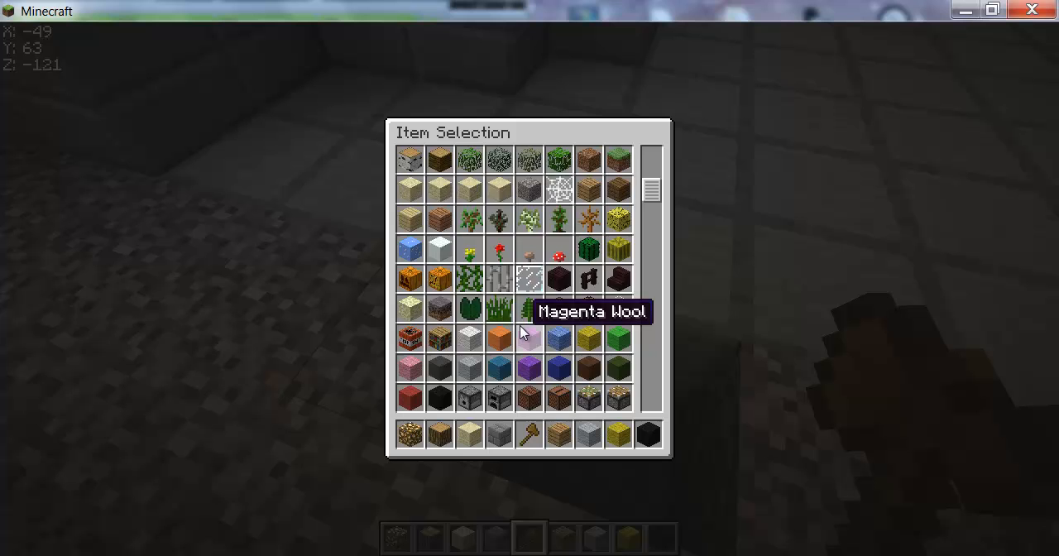
{"action": "scroll", "scroll_direction": "up", "scroll_amount": 3}
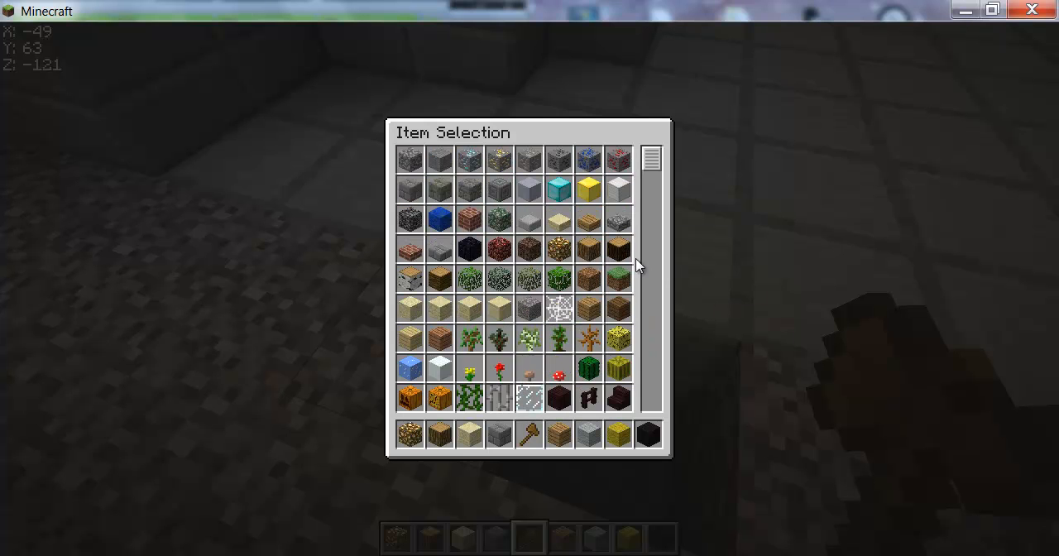
{"action": "scroll", "scroll_direction": "down", "scroll_amount": 3}
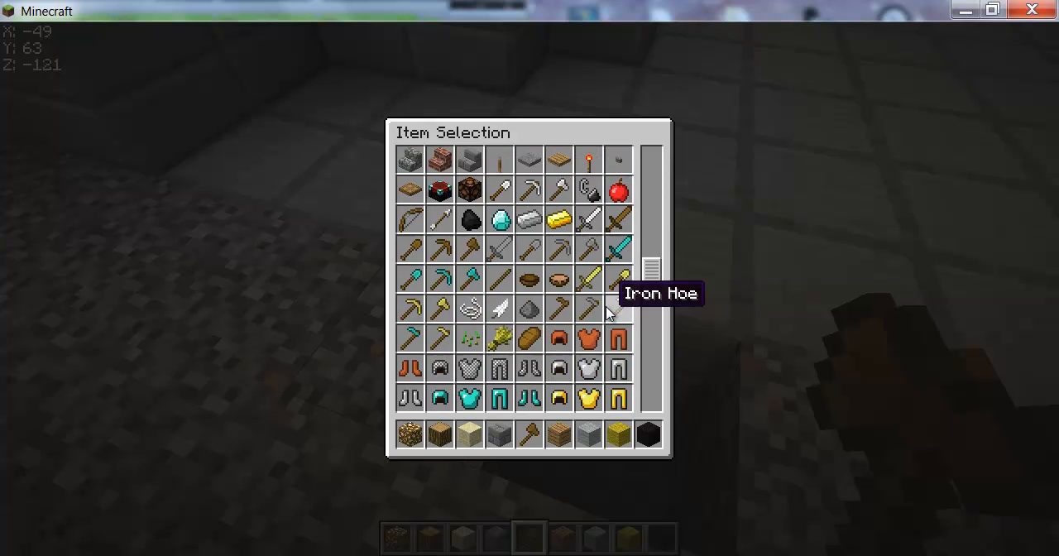
{"action": "scroll", "scroll_direction": "up", "scroll_amount": 3}
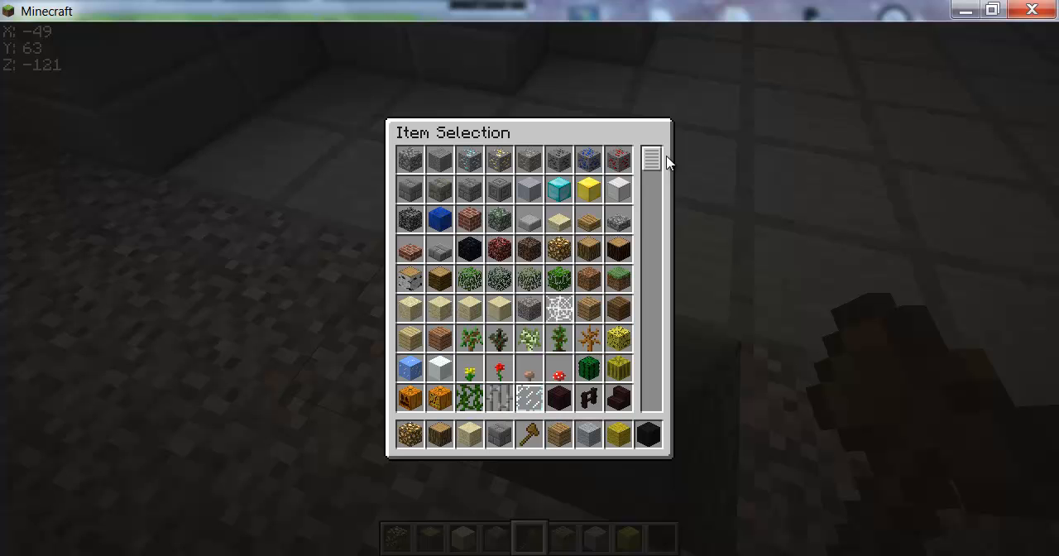
{"action": "mouse_move", "coordinate": [528, 219]}
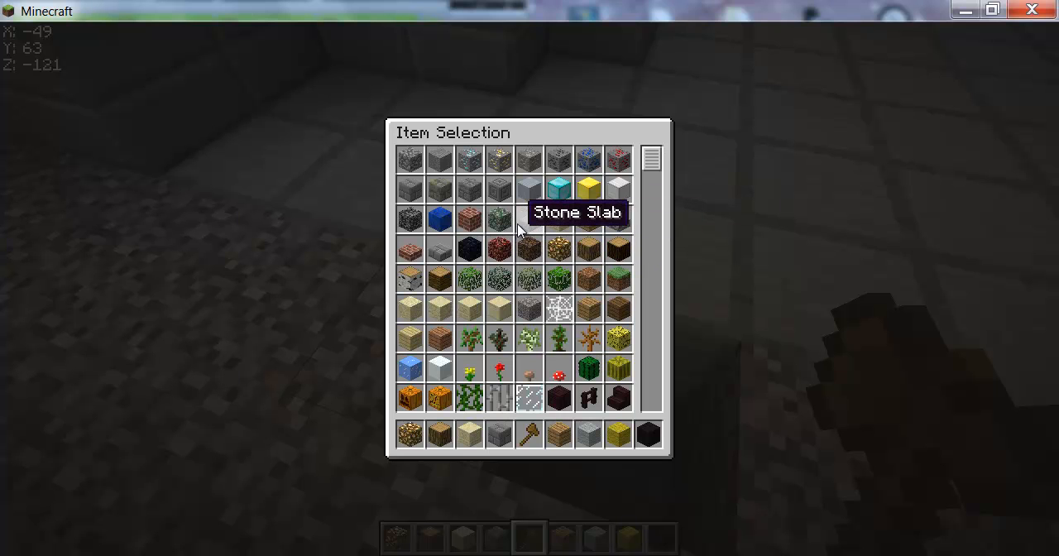
{"action": "mouse_move", "coordinate": [529, 248]}
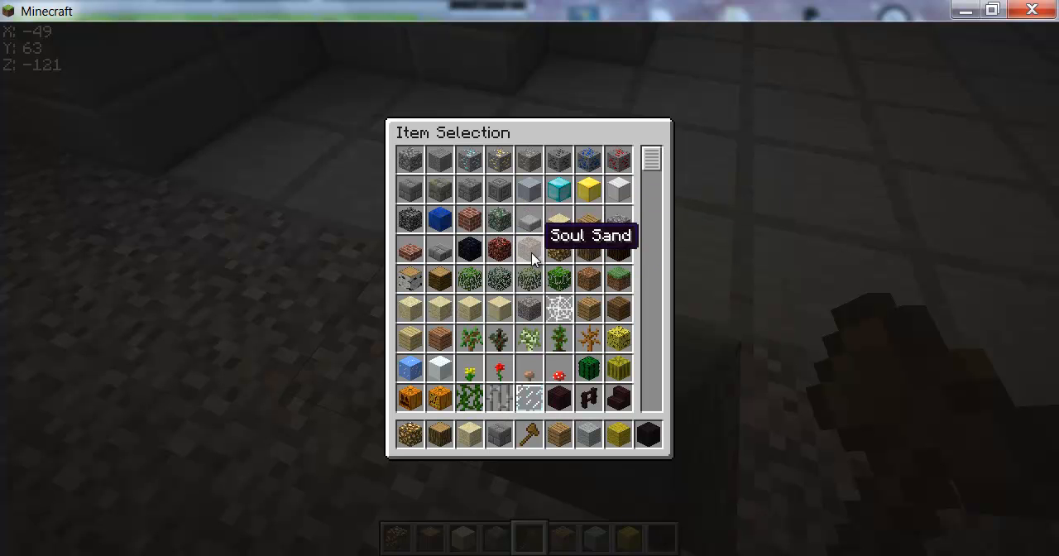
{"action": "key", "text": "escape"}
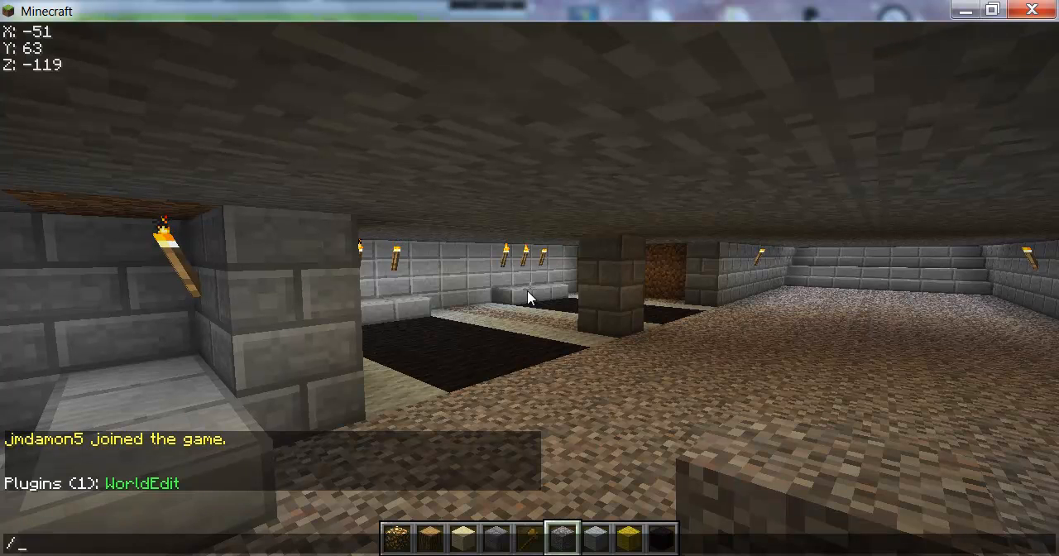
List command help pages 1 and 2 in chat
{"action": "type", "text": "s"}
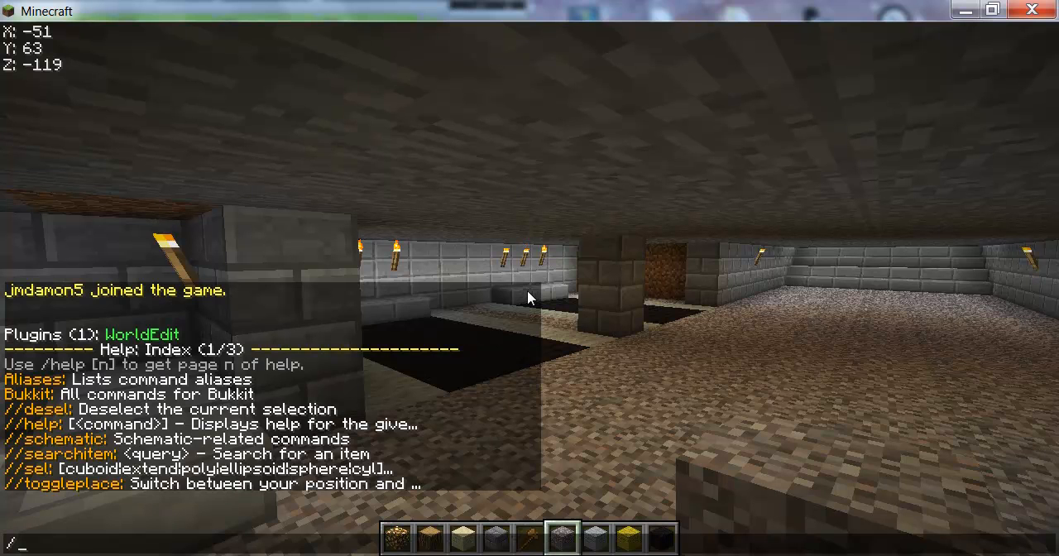
{"action": "type", "text": "/"}
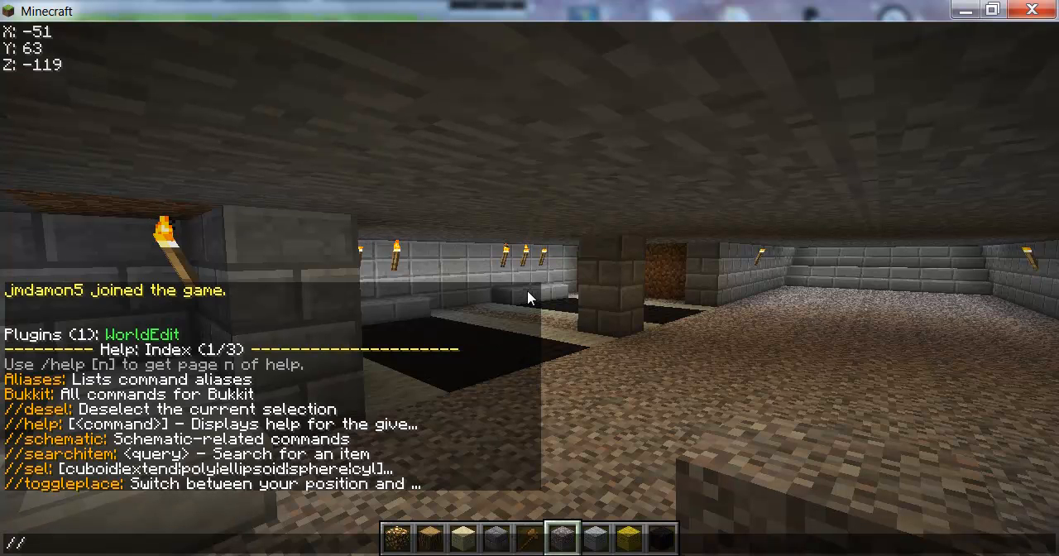
{"action": "type", "text": "help 2"}
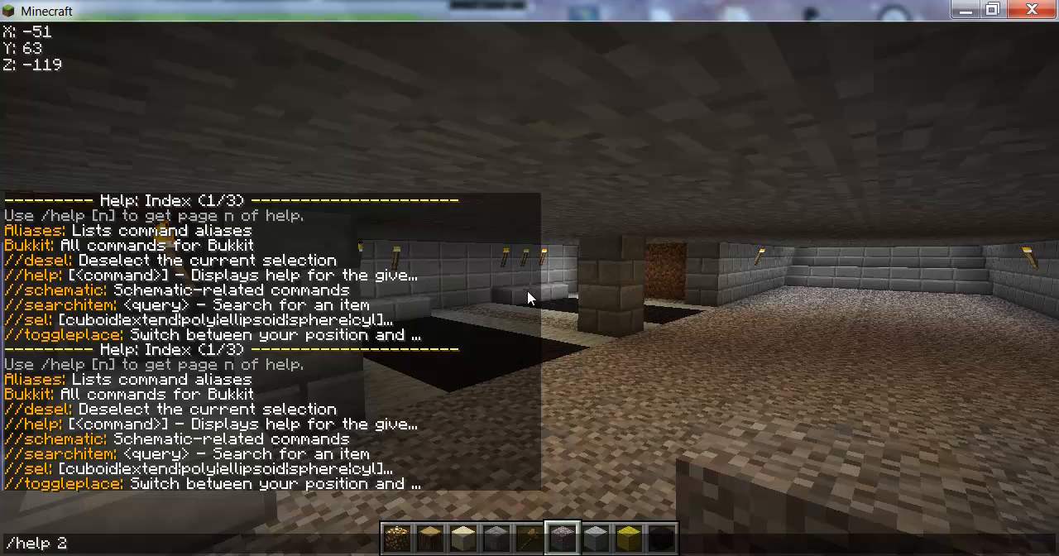
{"action": "key", "text": "Return"}
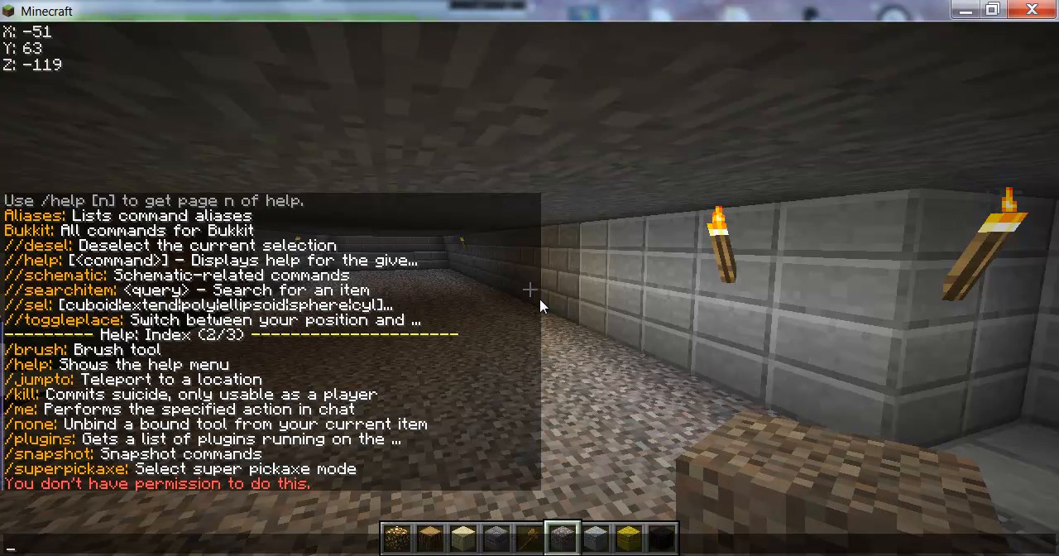
Attempt /op jmdamon in chat, which is denied for lack of permission
{"action": "type", "text": "/op"}
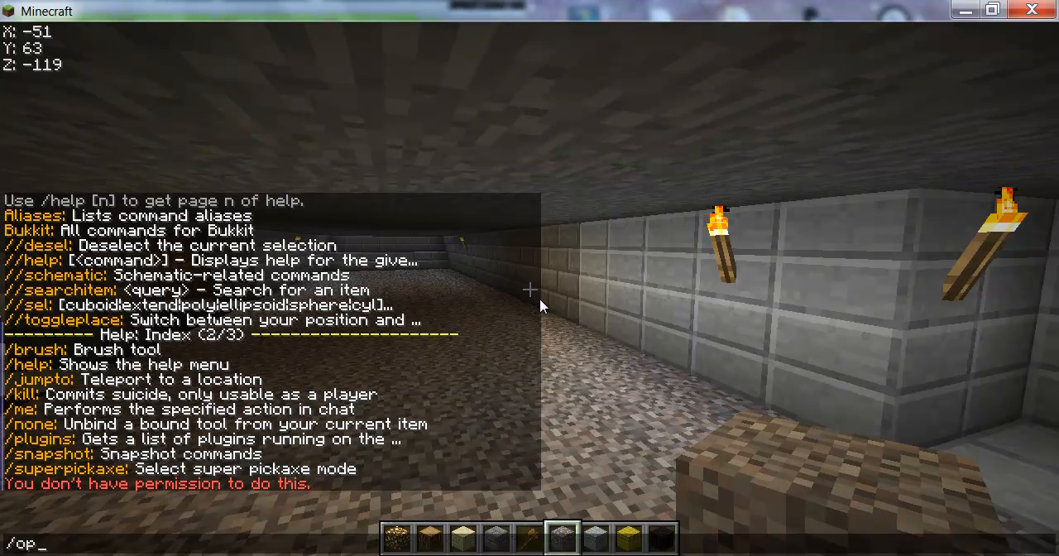
{"action": "type", "text": "jmdamon"}
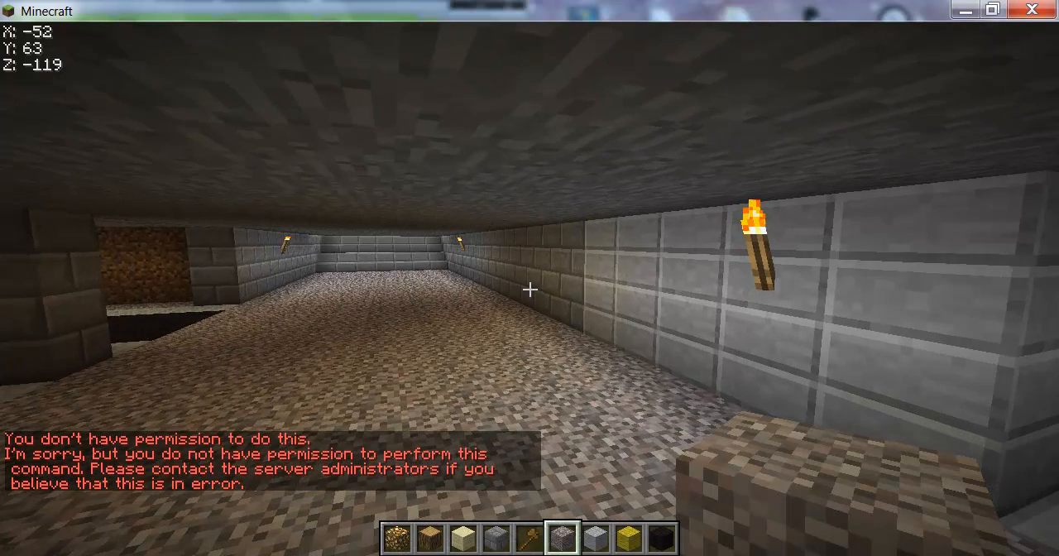
{"action": "key", "text": "Escape"}
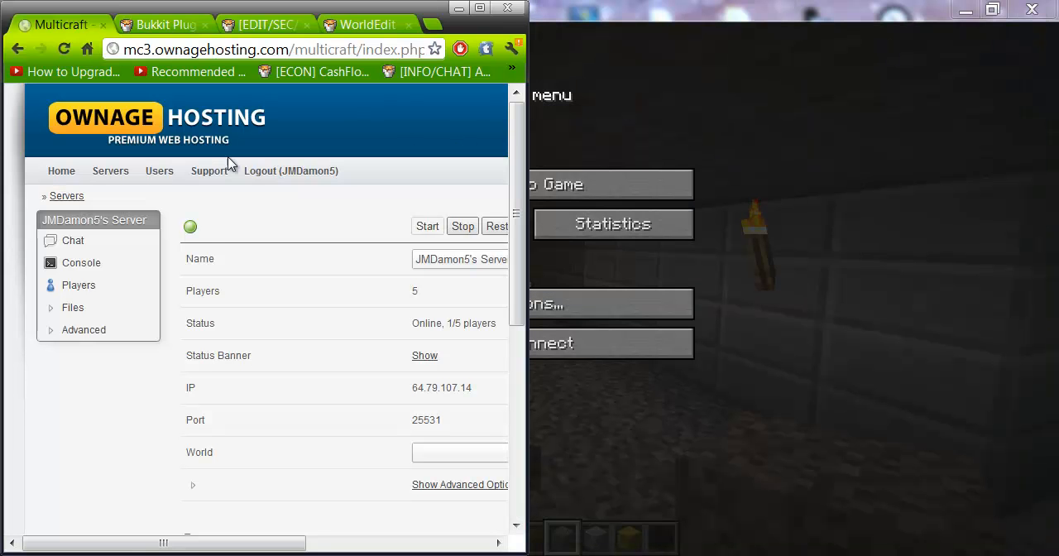
Run the op command for your player from the Multicraft server console
{"action": "left_click", "coordinate": [81, 261]}
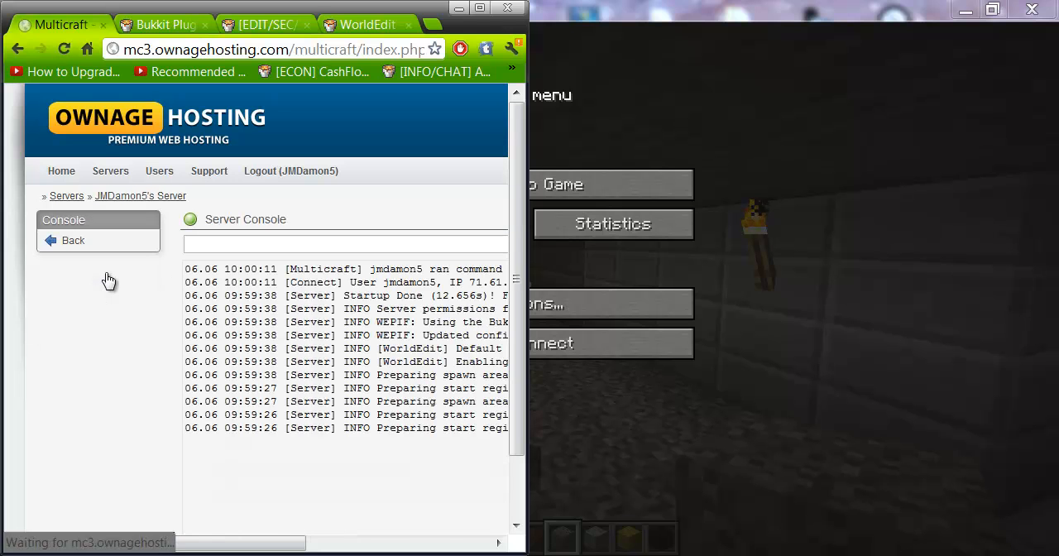
{"action": "left_click", "coordinate": [344, 243]}
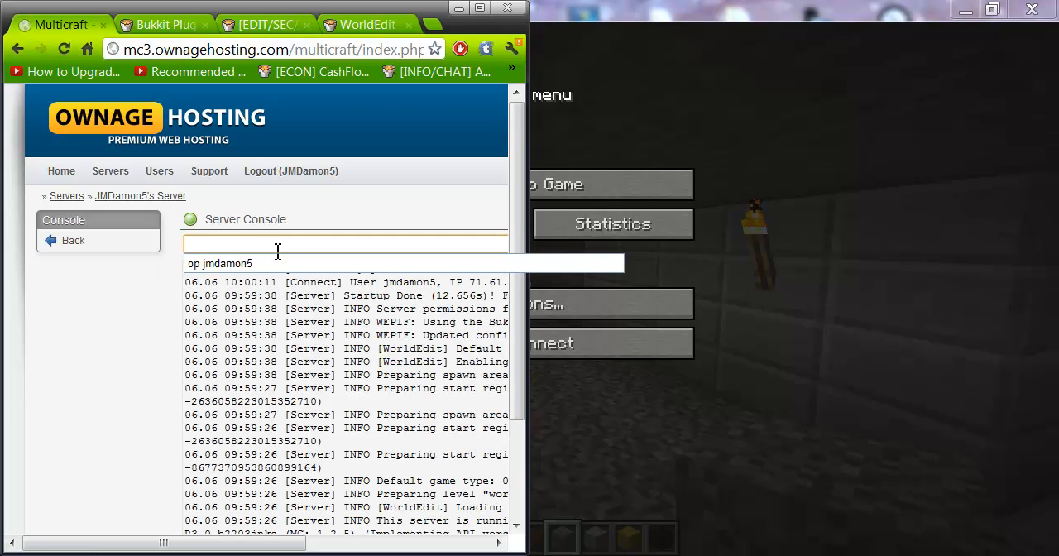
{"action": "key", "text": "Return"}
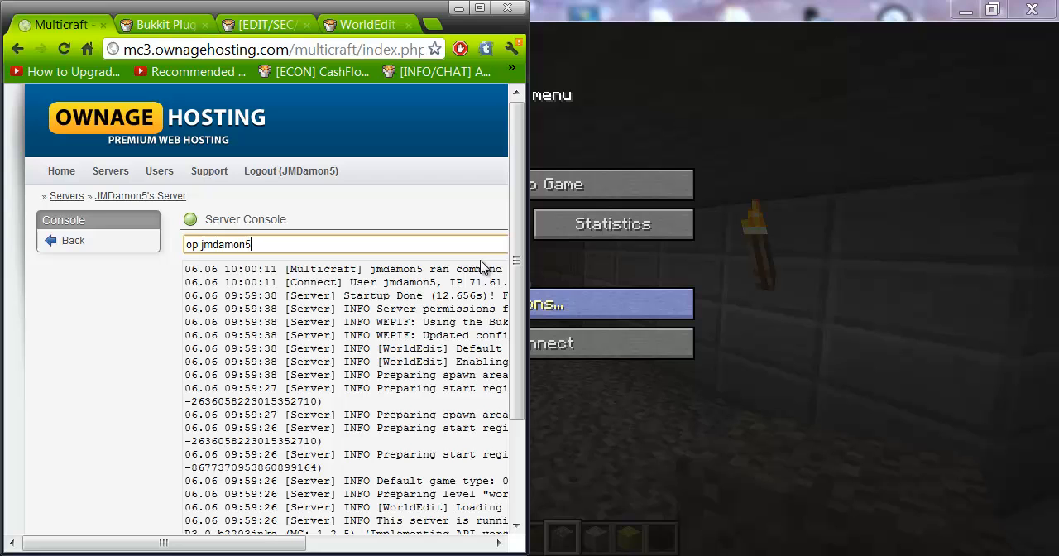
{"action": "key", "text": "Return"}
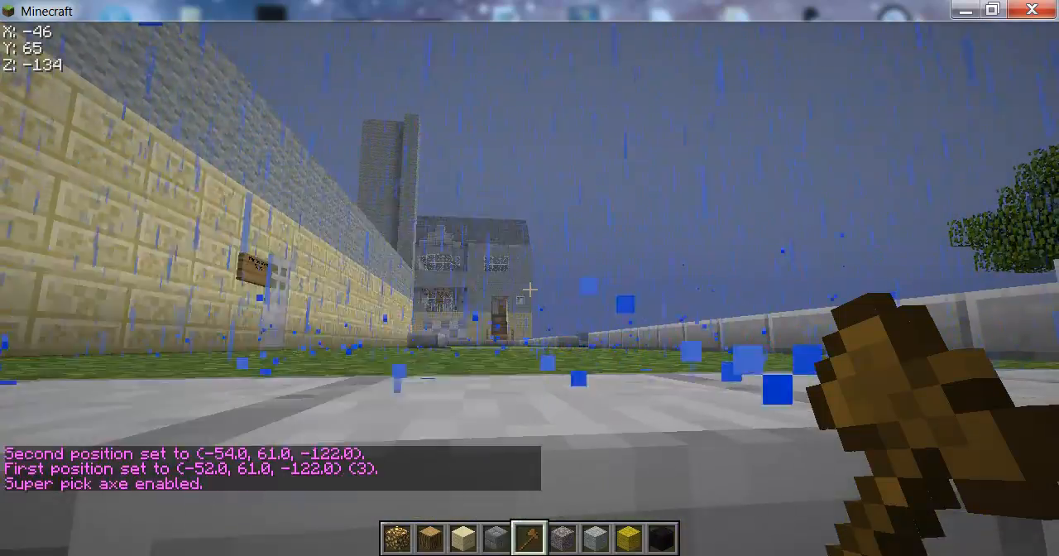
{"action": "mouse_move", "coordinate": [530, 278]}
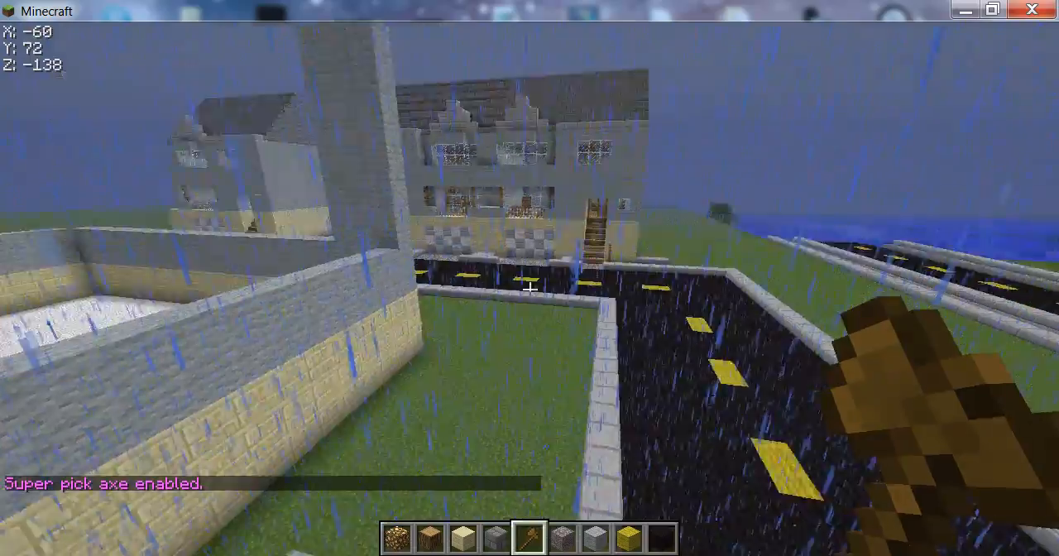
{"action": "mouse_move", "coordinate": [530, 290]}
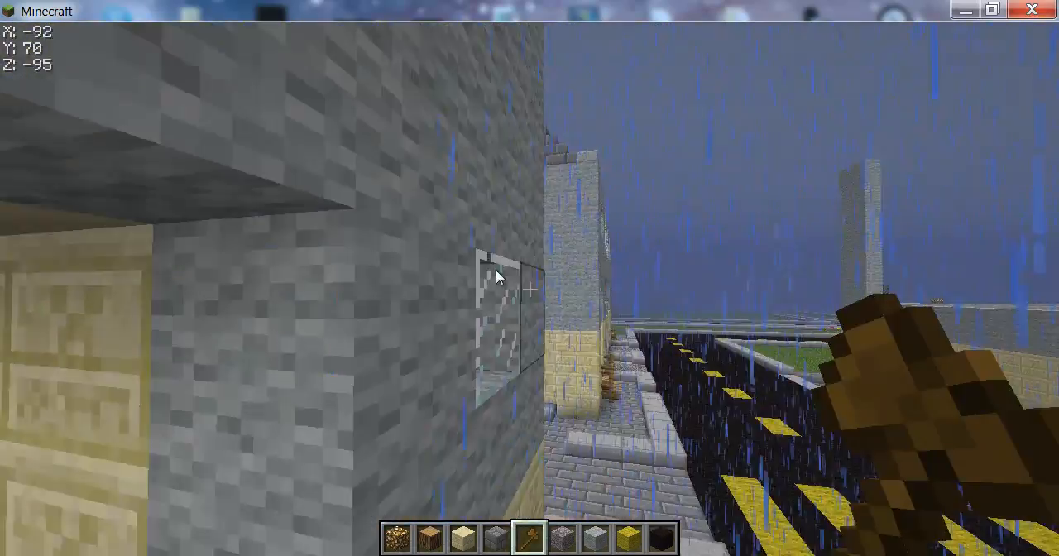
Pause the game and bring up the system search to launch another program
{"action": "key", "text": "Escape"}
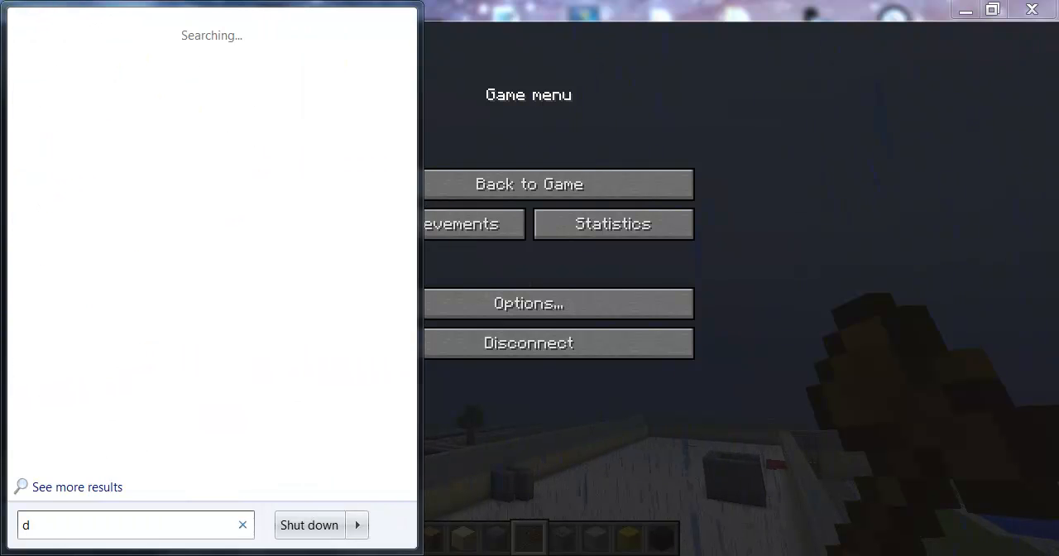
Launch FileZilla and enter mcs.ownagehosting.com as the Quickconnect host
{"action": "type", "text": "file"}
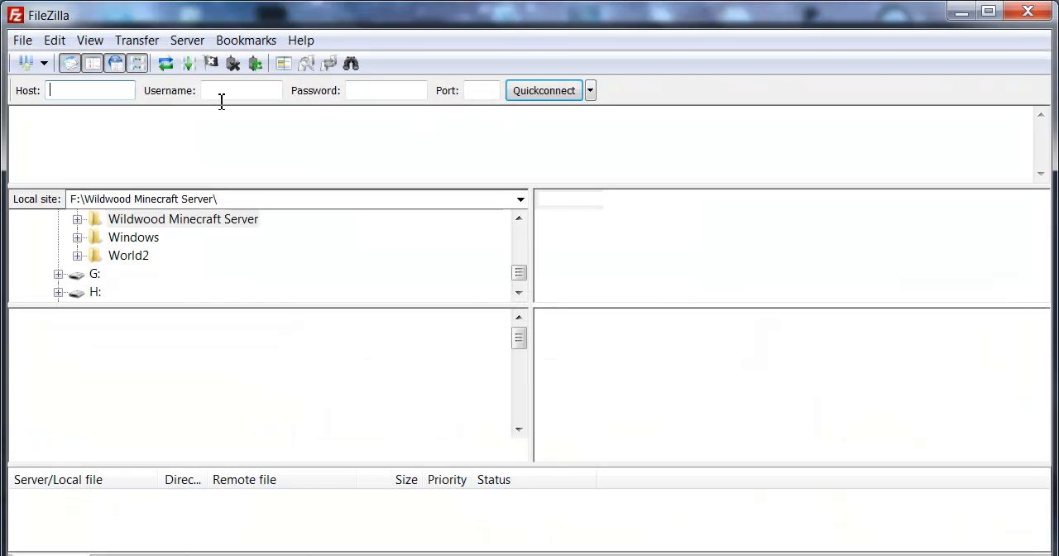
{"action": "left_click", "coordinate": [90, 89]}
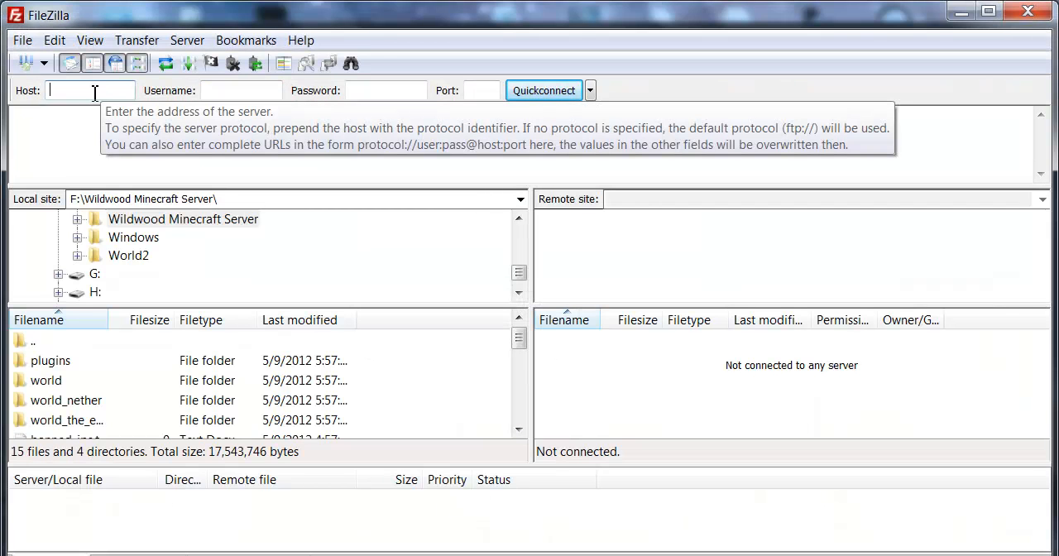
{"action": "type", "text": "mcs"}
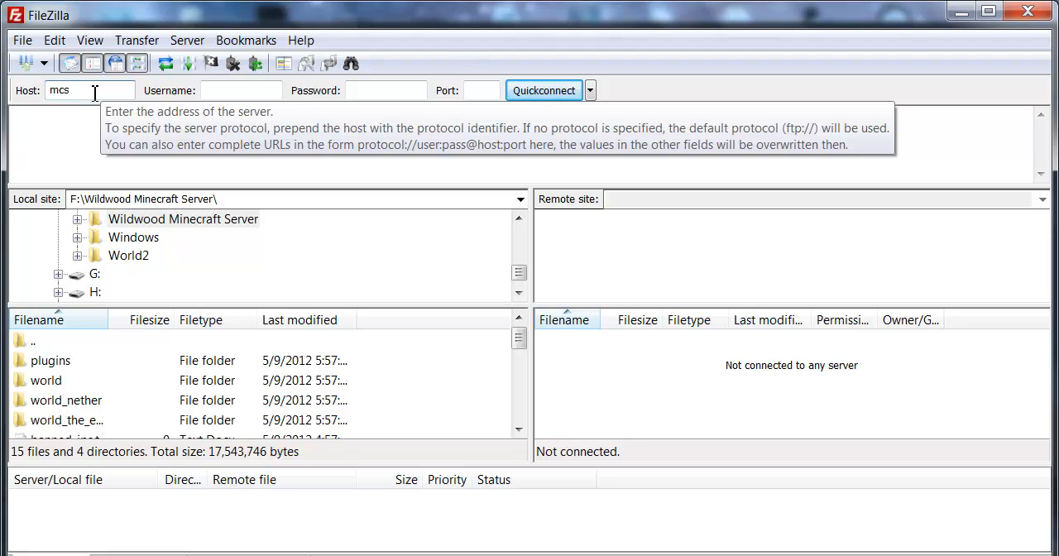
{"action": "type", "text": ".ownage"}
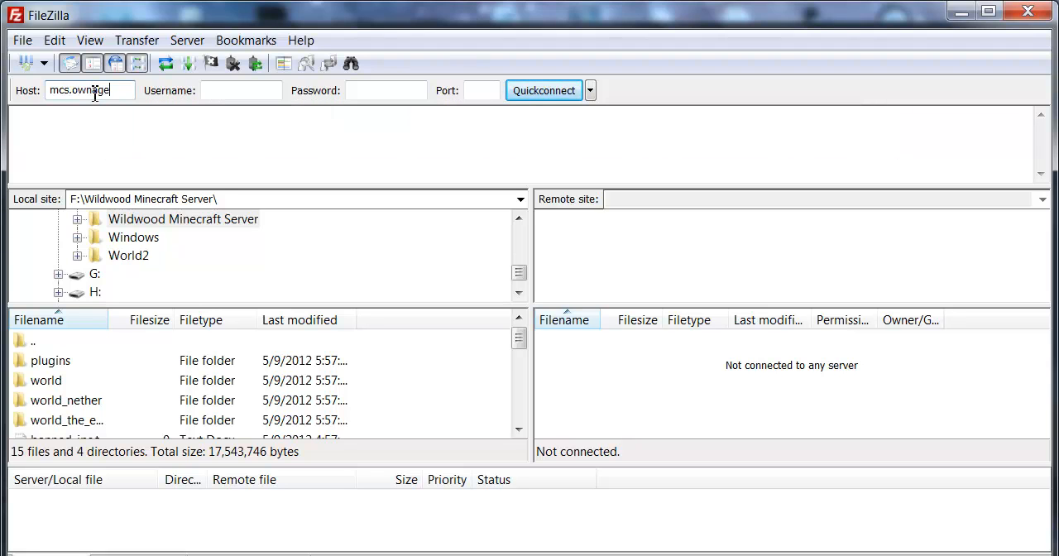
{"action": "type", "text": "hosting.com"}
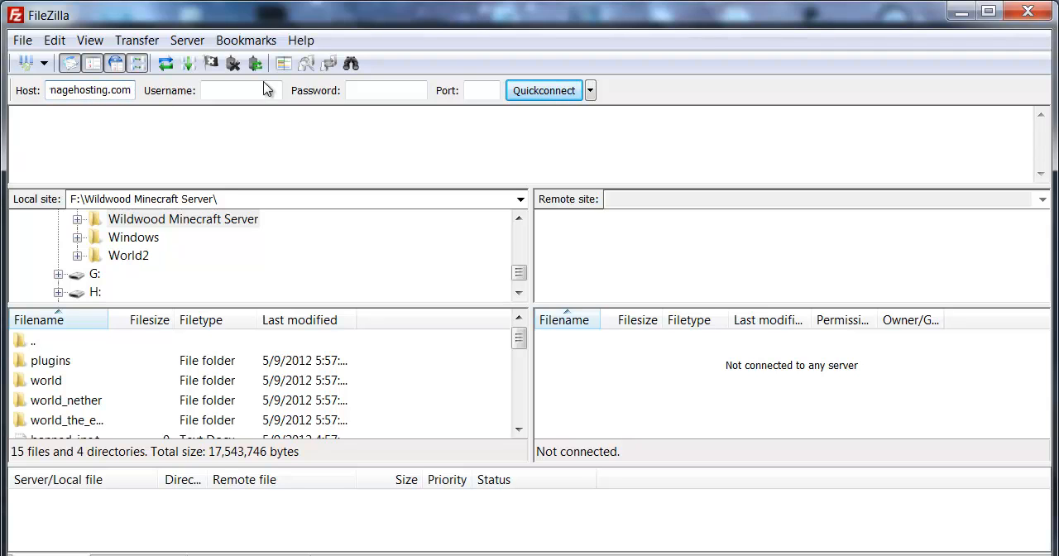
{"action": "type", "text": "jmda"}
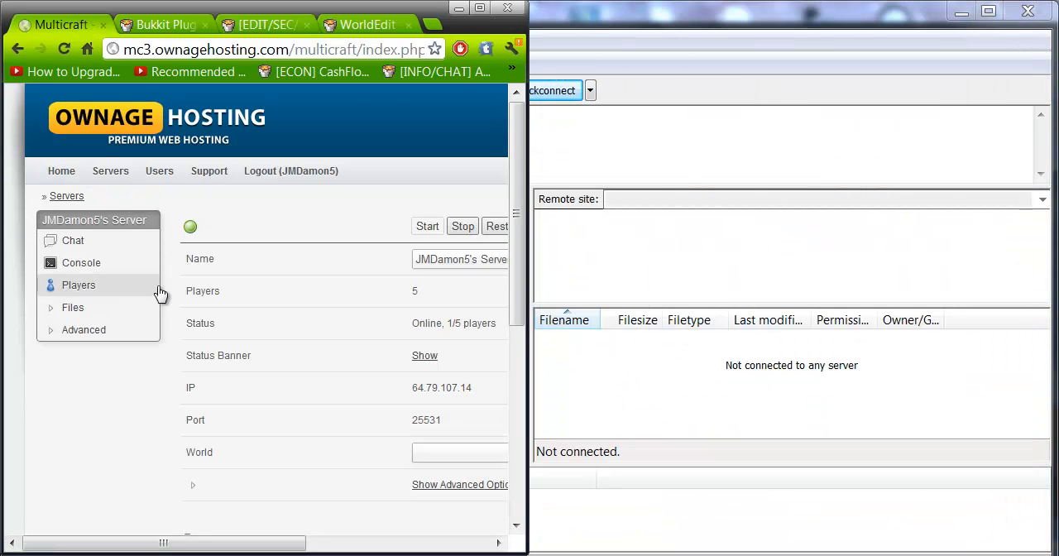
{"action": "left_click", "coordinate": [73, 308]}
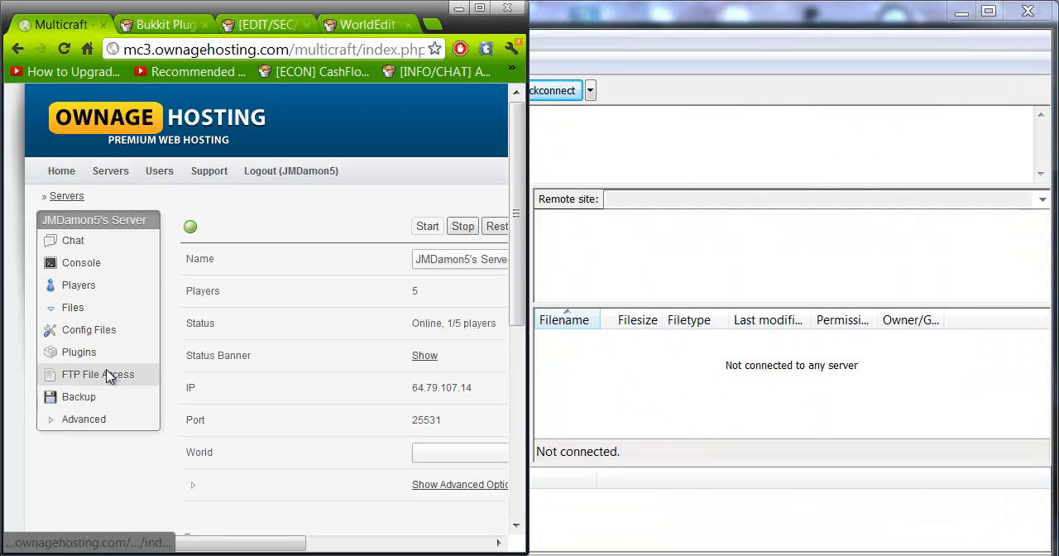
{"action": "left_click", "coordinate": [99, 374]}
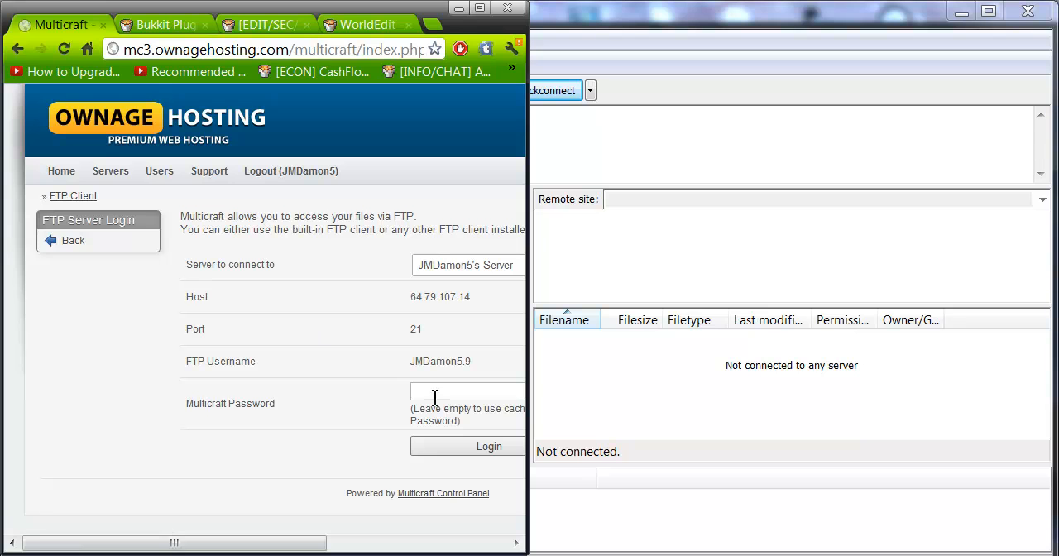
{"action": "mouse_move", "coordinate": [361, 347]}
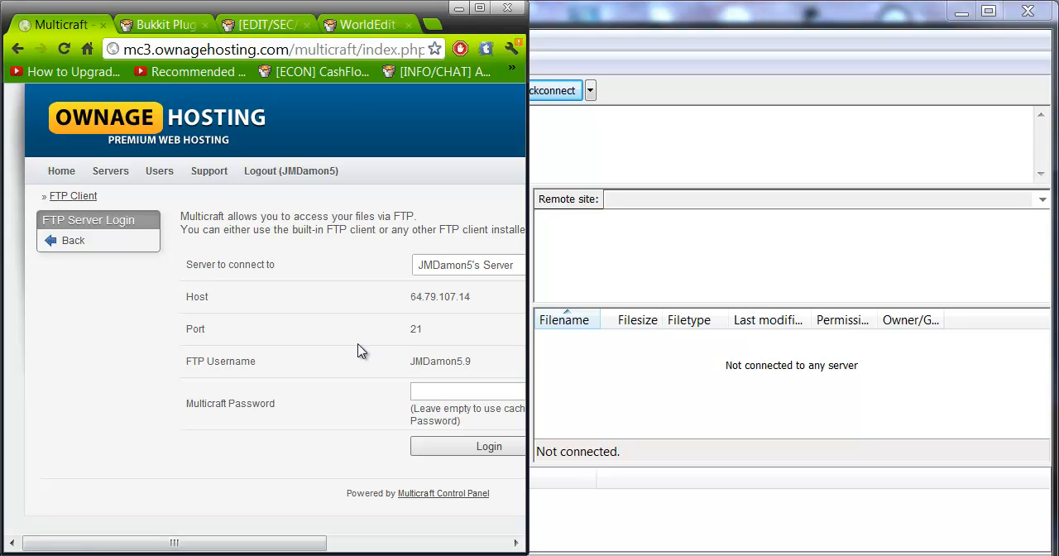
{"action": "double_click", "coordinate": [441, 361]}
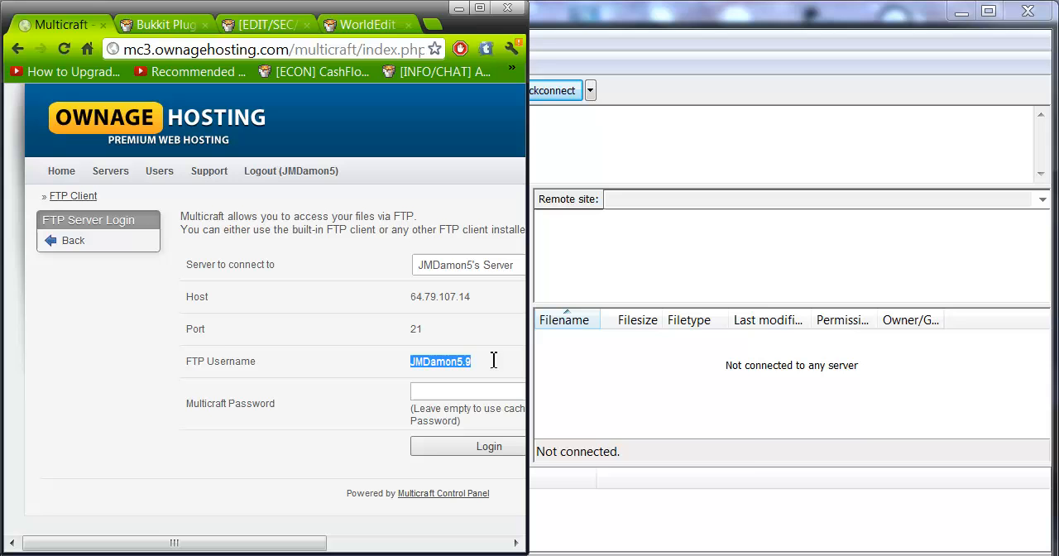
{"action": "mouse_move", "coordinate": [437, 171]}
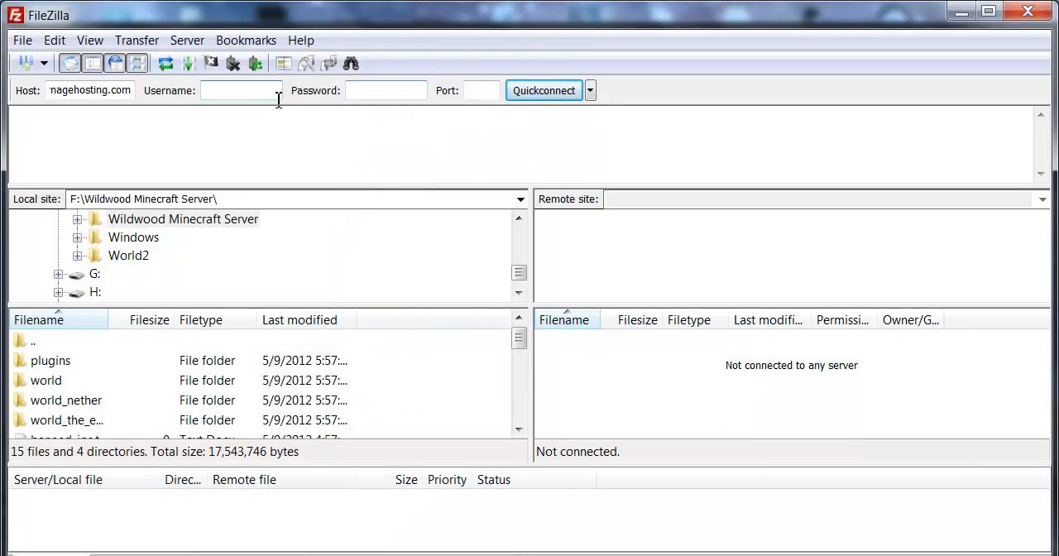
{"action": "type", "text": "JMDamon5.9"}
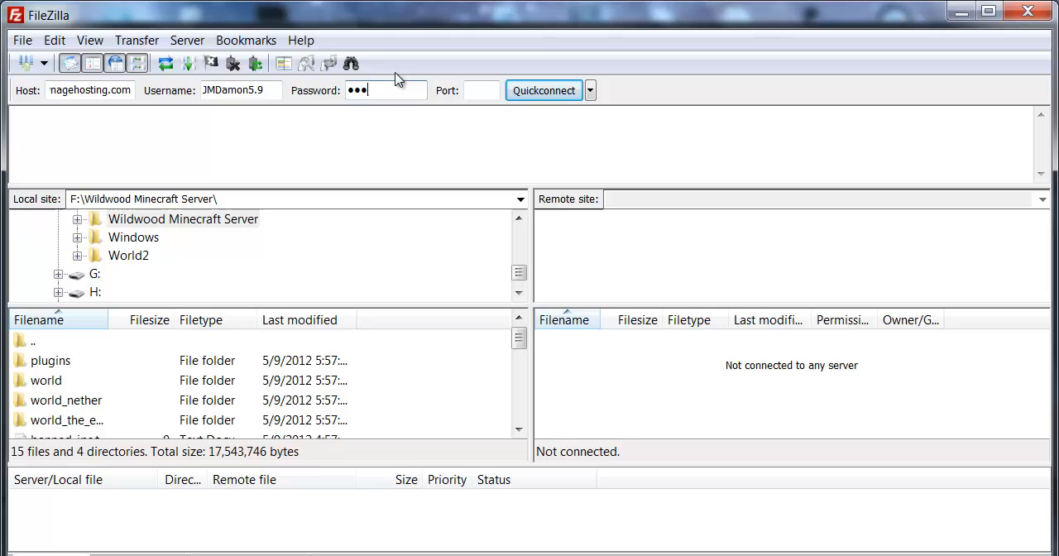
{"action": "type", "text": "••"}
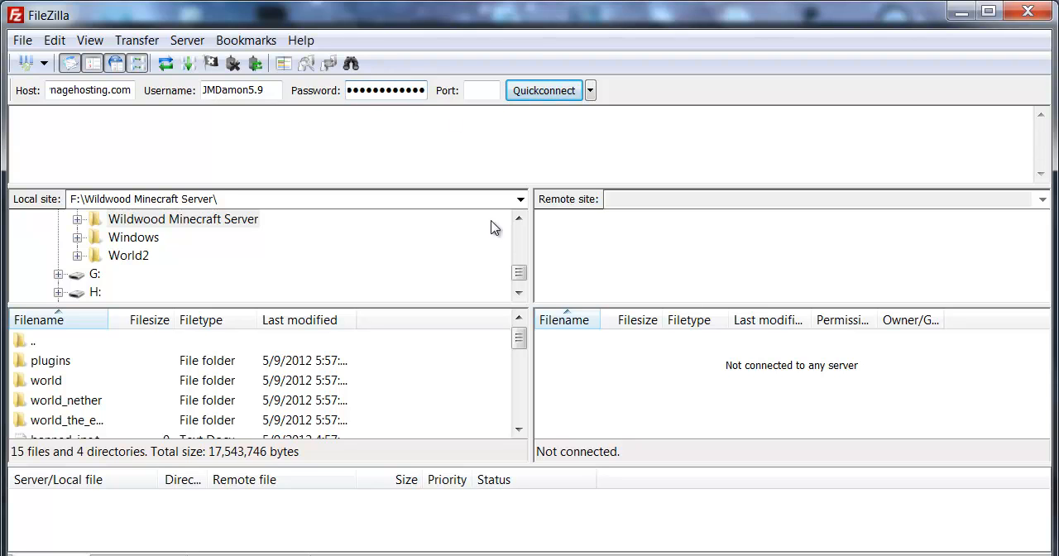
{"action": "left_click", "coordinate": [543, 89]}
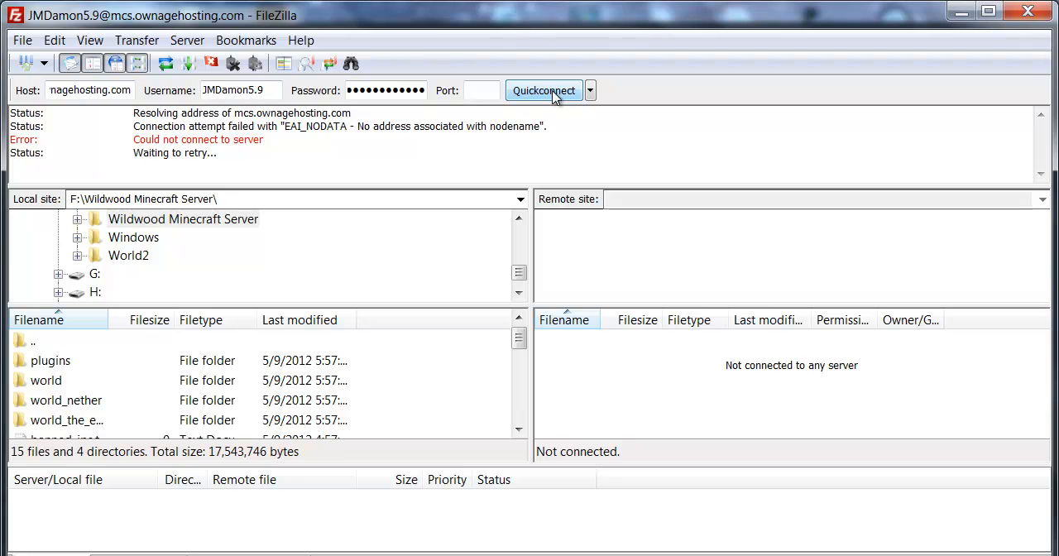
{"action": "mouse_move", "coordinate": [566, 100]}
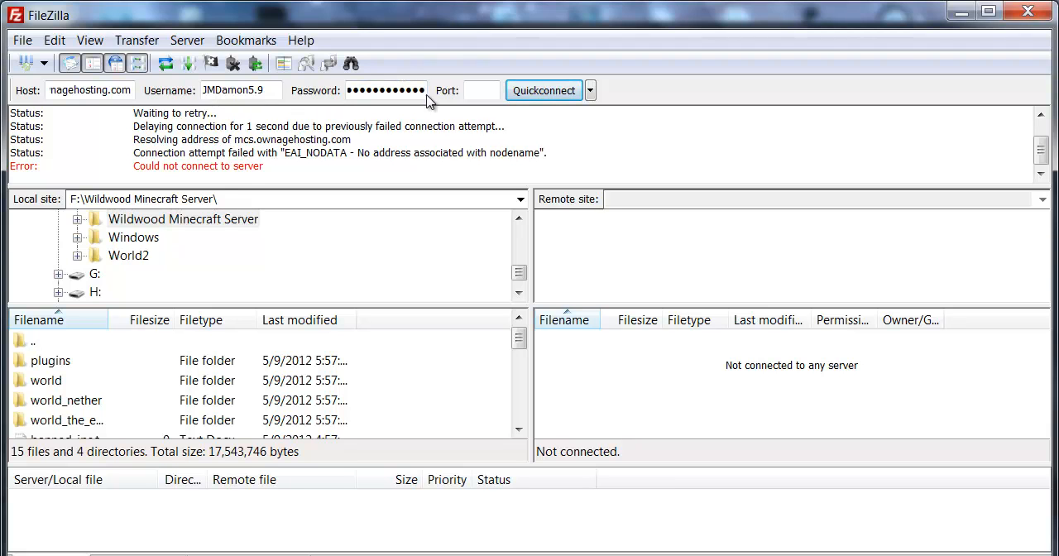
{"action": "triple_click", "coordinate": [384, 89]}
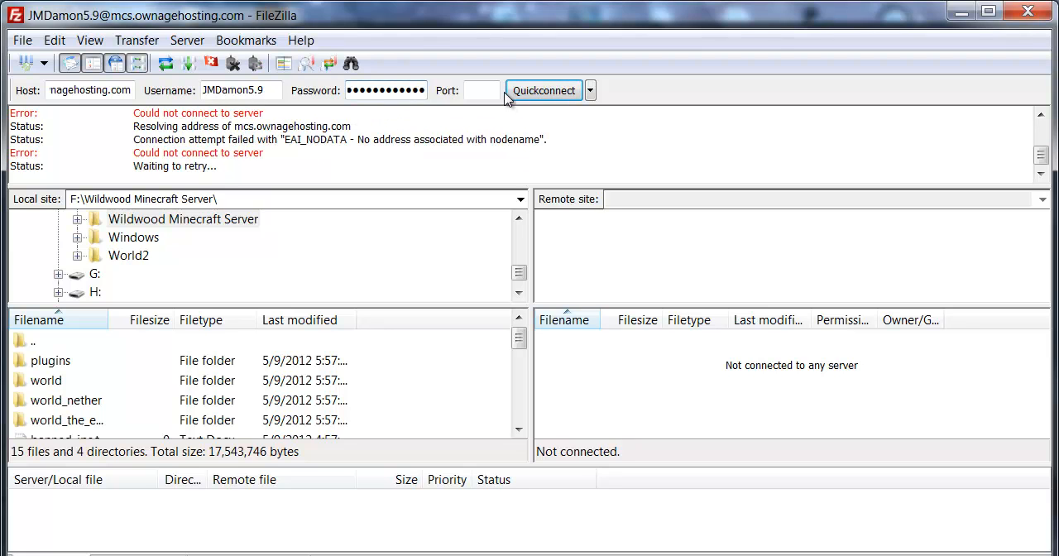
{"action": "mouse_move", "coordinate": [958, 10]}
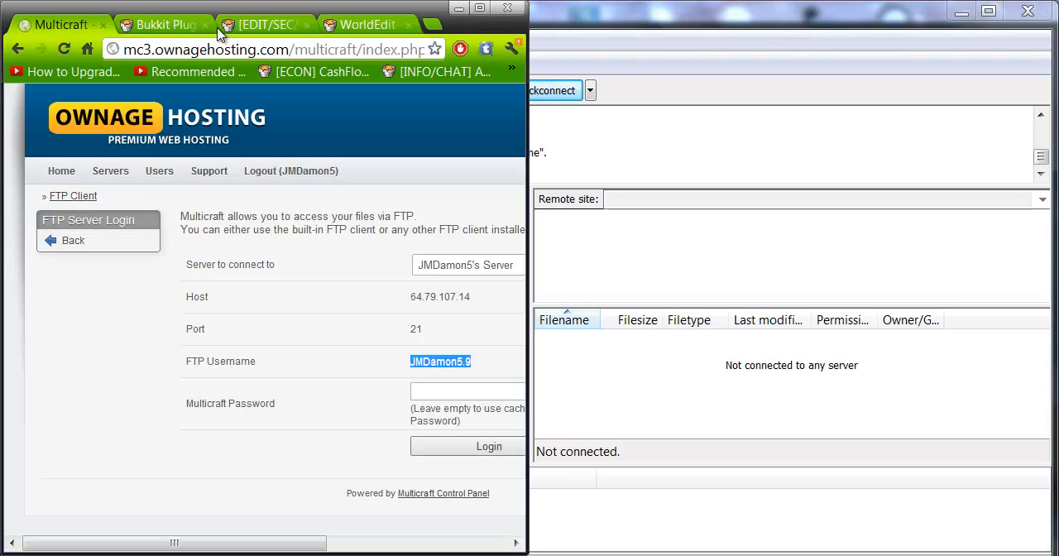
Copy the mc3.ownagehosting.com panel domain from the browser and paste it as the FileZilla host
{"action": "left_click", "coordinate": [248, 48]}
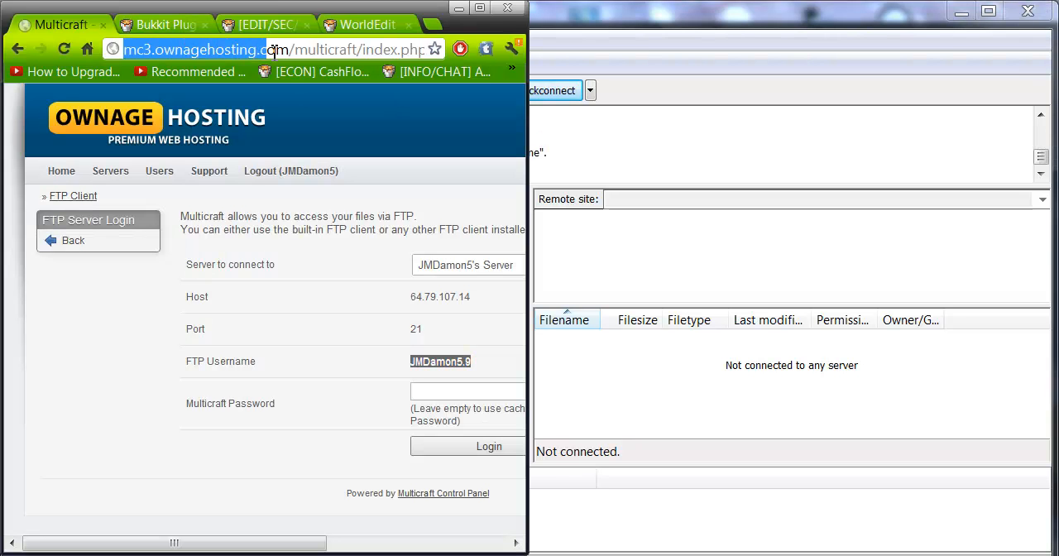
{"action": "right_click", "coordinate": [273, 48]}
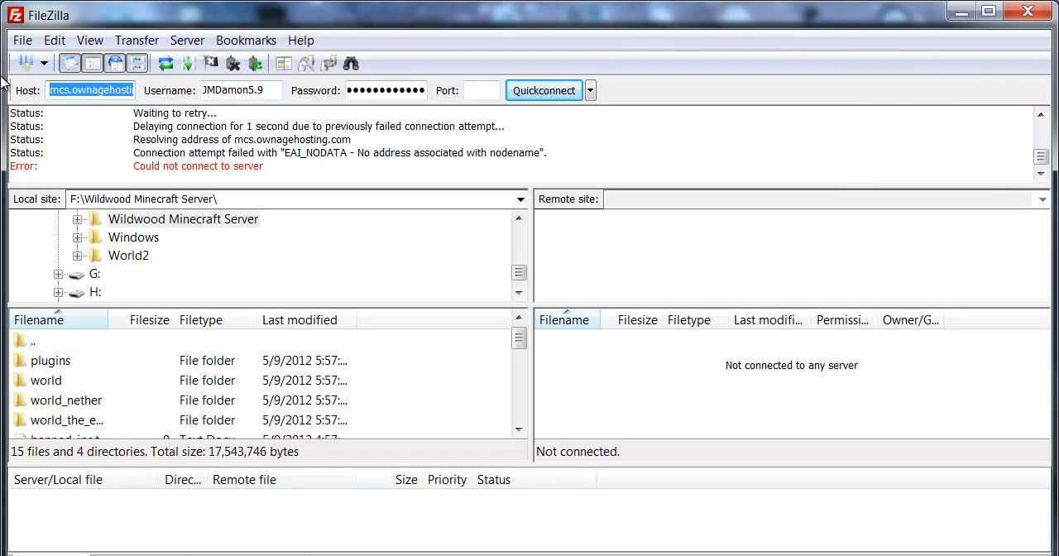
{"action": "right_click", "coordinate": [91, 89]}
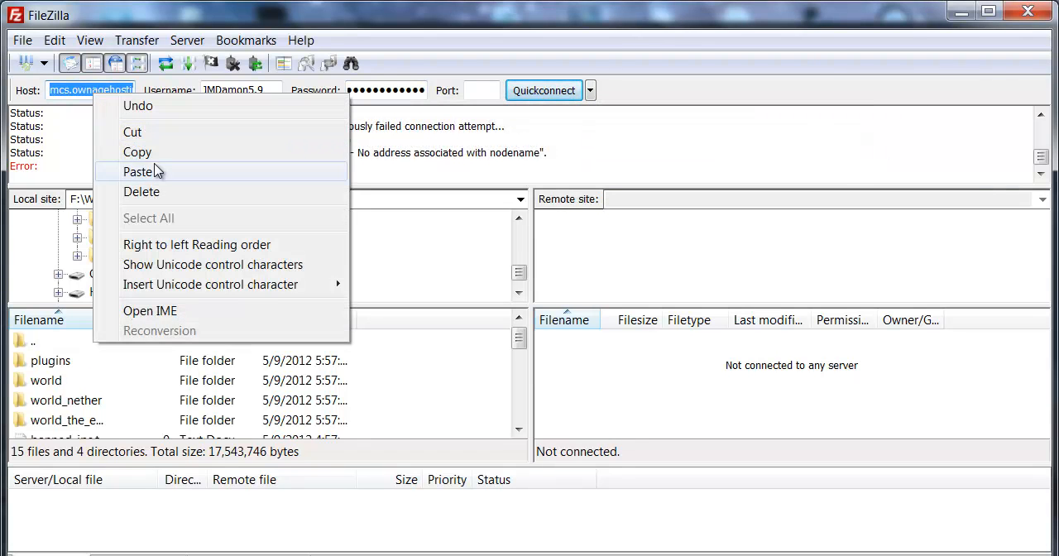
{"action": "left_click", "coordinate": [142, 172]}
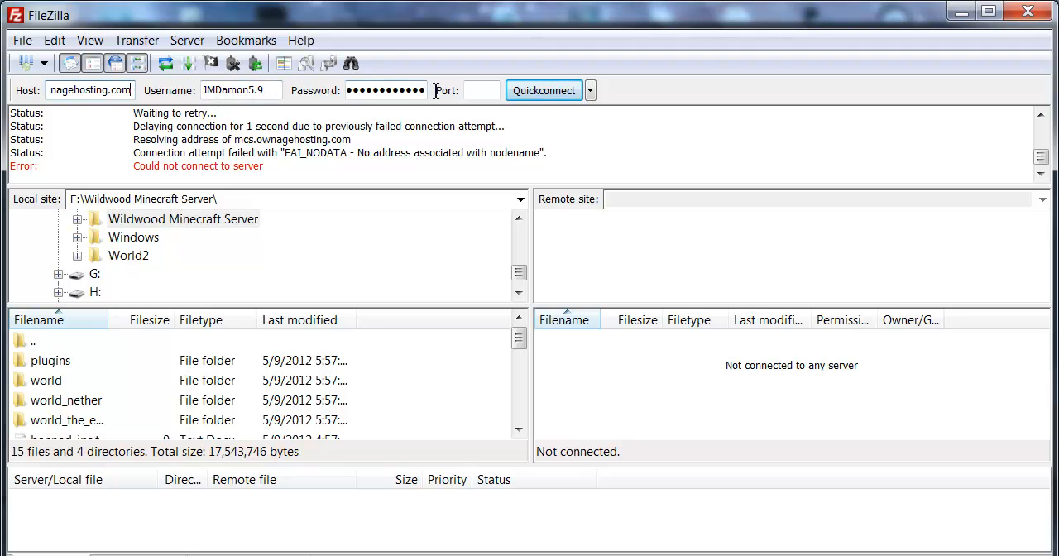
Re-enter the password, dismiss the invalid-protocol errors, and set the port to 25531
{"action": "double_click", "coordinate": [384, 90]}
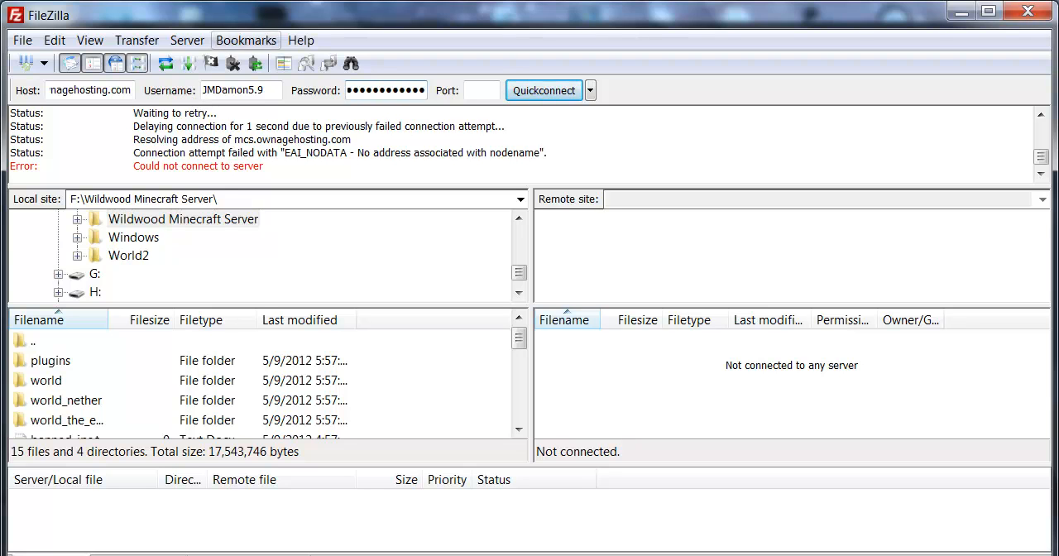
{"action": "left_click", "coordinate": [543, 89]}
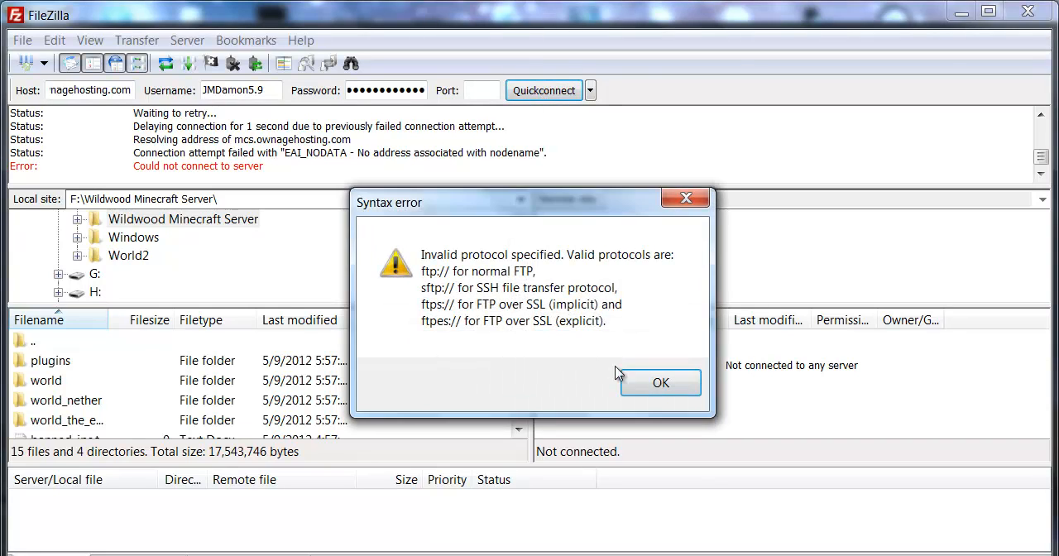
{"action": "left_click", "coordinate": [660, 383]}
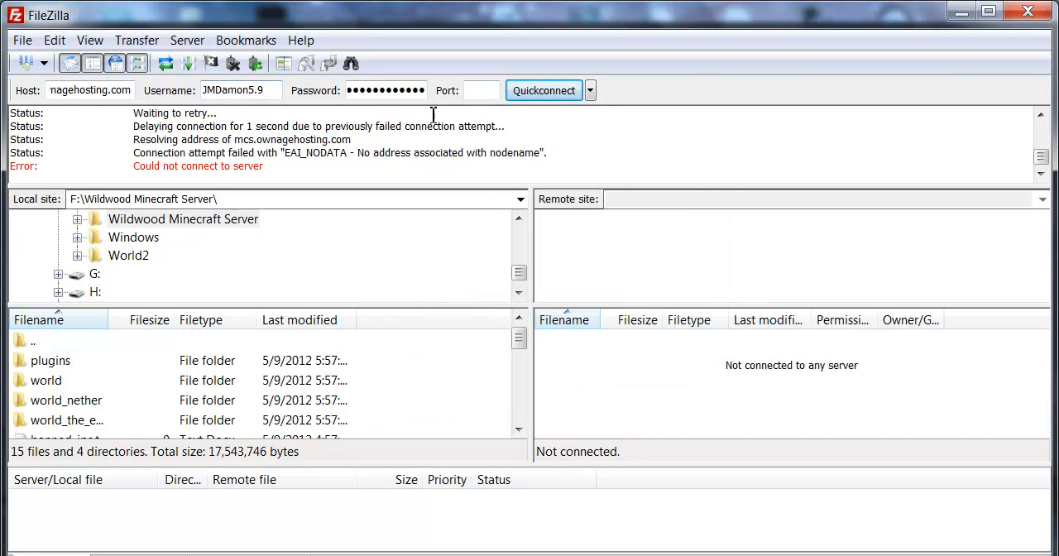
{"action": "mouse_move", "coordinate": [427, 86]}
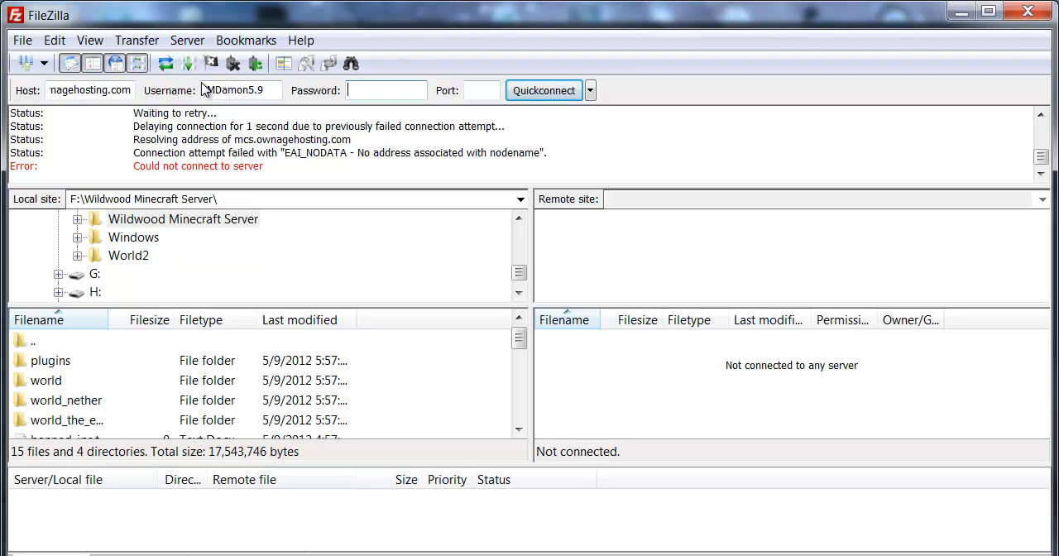
{"action": "type", "text": "password"}
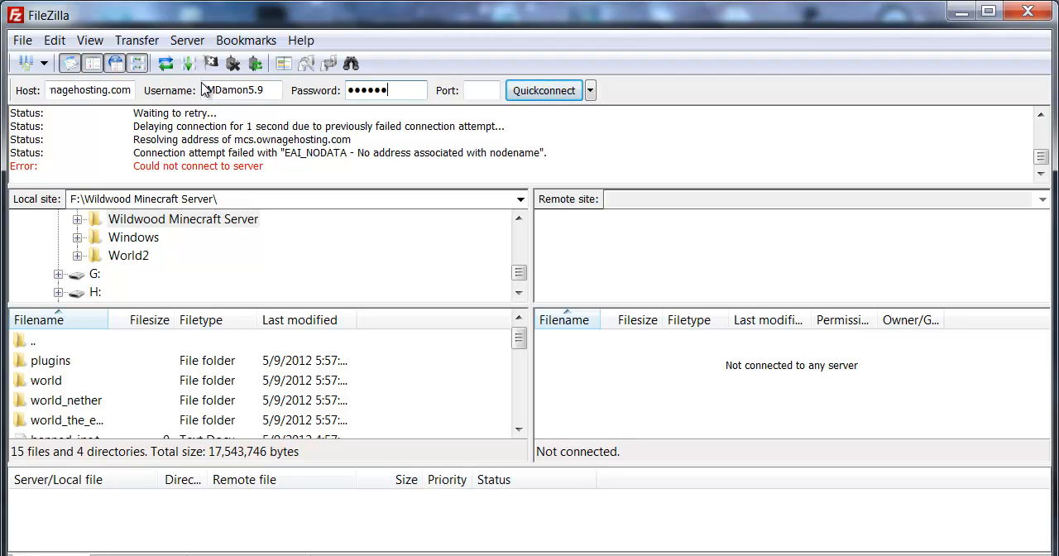
{"action": "left_click", "coordinate": [543, 89]}
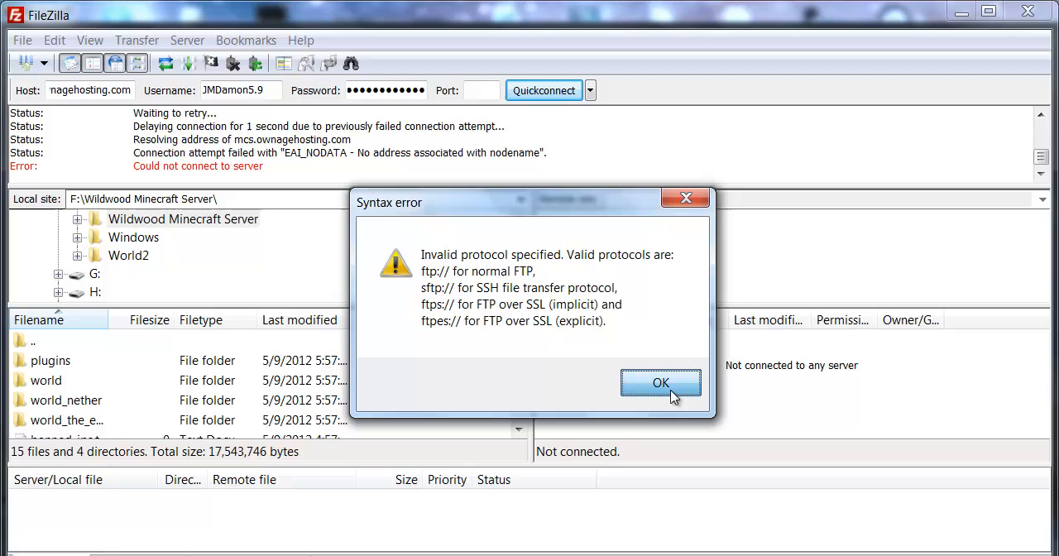
{"action": "left_click", "coordinate": [661, 383]}
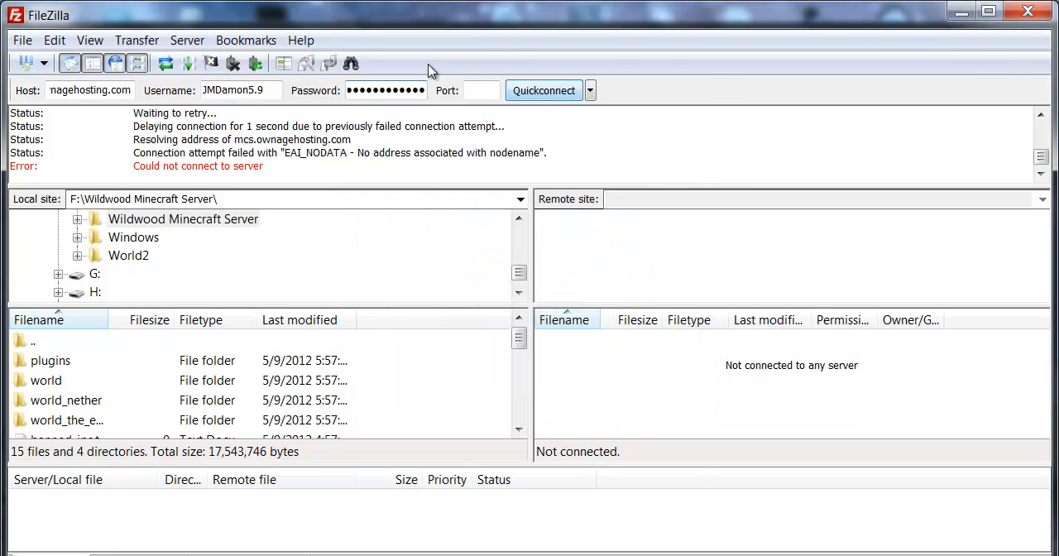
{"action": "mouse_move", "coordinate": [480, 90]}
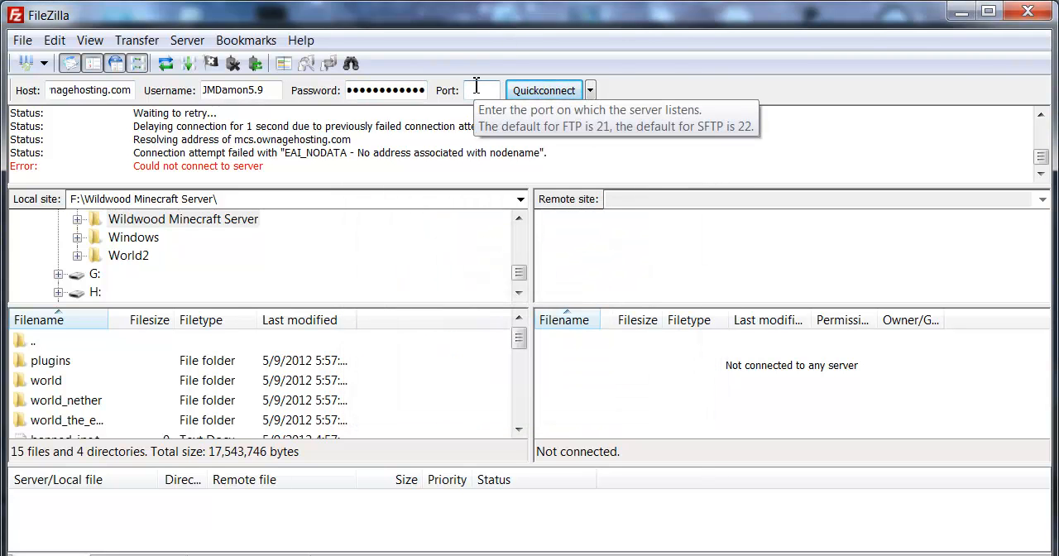
{"action": "type", "text": "25531"}
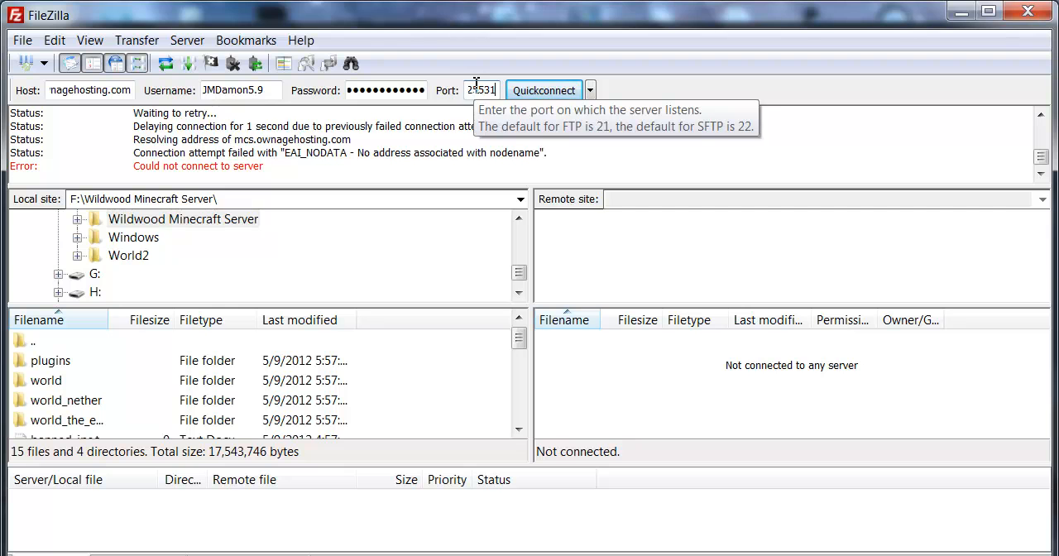
{"action": "mouse_move", "coordinate": [543, 89]}
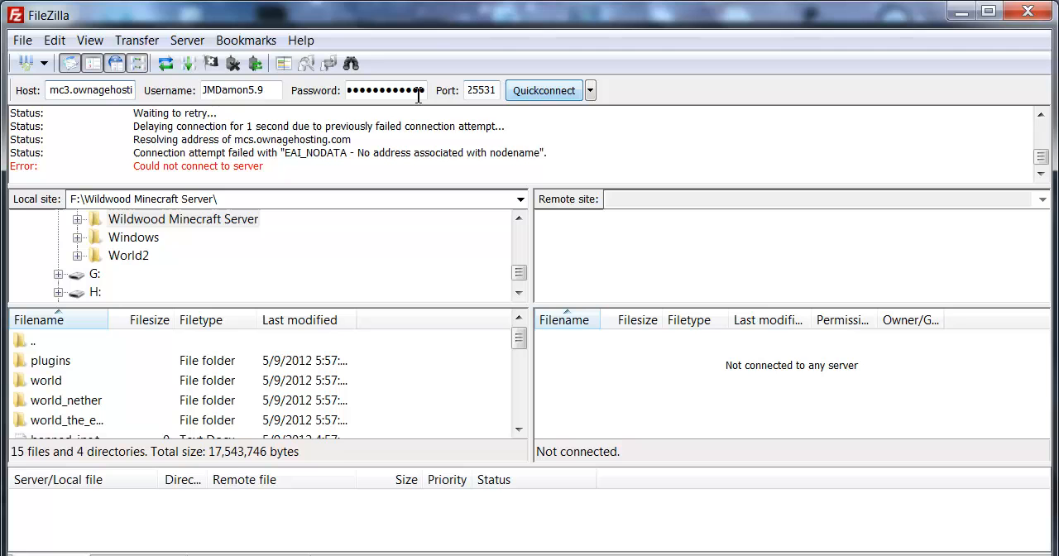
Connect to the server and browse into its plugins folder in the remote listing
{"action": "triple_click", "coordinate": [482, 89]}
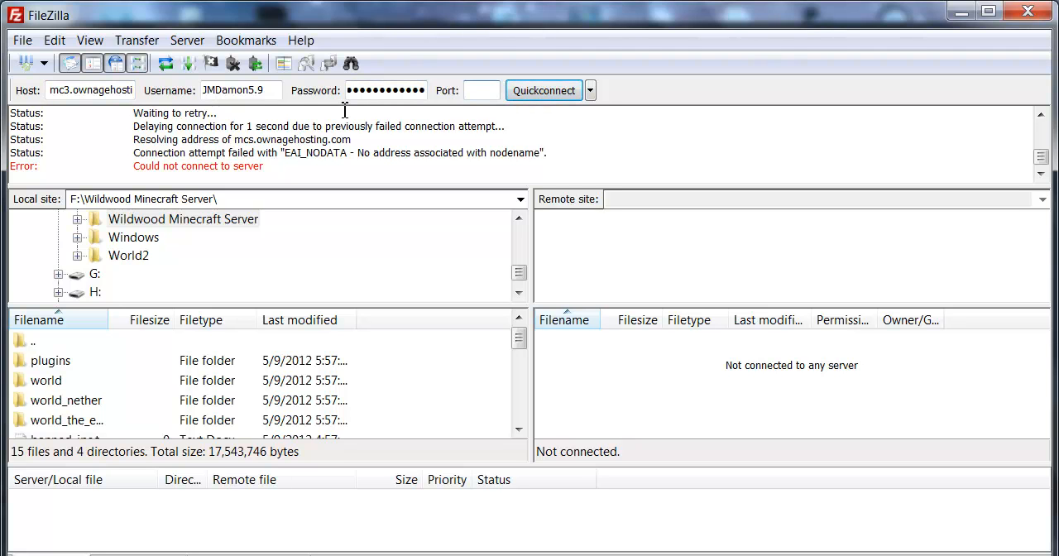
{"action": "left_click", "coordinate": [543, 90]}
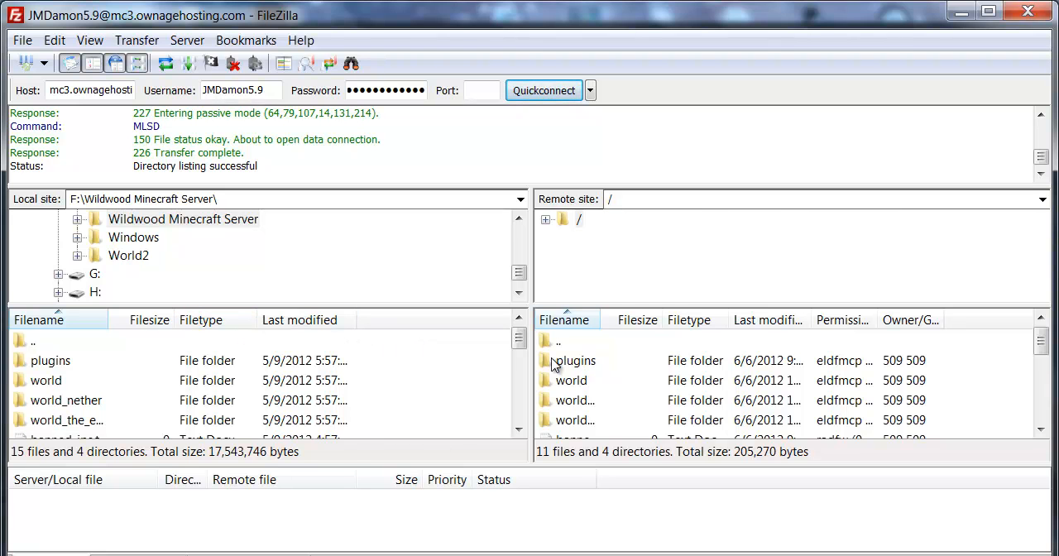
{"action": "double_click", "coordinate": [576, 361]}
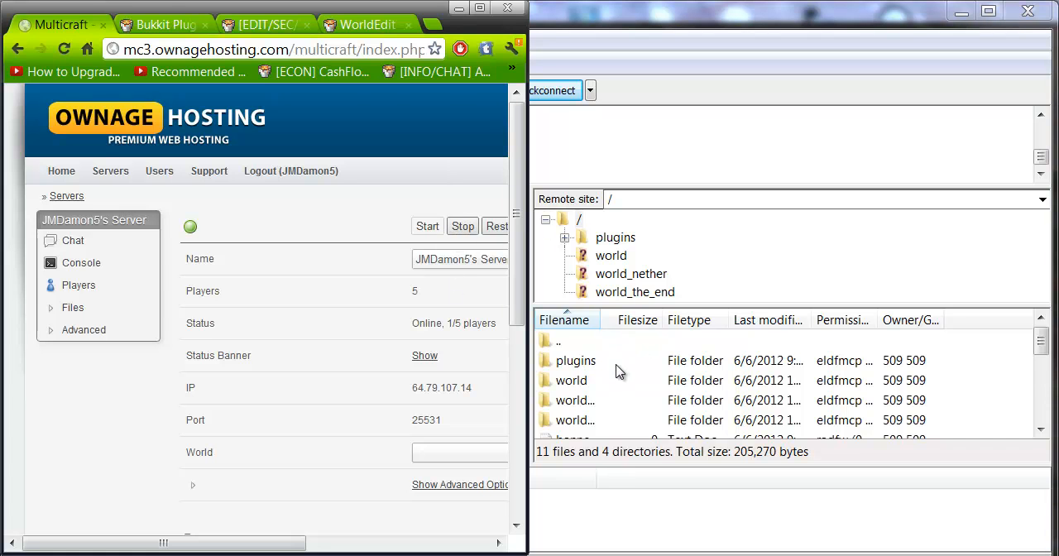
Delete all files in the remote /plugins folder and reopen it empty
{"action": "double_click", "coordinate": [576, 361]}
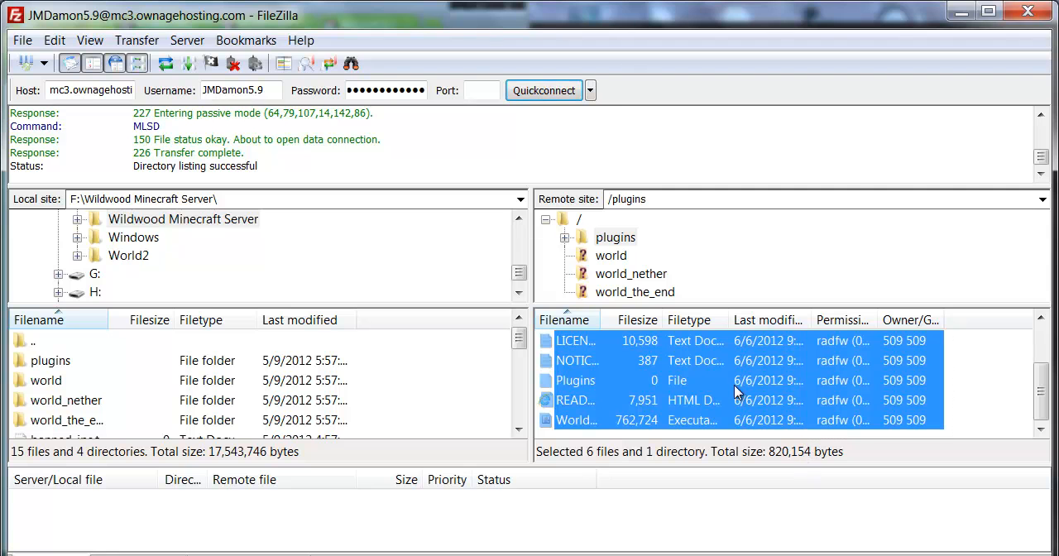
{"action": "right_click", "coordinate": [736, 391]}
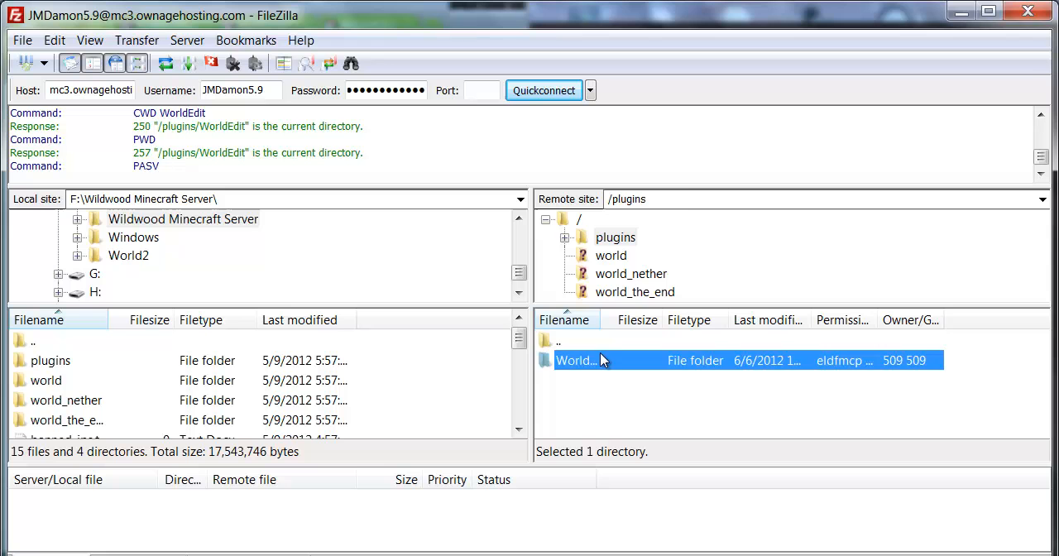
{"action": "double_click", "coordinate": [576, 361]}
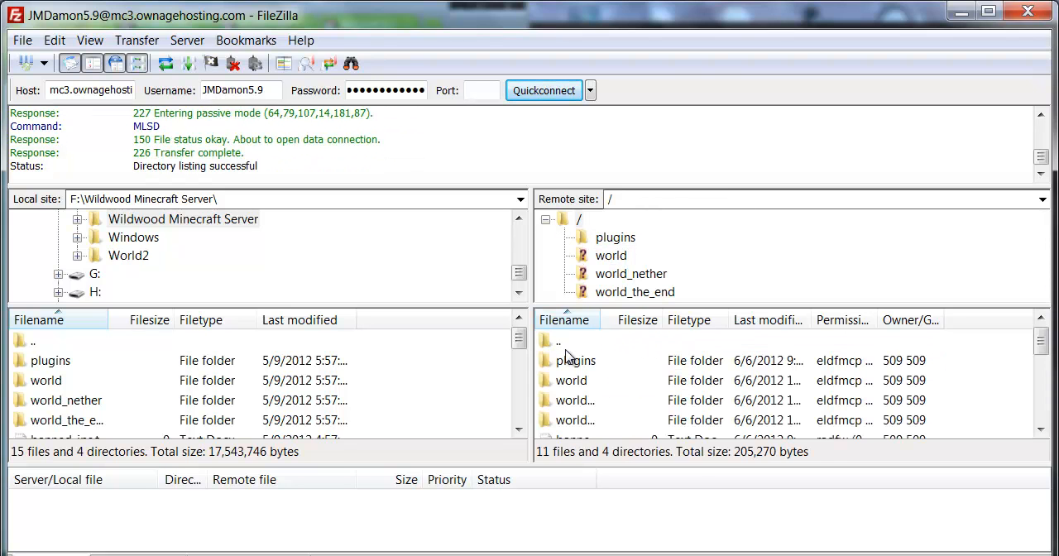
{"action": "double_click", "coordinate": [576, 361]}
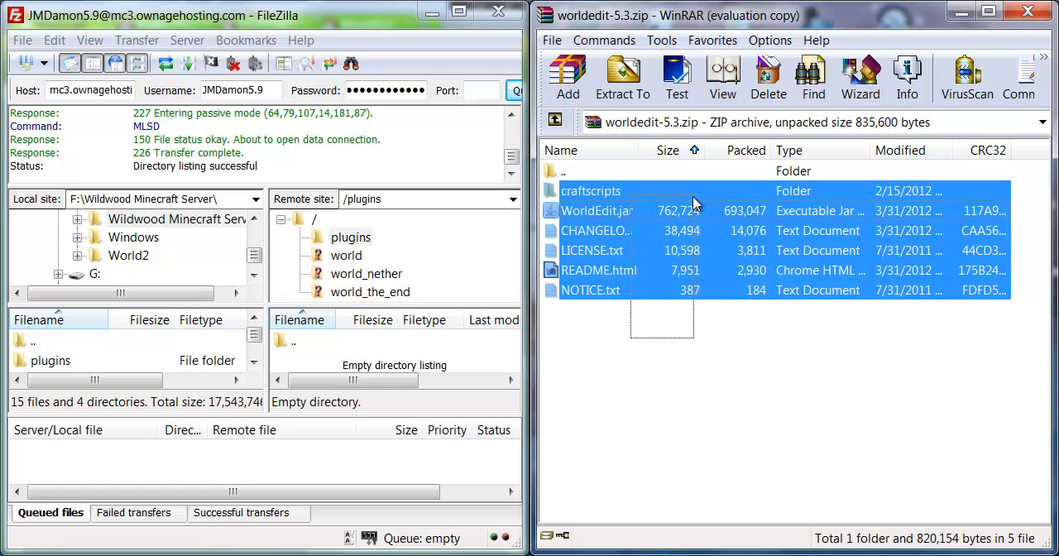
Upload the worldedit-5.3 contents into /plugins and check the transfer window
{"action": "left_click", "coordinate": [591, 190]}
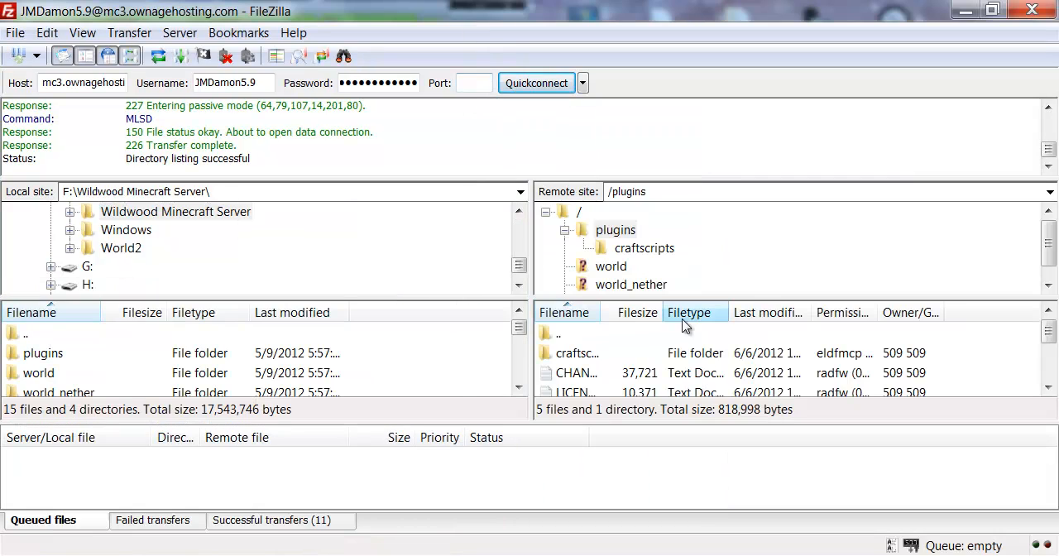
{"action": "mouse_move", "coordinate": [679, 364]}
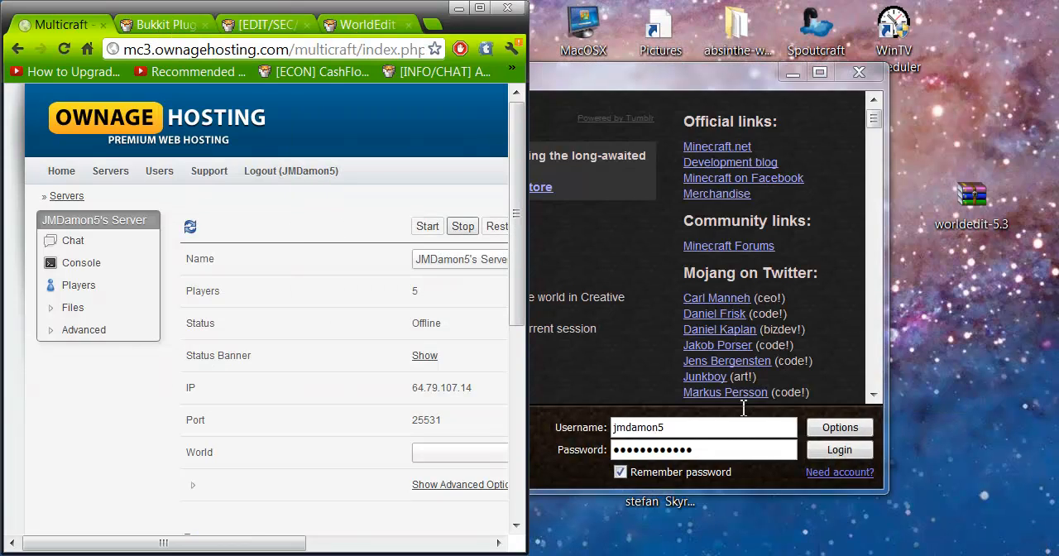
Log into the Minecraft launcher, enlarge the window and go to Direct Connect
{"action": "left_click", "coordinate": [839, 450]}
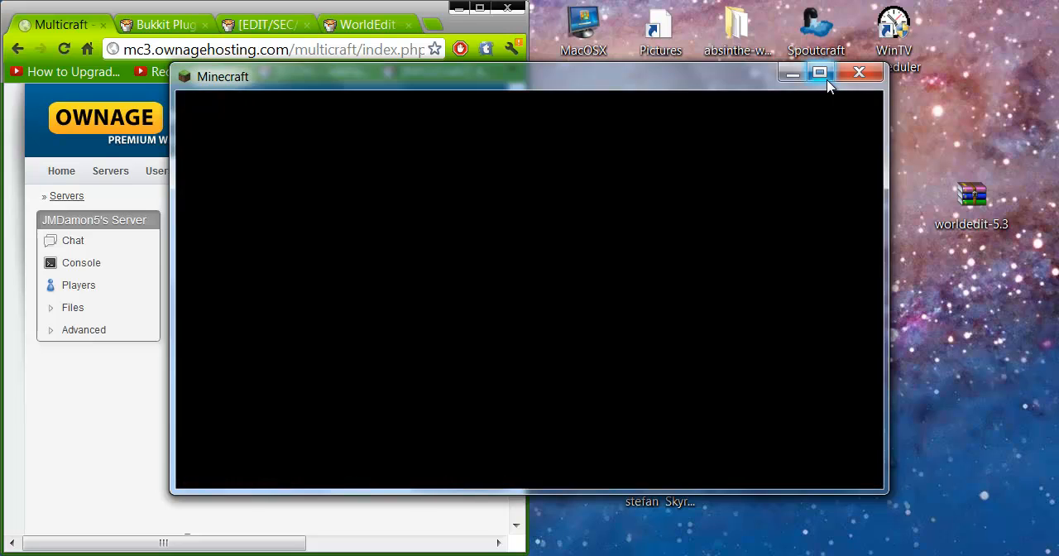
{"action": "left_click", "coordinate": [819, 73]}
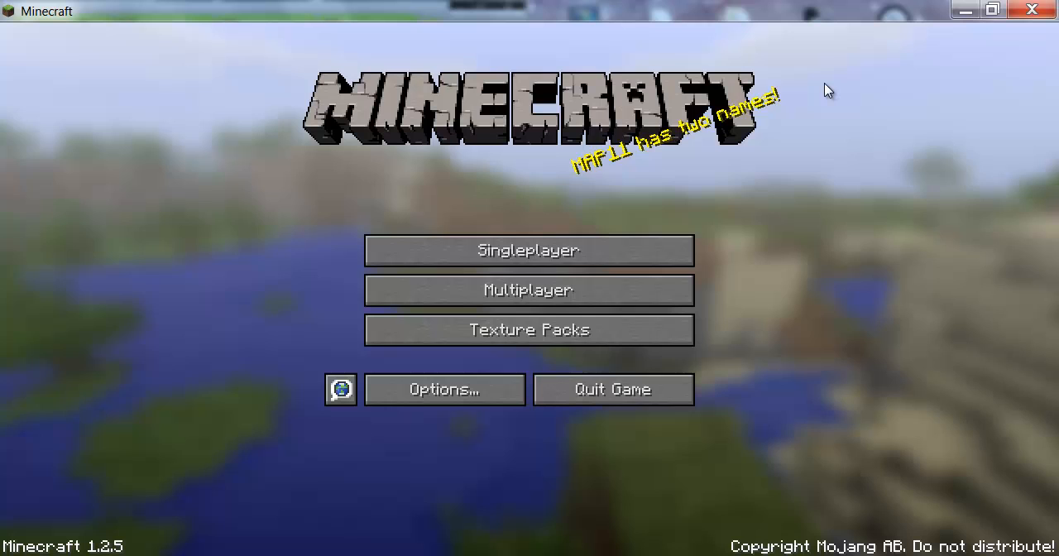
{"action": "mouse_move", "coordinate": [852, 13]}
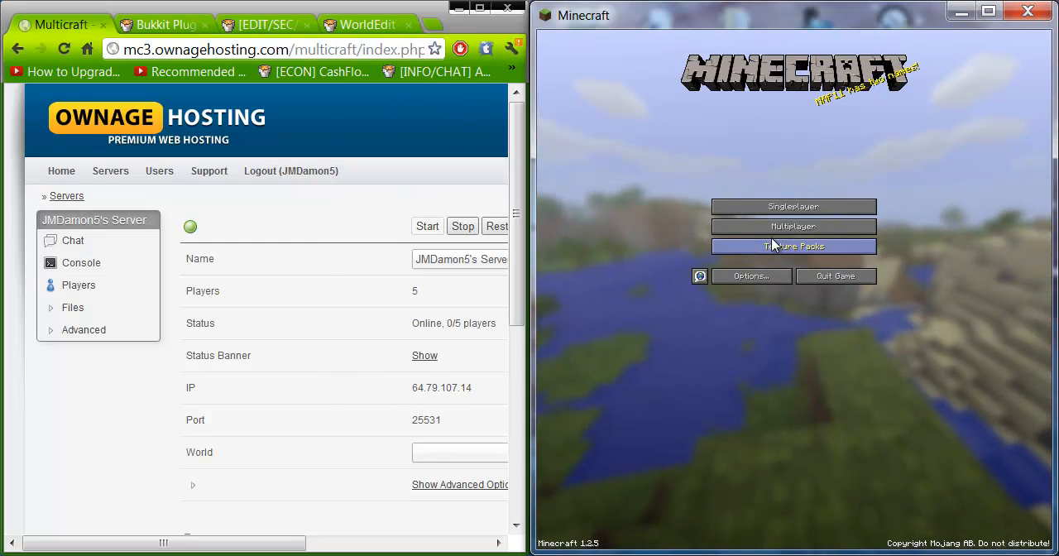
{"action": "left_click", "coordinate": [793, 225]}
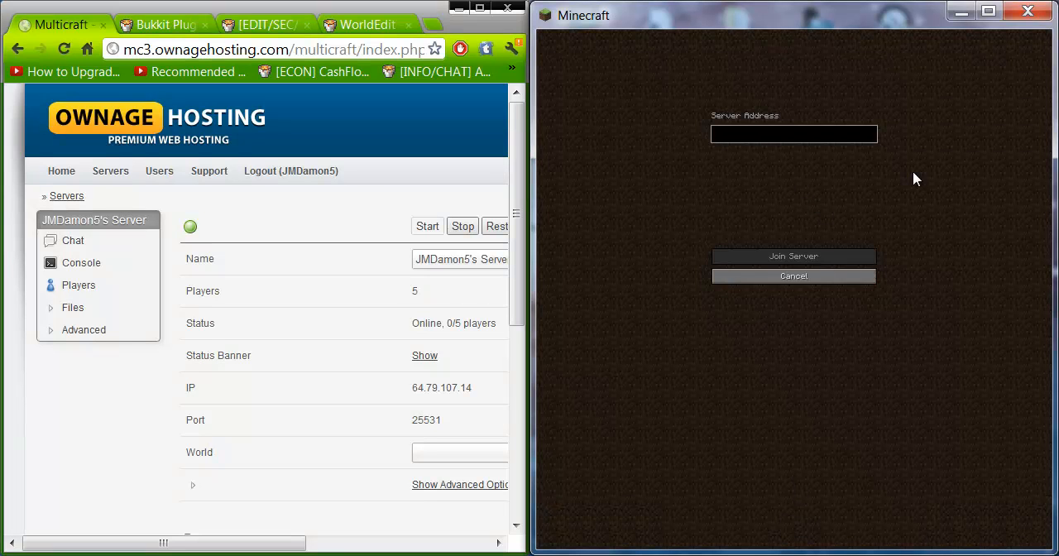
Enter the server address 64.79.107.14:25531 and join the server
{"action": "type", "text": "64"}
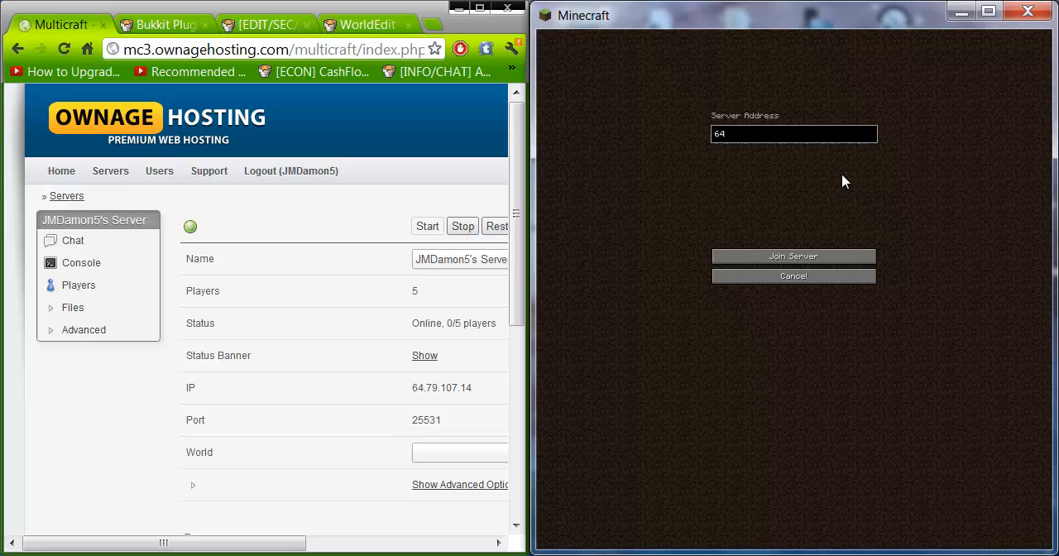
{"action": "type", "text": ".79.10"}
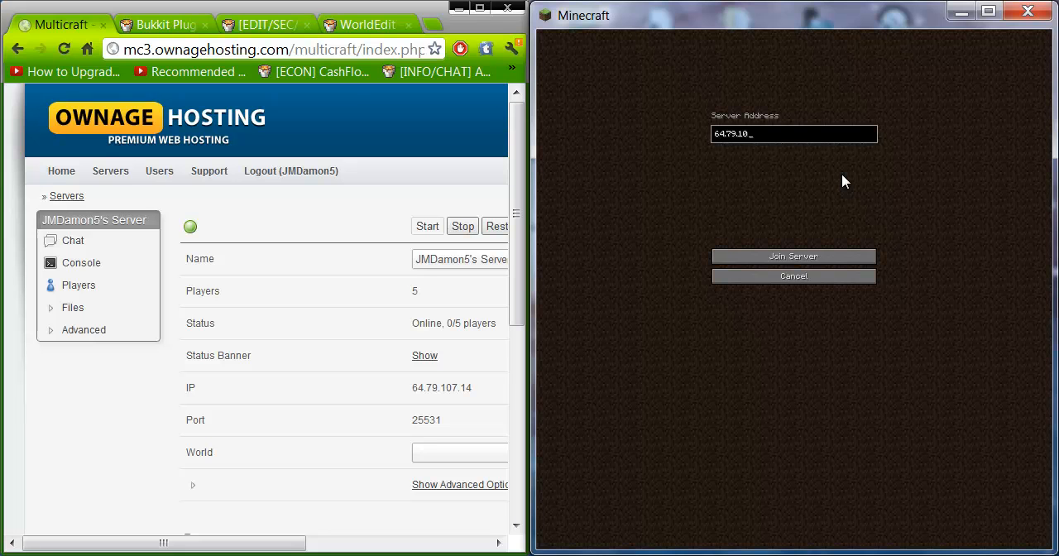
{"action": "type", "text": "7.14"}
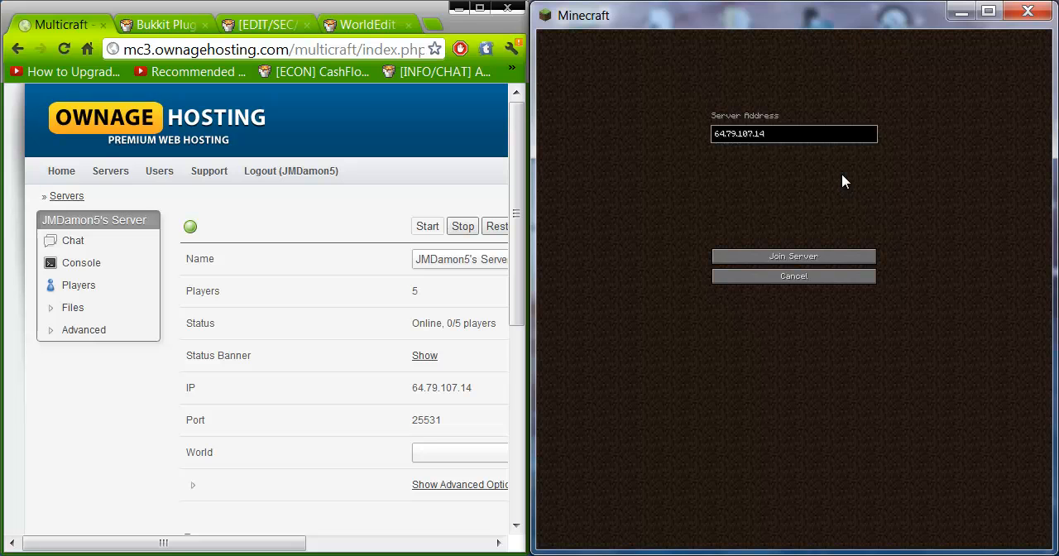
{"action": "type", "text": "2"}
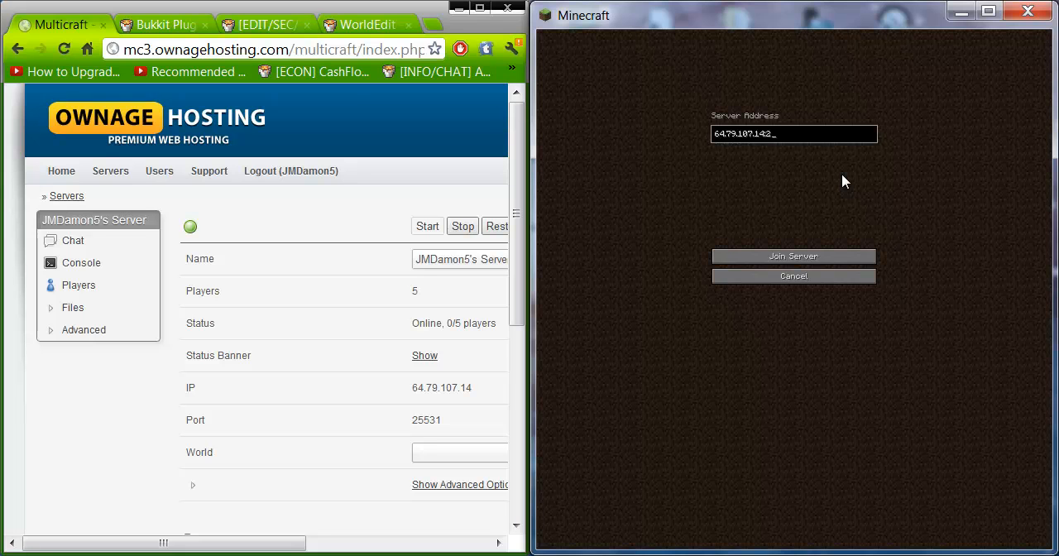
{"action": "type", "text": "556"}
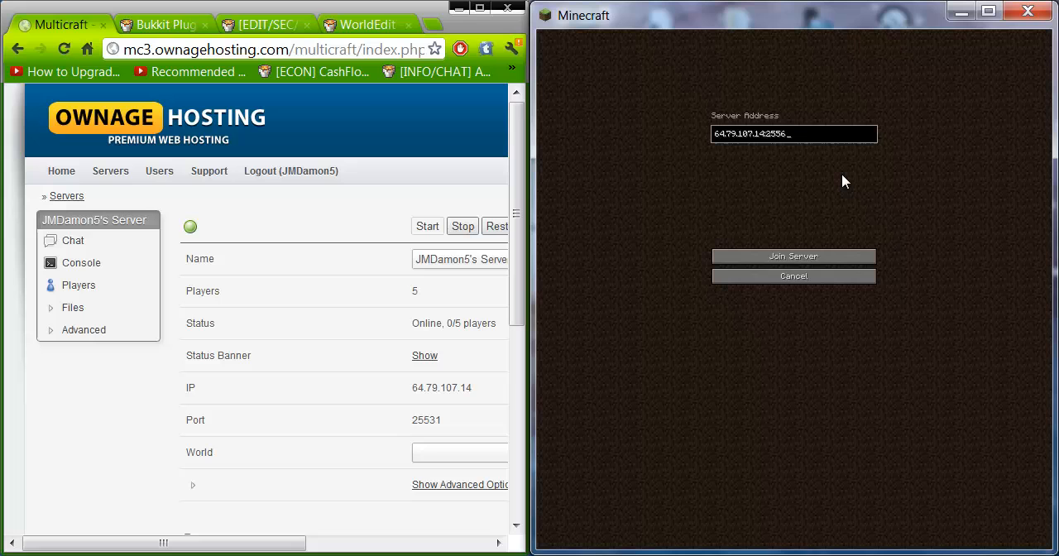
{"action": "key", "text": "backspace"}
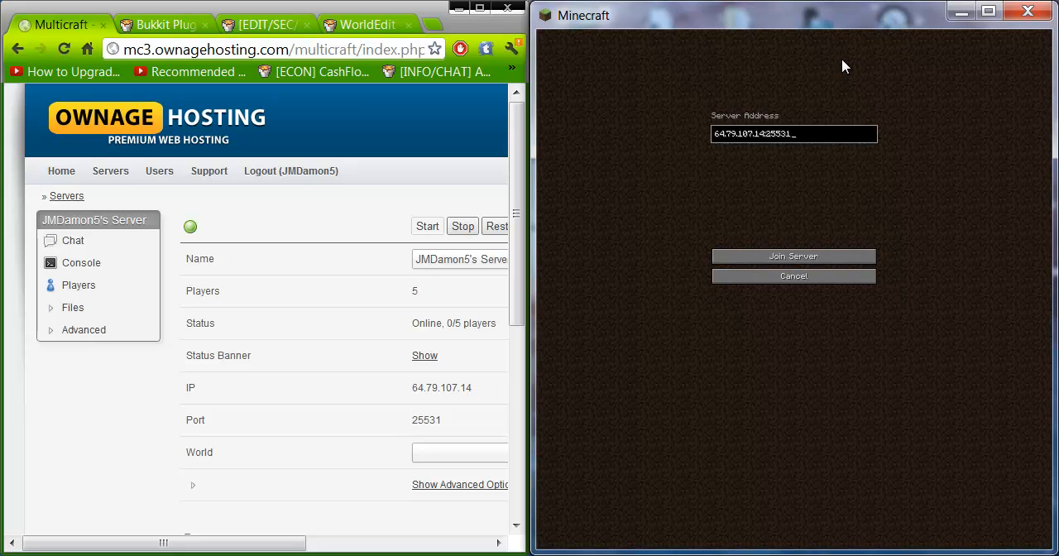
{"action": "left_click", "coordinate": [793, 255]}
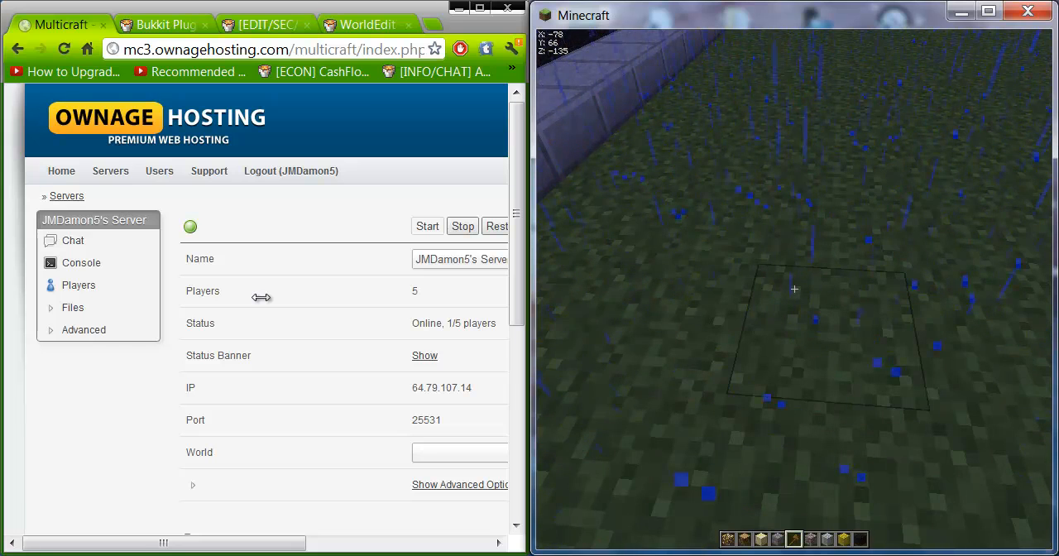
Search BukkitDev for Essentials and open the Essentials 2.9.1 release thread to its download link
{"action": "left_click", "coordinate": [162, 23]}
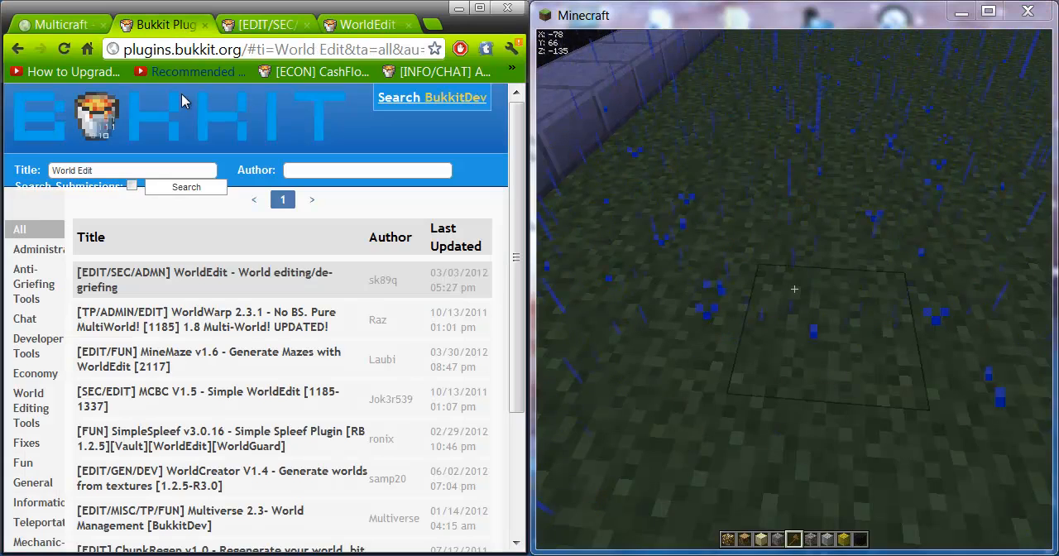
{"action": "key", "text": "Escape"}
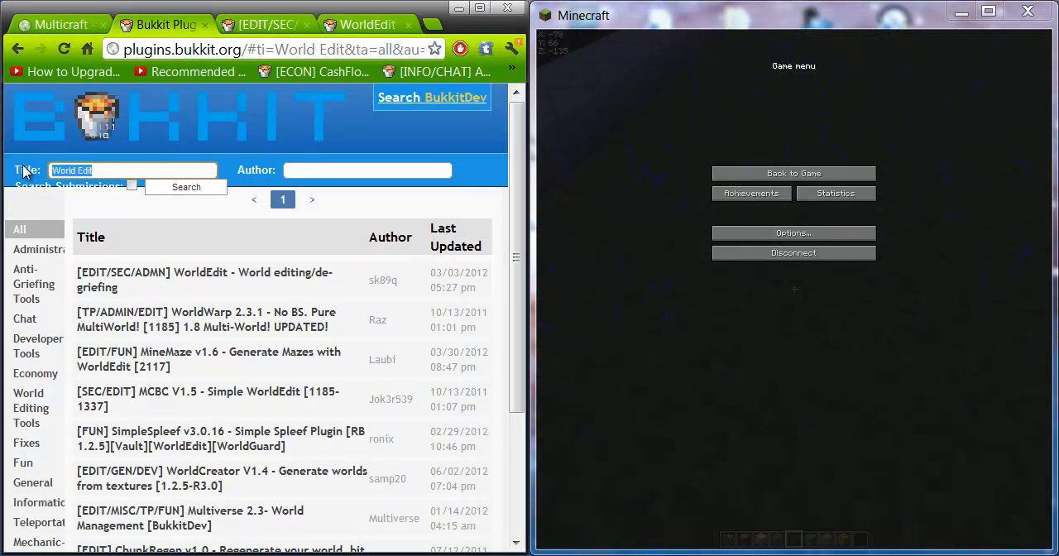
{"action": "type", "text": "Ess"}
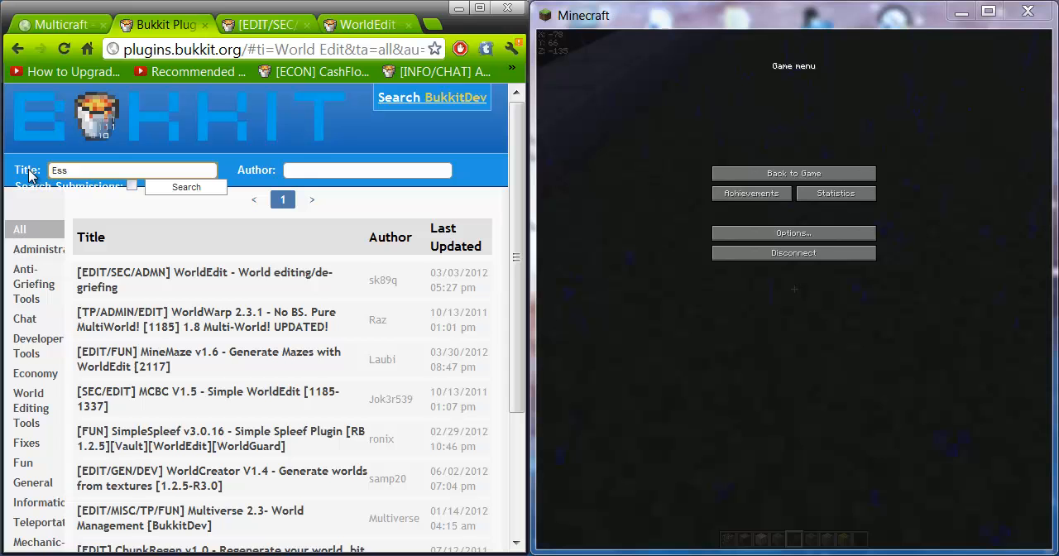
{"action": "left_click", "coordinate": [186, 185]}
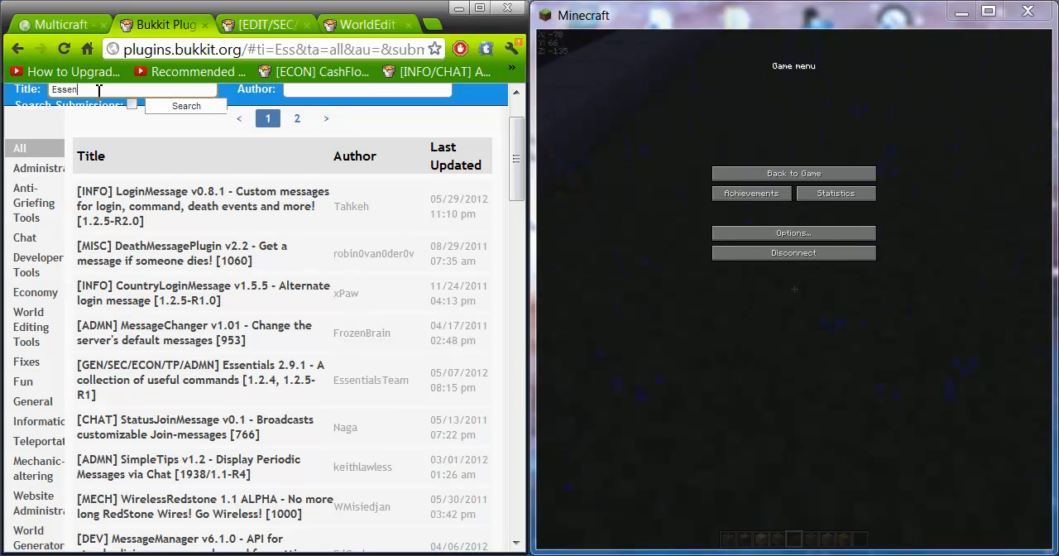
{"action": "left_click", "coordinate": [185, 106]}
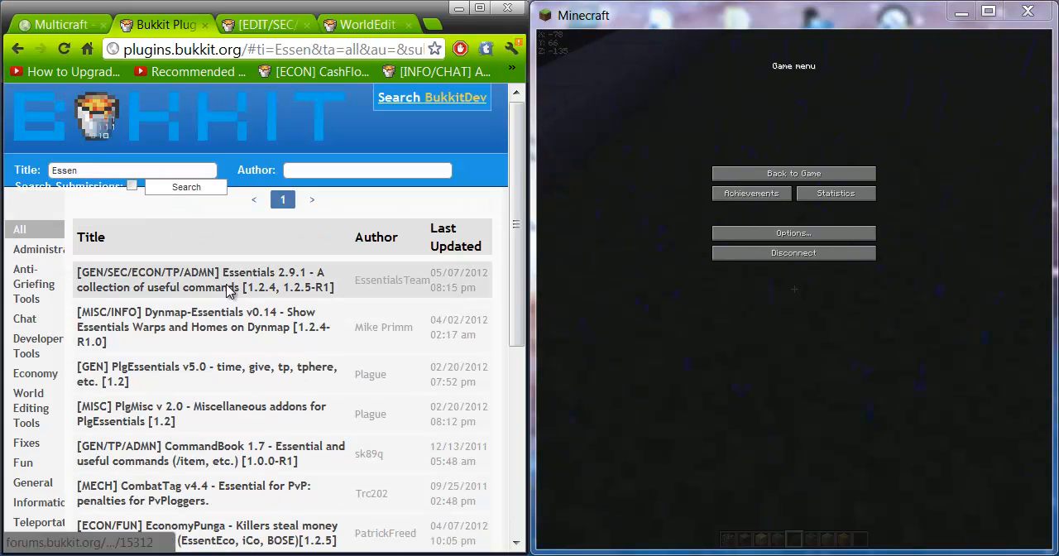
{"action": "left_click", "coordinate": [202, 280]}
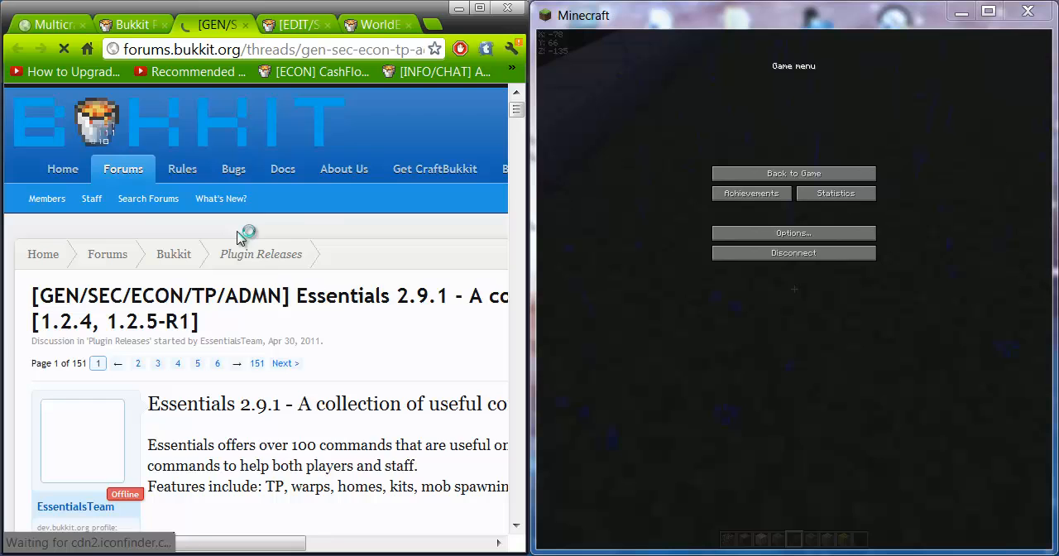
{"action": "scroll", "scroll_direction": "down", "scroll_amount": 3}
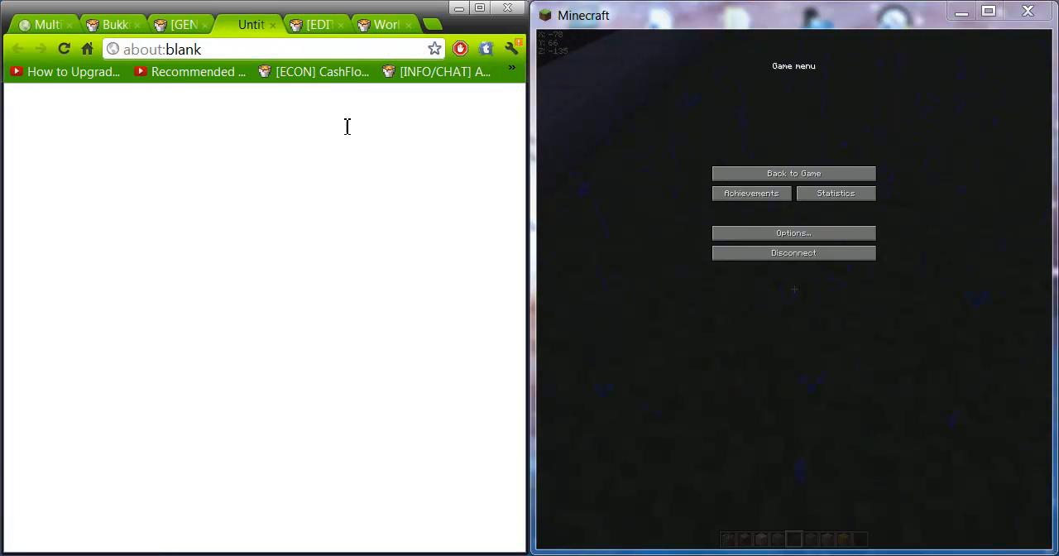
Open Essentials-2.9.1.zip in WinRAR and look through its plugin jars
{"action": "left_click", "coordinate": [180, 25]}
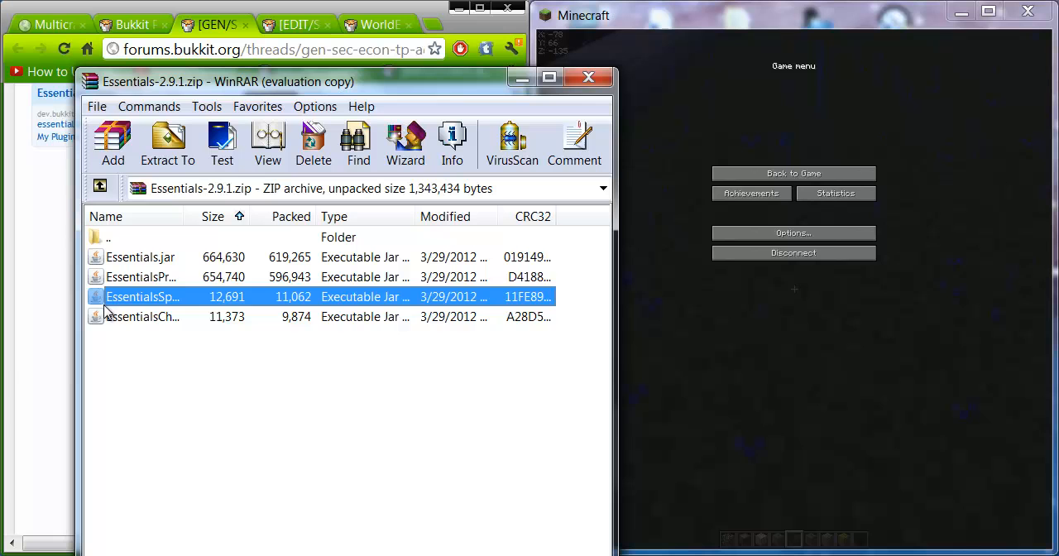
{"action": "left_click", "coordinate": [142, 317]}
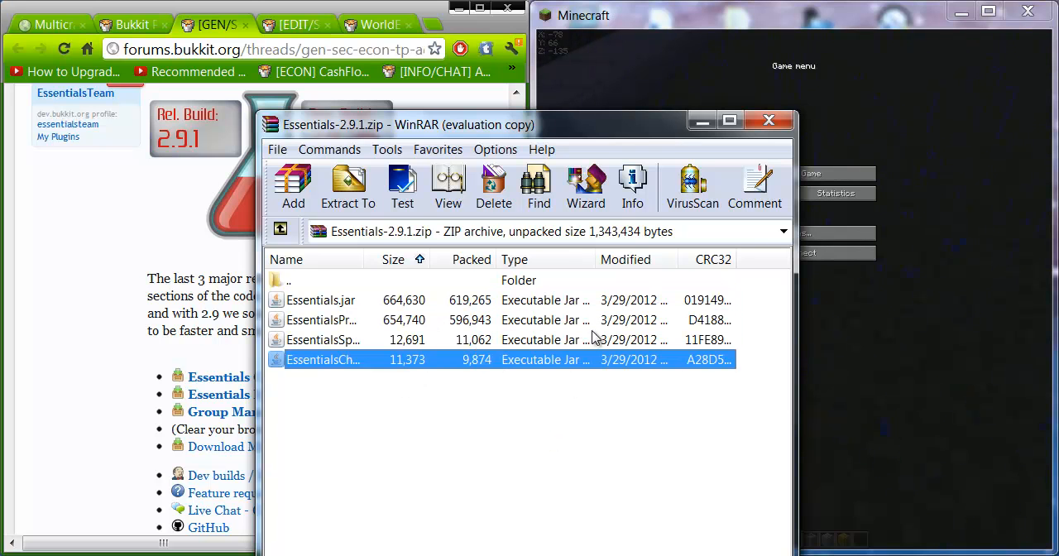
{"action": "left_click", "coordinate": [50, 23]}
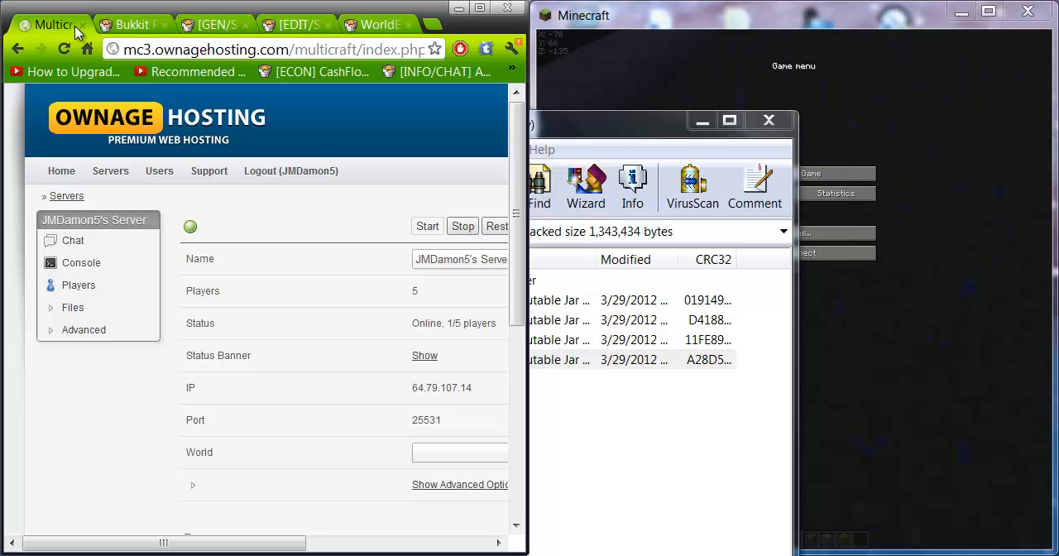
Log into Multicraft's FTP client and view the plugins folder with WorldEdit.jar
{"action": "left_click", "coordinate": [73, 308]}
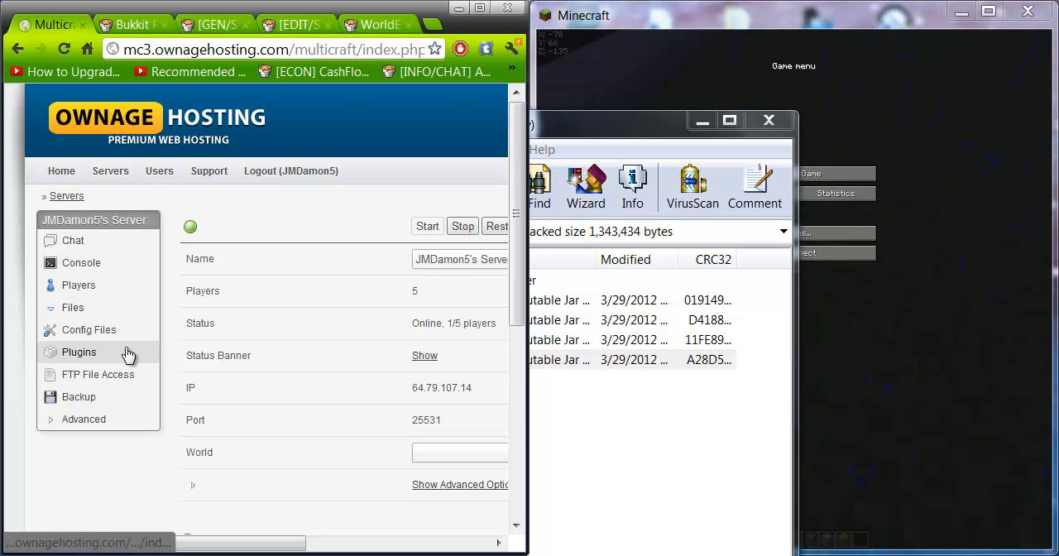
{"action": "left_click", "coordinate": [96, 374]}
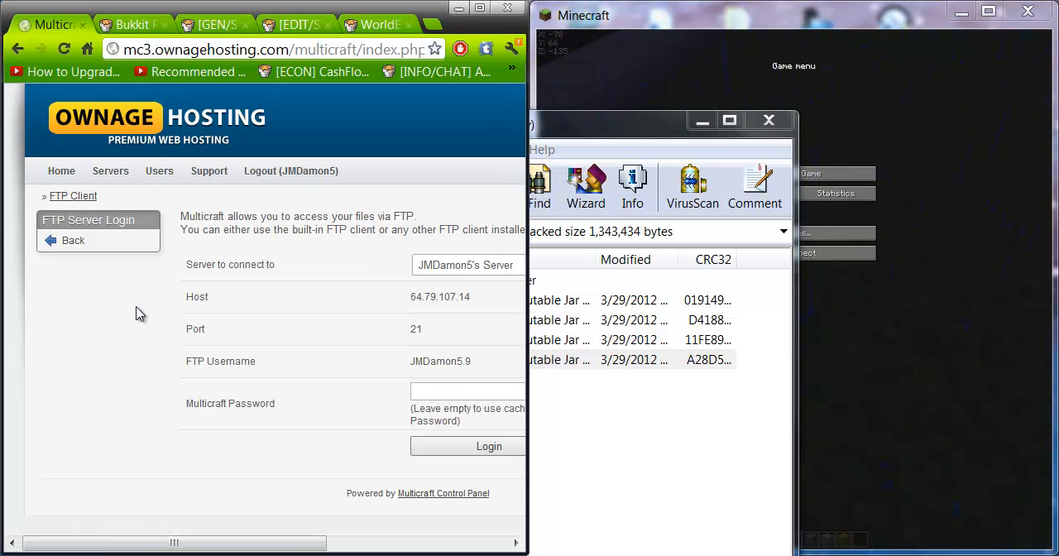
{"action": "left_click", "coordinate": [467, 391]}
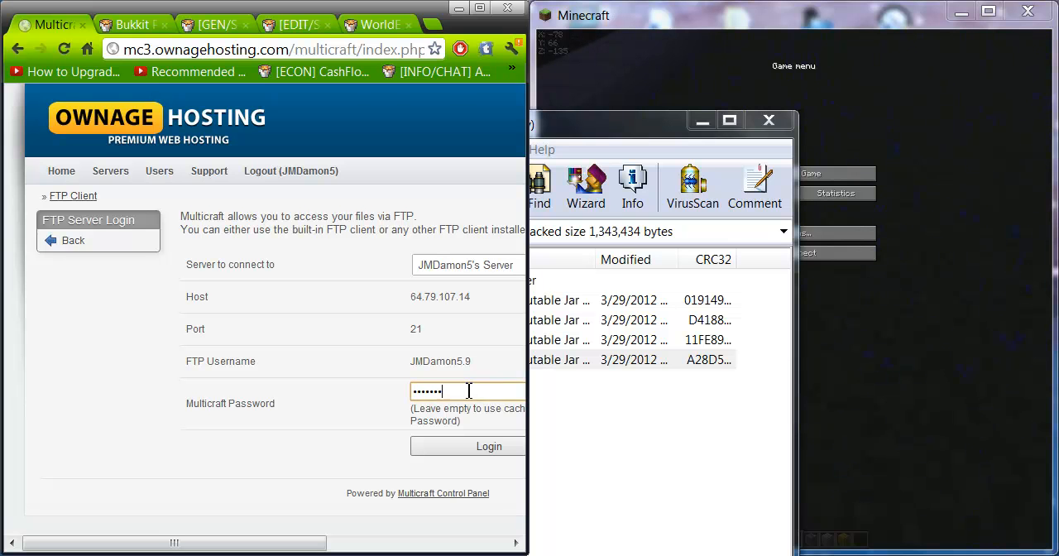
{"action": "left_click", "coordinate": [489, 447]}
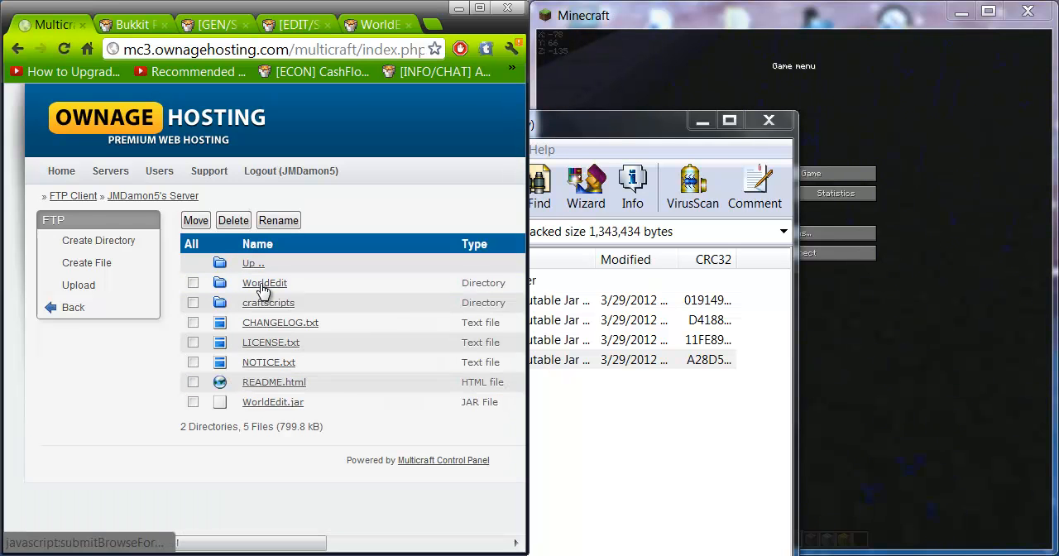
{"action": "left_click", "coordinate": [77, 285]}
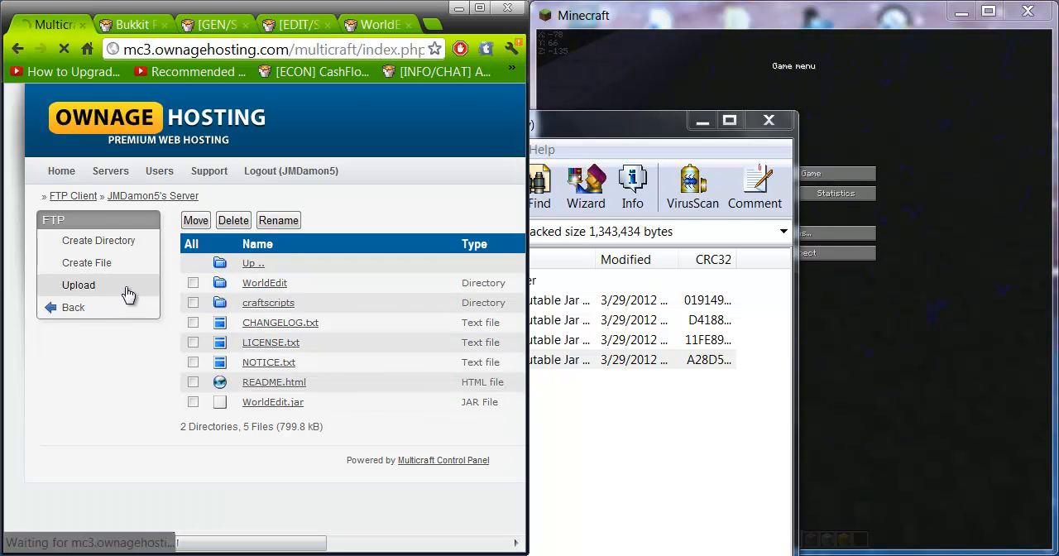
Upload Essentials.jar into the plugins folder through Multicraft's upload form
{"action": "left_click", "coordinate": [78, 284]}
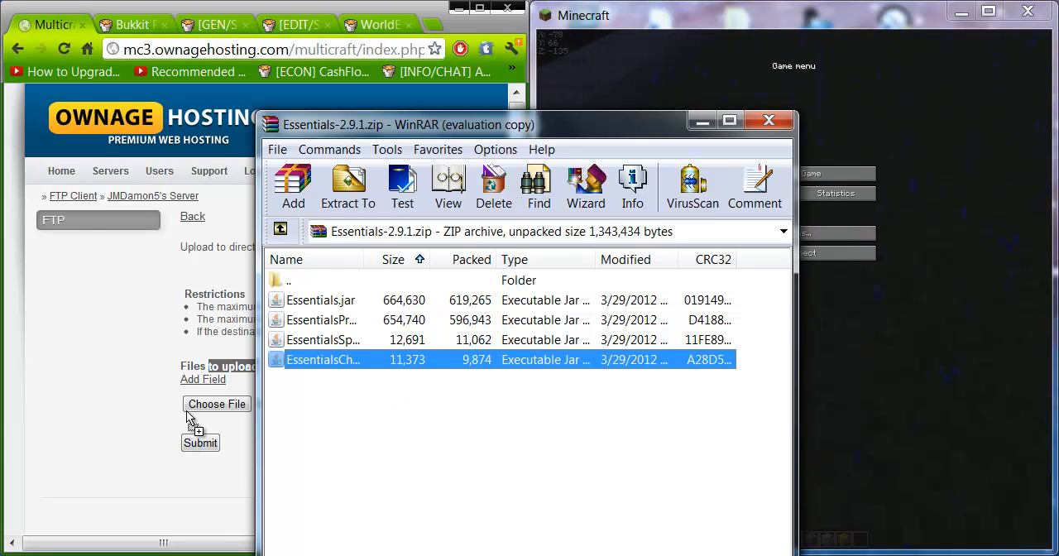
{"action": "mouse_move", "coordinate": [139, 389]}
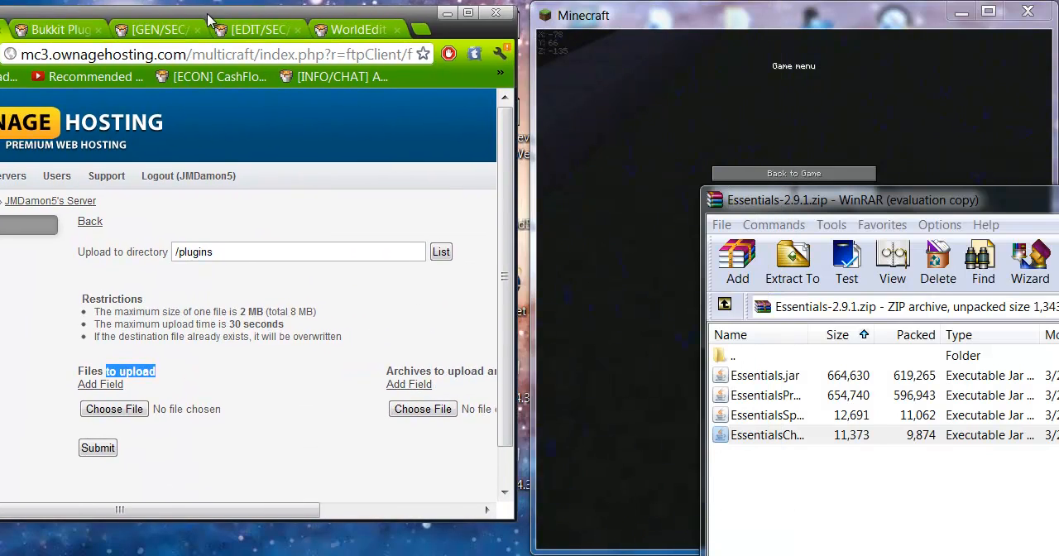
{"action": "left_click", "coordinate": [761, 376]}
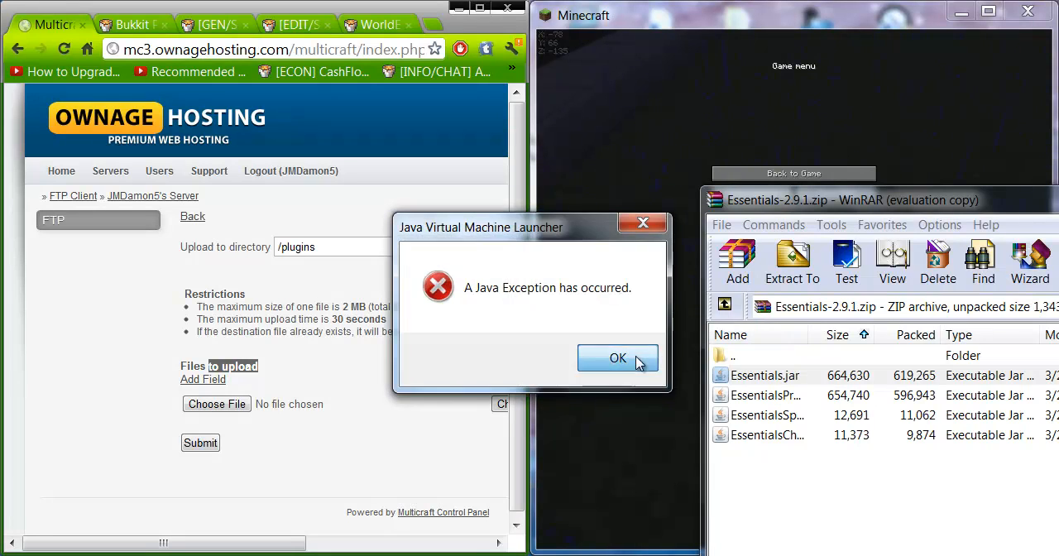
{"action": "left_click", "coordinate": [618, 358]}
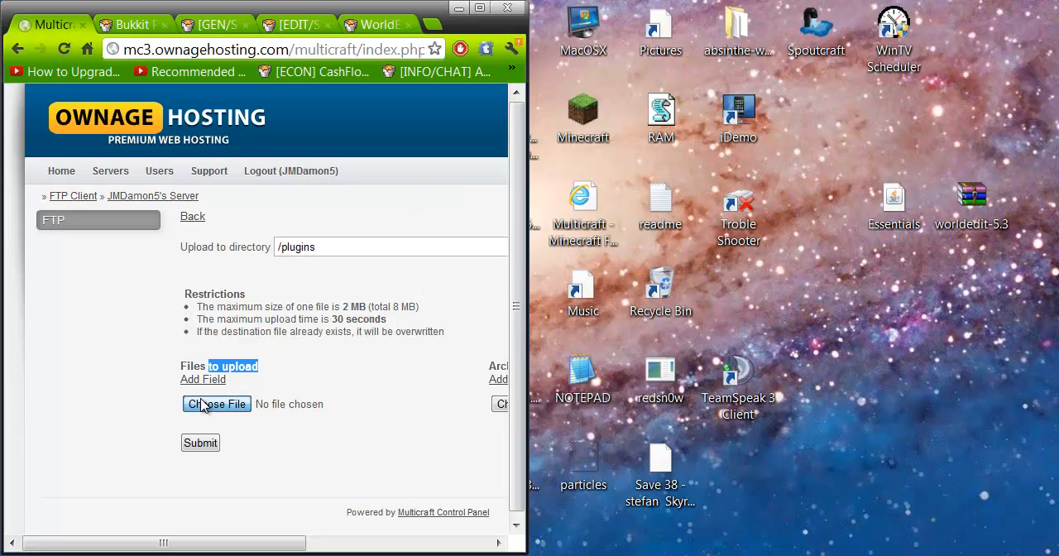
{"action": "left_click", "coordinate": [215, 404]}
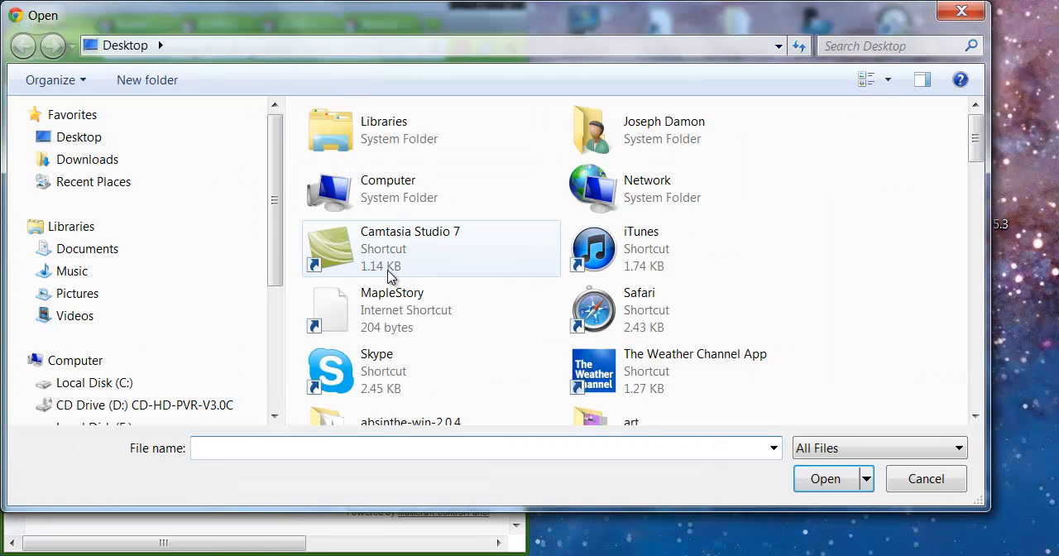
{"action": "type", "text": "ess"}
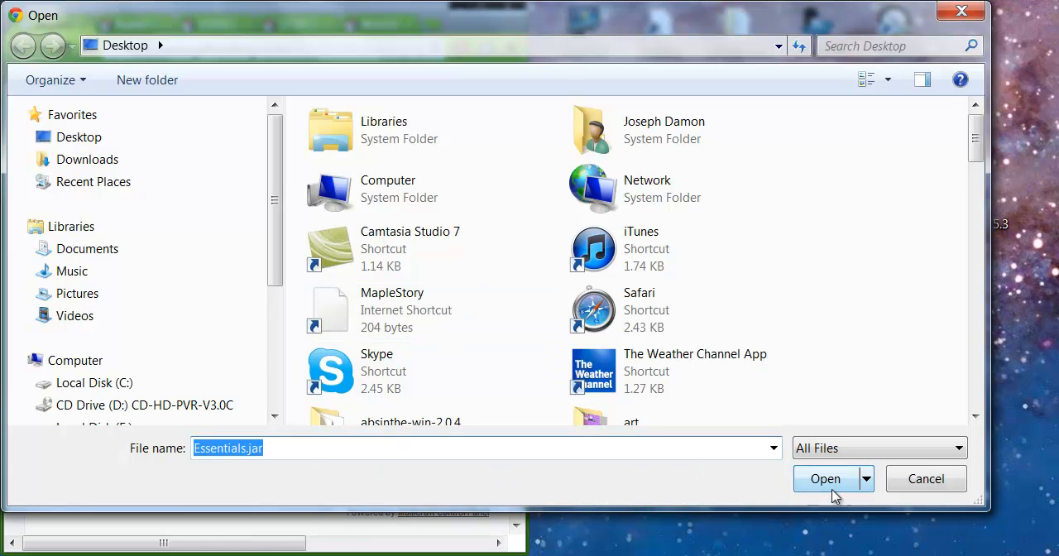
{"action": "left_click", "coordinate": [824, 478]}
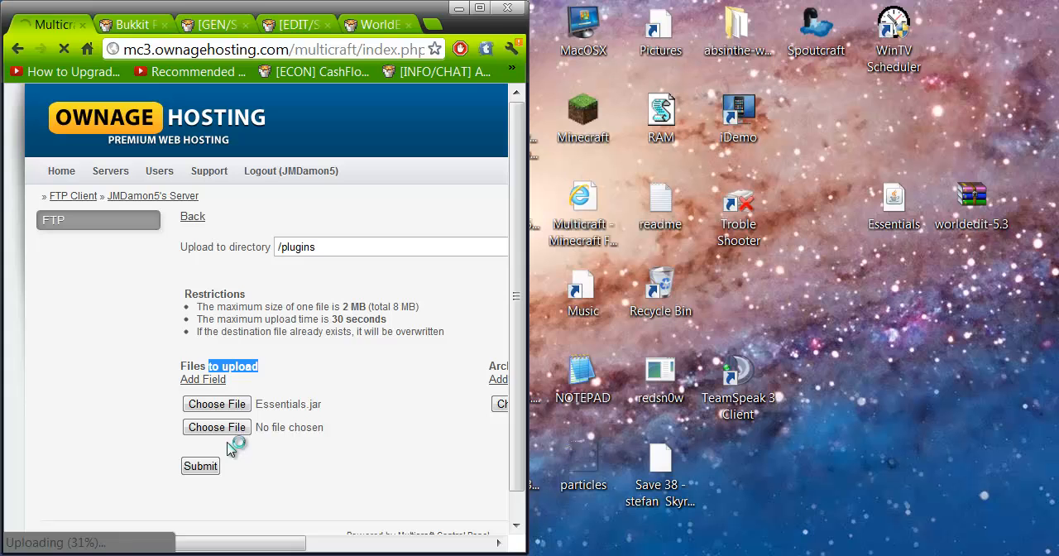
{"action": "left_click", "coordinate": [199, 467]}
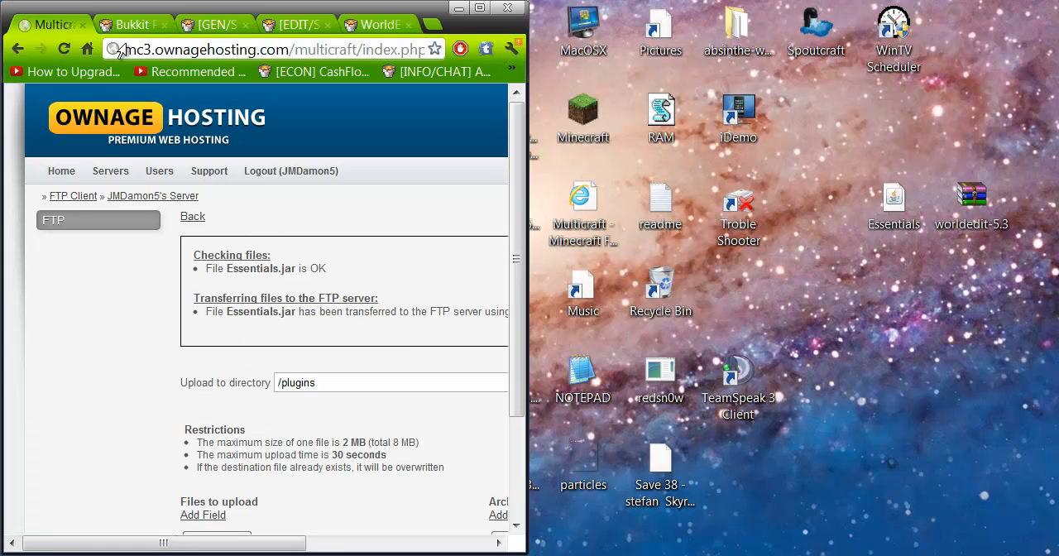
{"action": "mouse_move", "coordinate": [192, 215]}
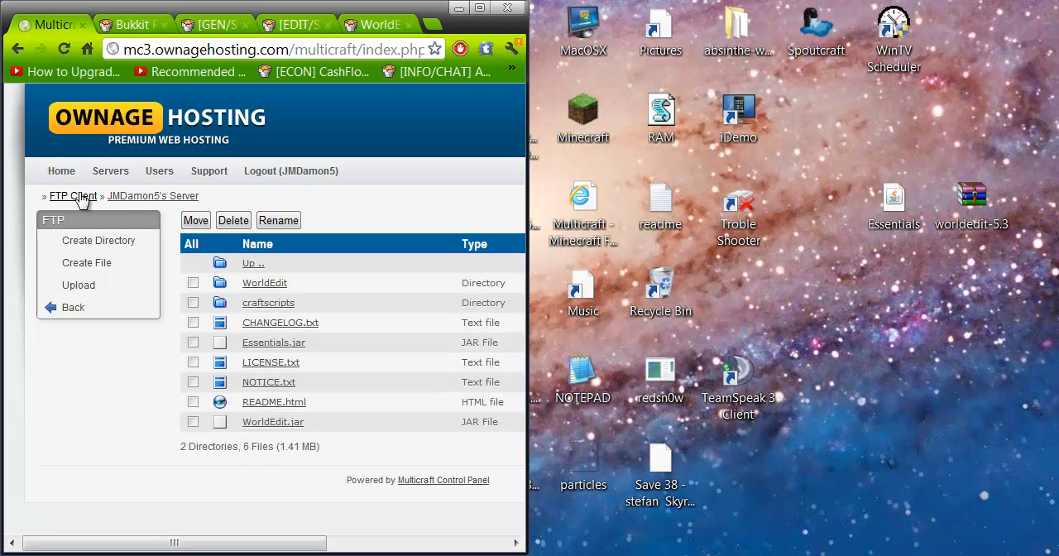
Go to My Servers and open the server's control page showing it Online
{"action": "left_click", "coordinate": [61, 171]}
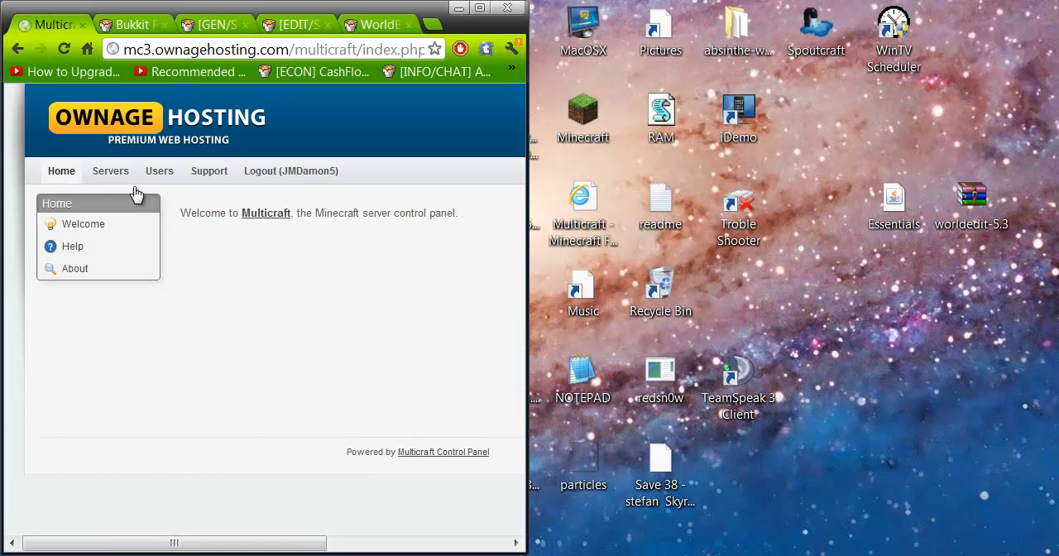
{"action": "left_click", "coordinate": [109, 172]}
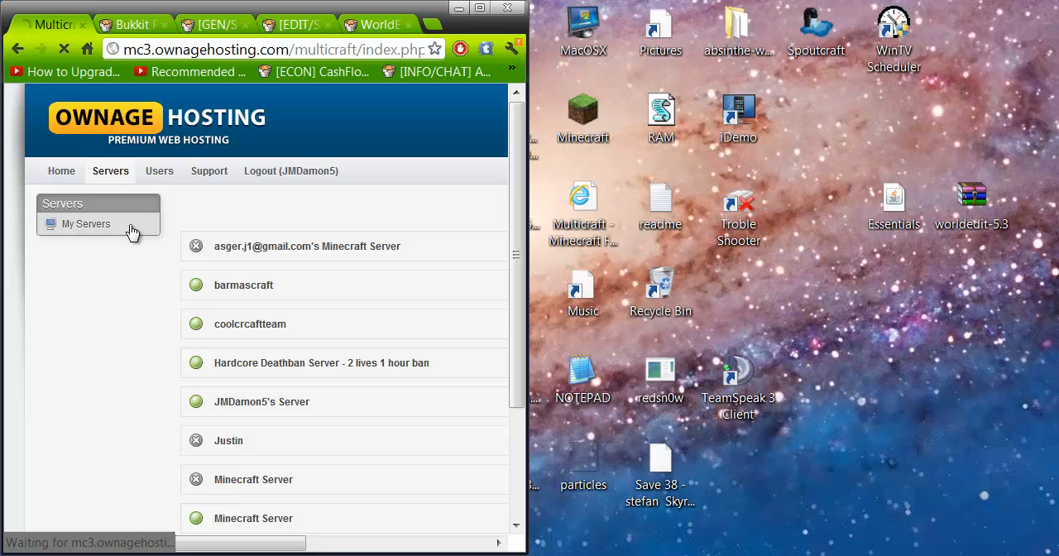
{"action": "left_click", "coordinate": [261, 401]}
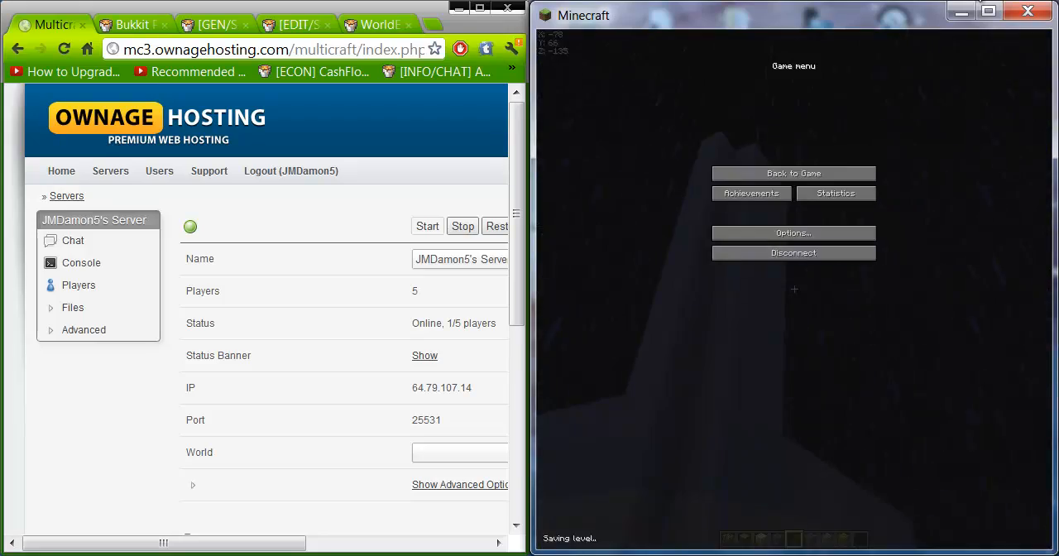
Run /plugins to list WorldEdit and Essentials, then /help essentials in-game
{"action": "left_click", "coordinate": [793, 172]}
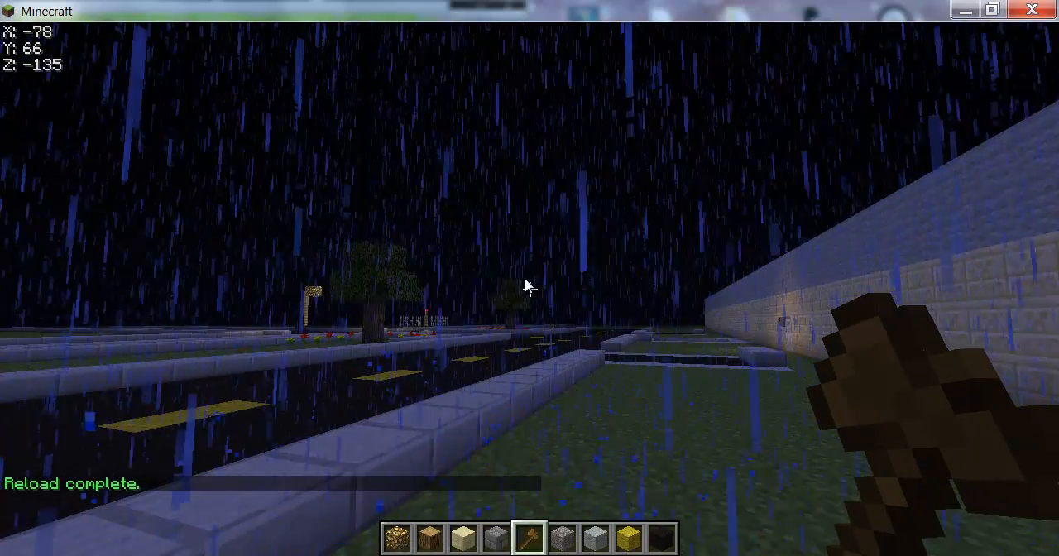
{"action": "type", "text": "/plu"}
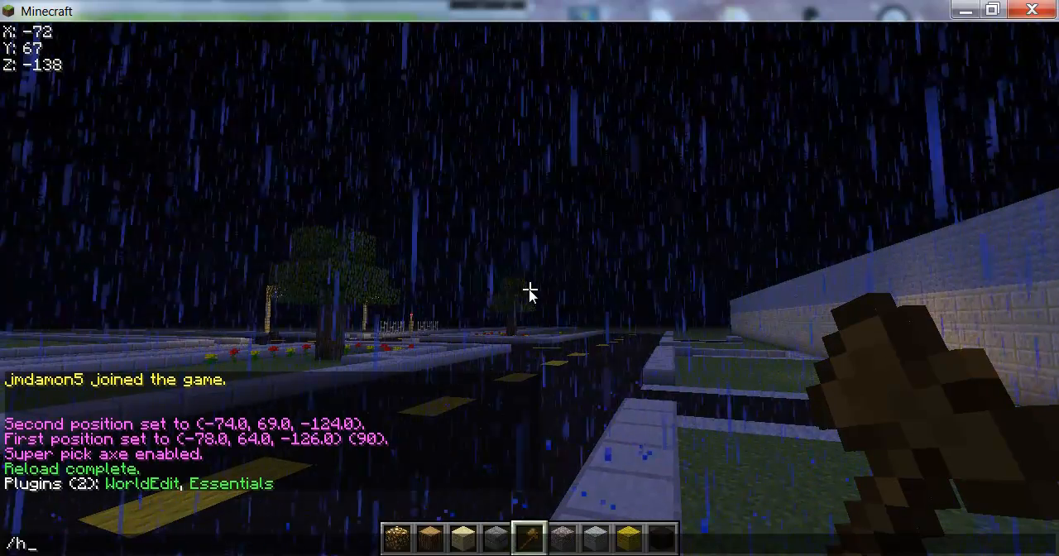
{"action": "type", "text": "el"}
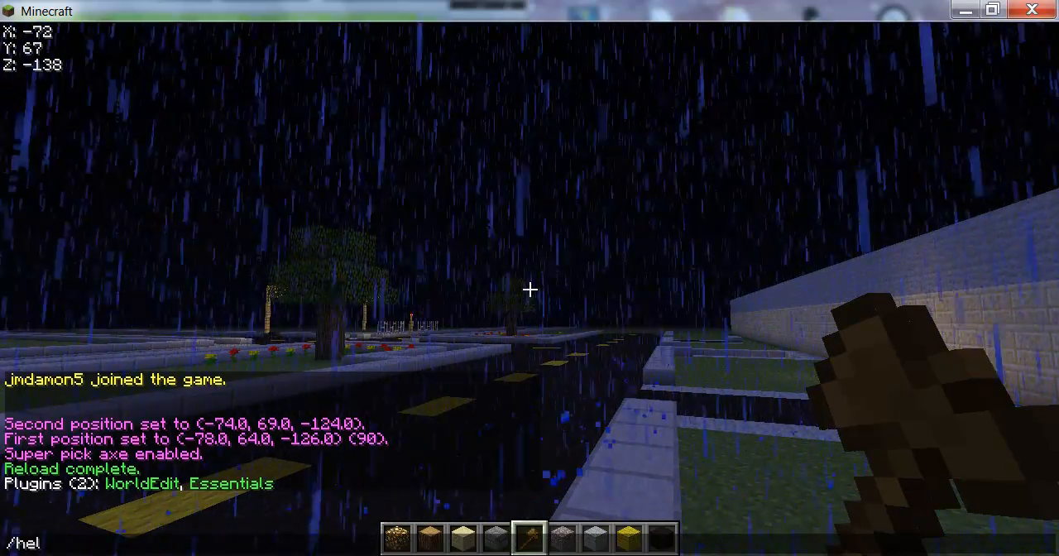
{"action": "key", "text": "Return"}
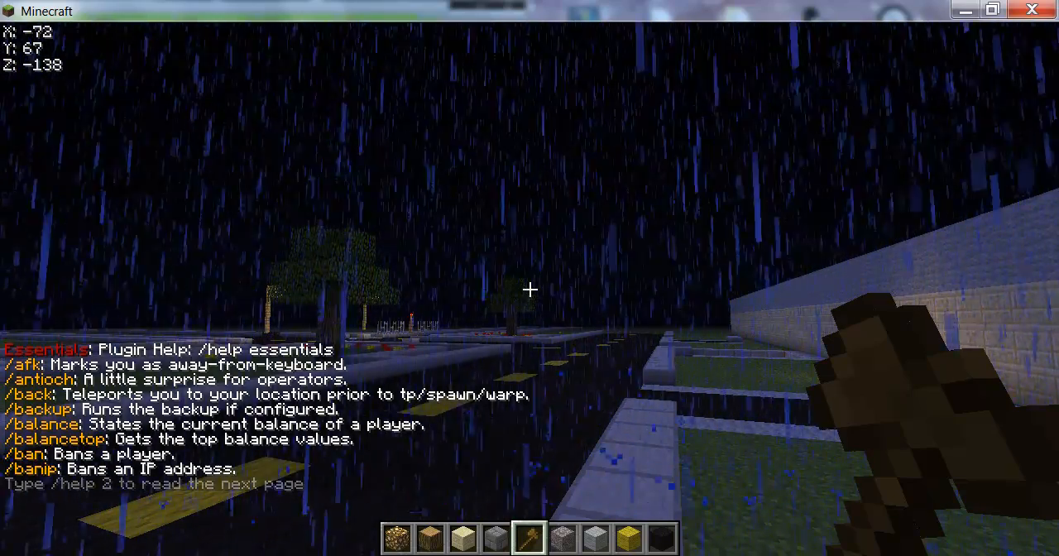
{"action": "key", "text": "t"}
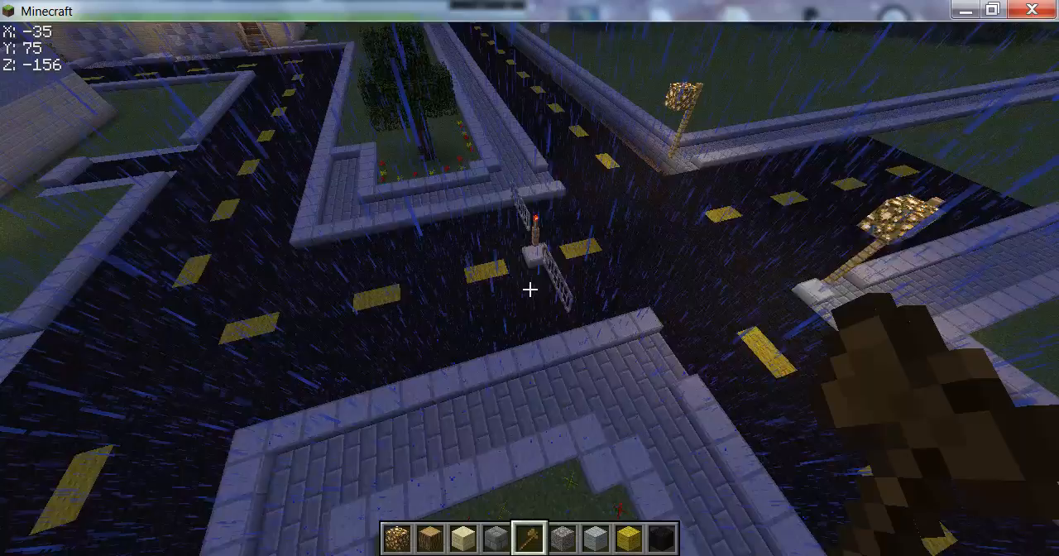
{"action": "mouse_move", "coordinate": [529, 290]}
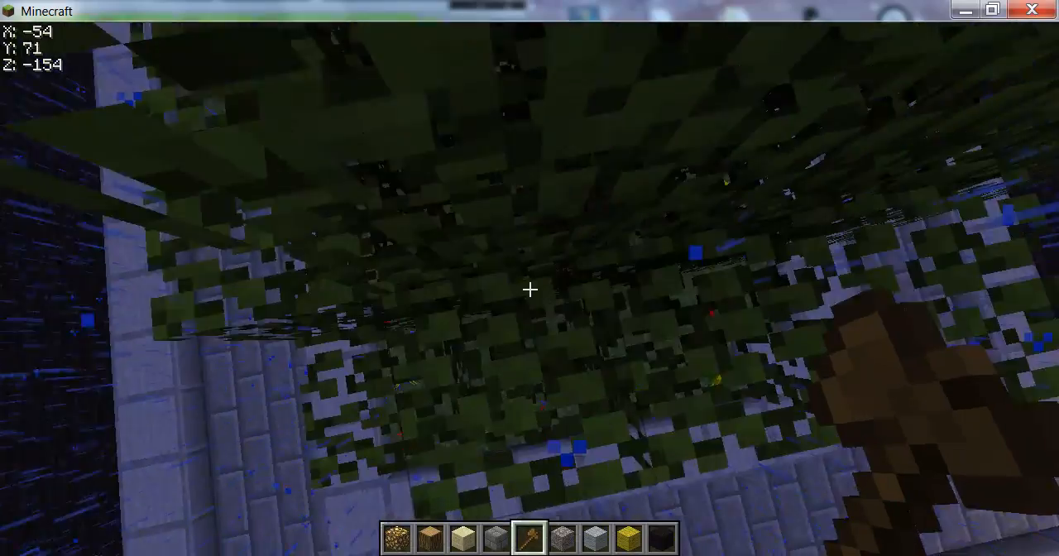
{"action": "mouse_move", "coordinate": [530, 289]}
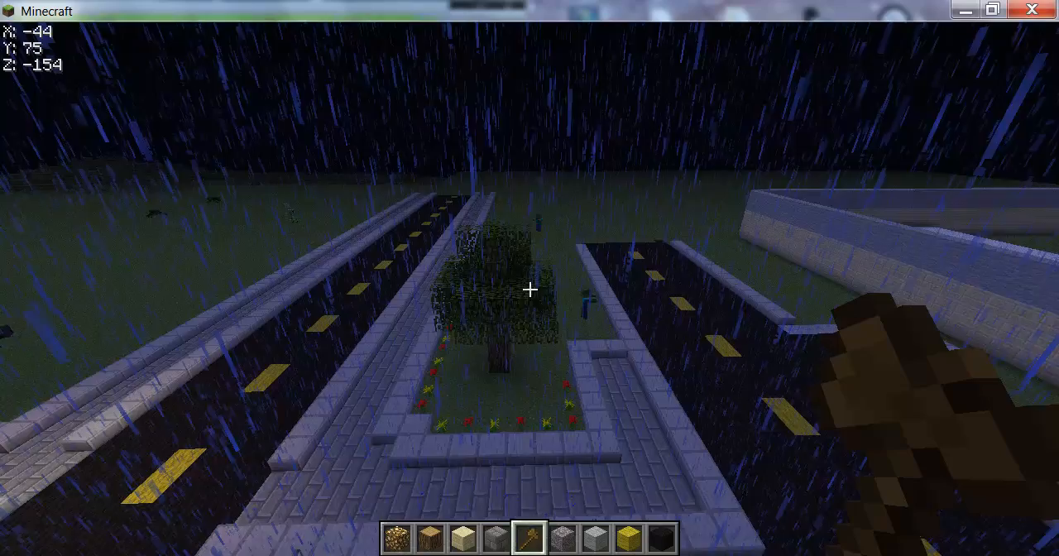
{"action": "mouse_move", "coordinate": [529, 290]}
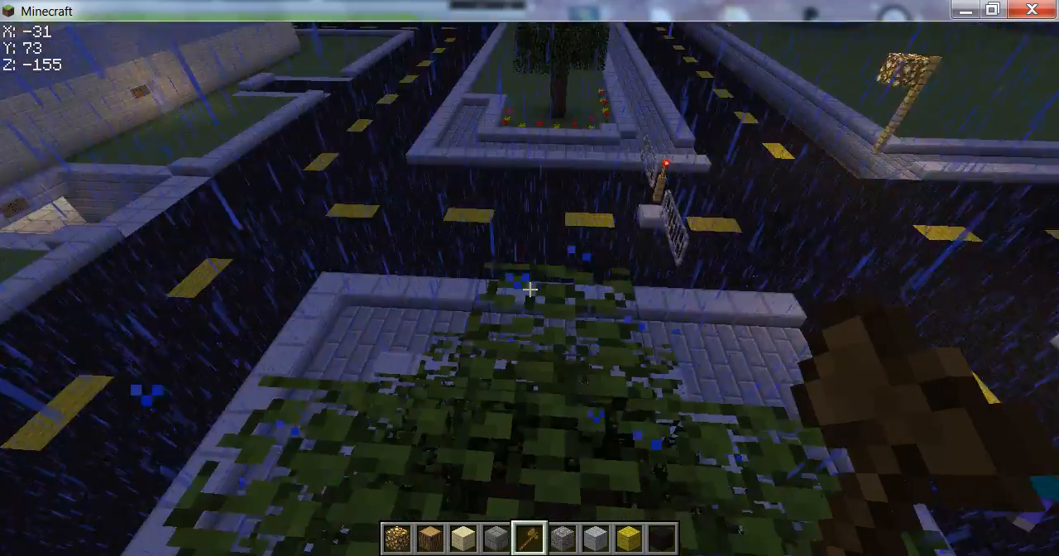
{"action": "mouse_move", "coordinate": [529, 290]}
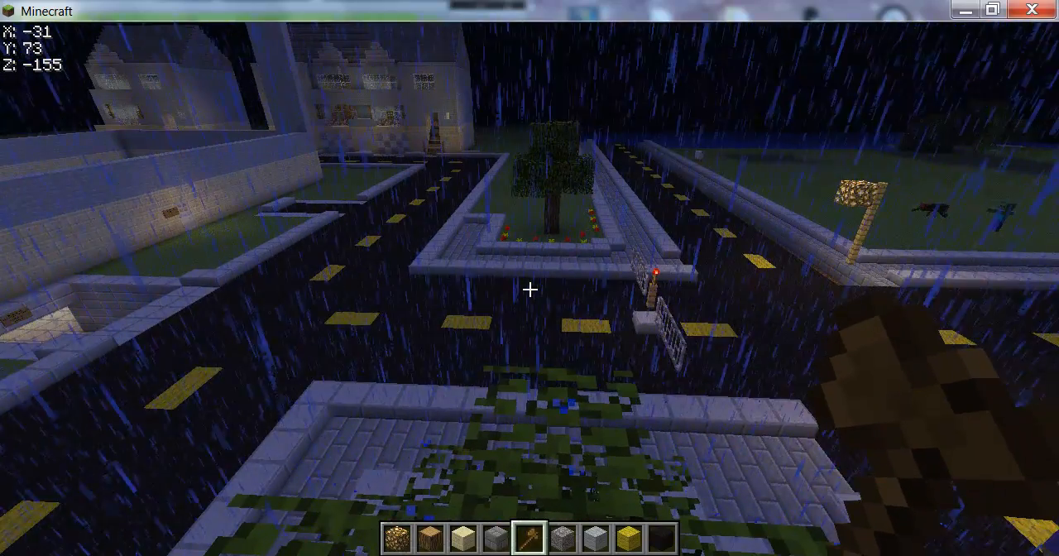
{"action": "mouse_move", "coordinate": [530, 290]}
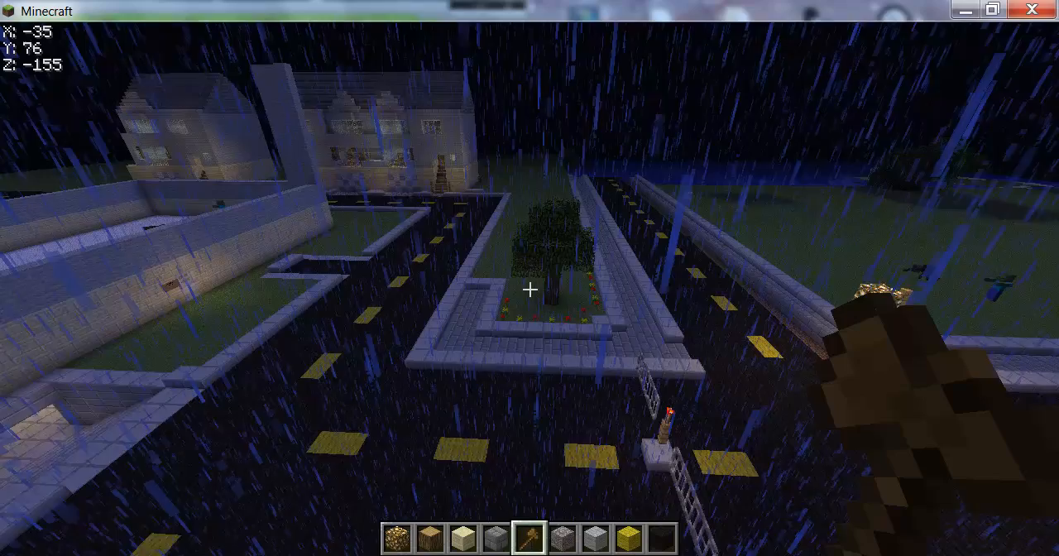